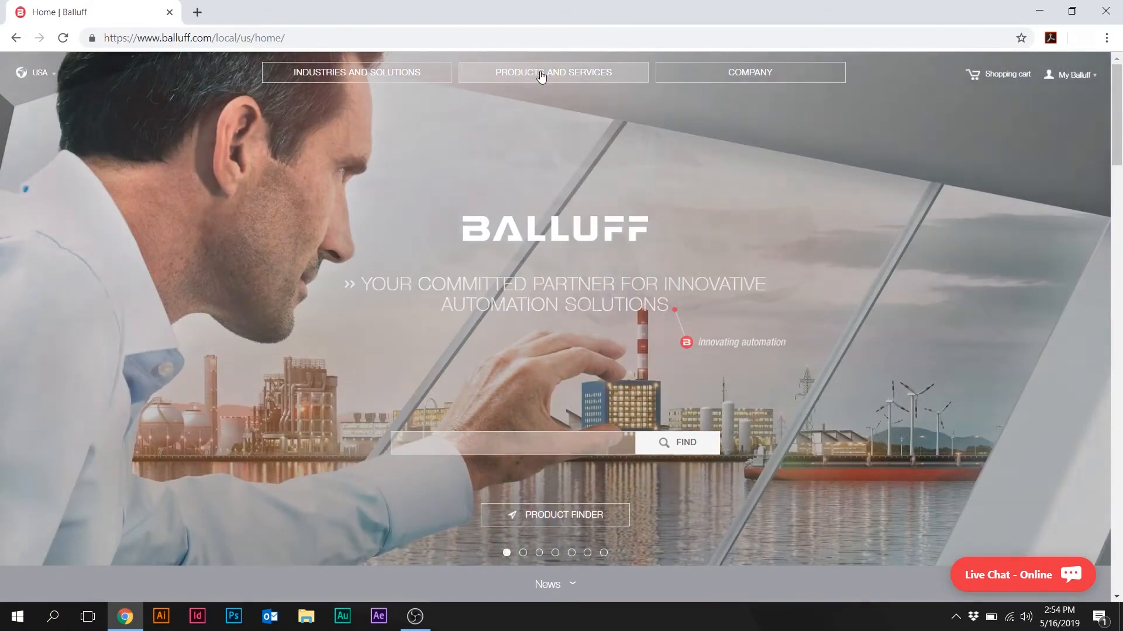
# Go to Products and Services and on to the product overview.
pyautogui.click(553, 72)
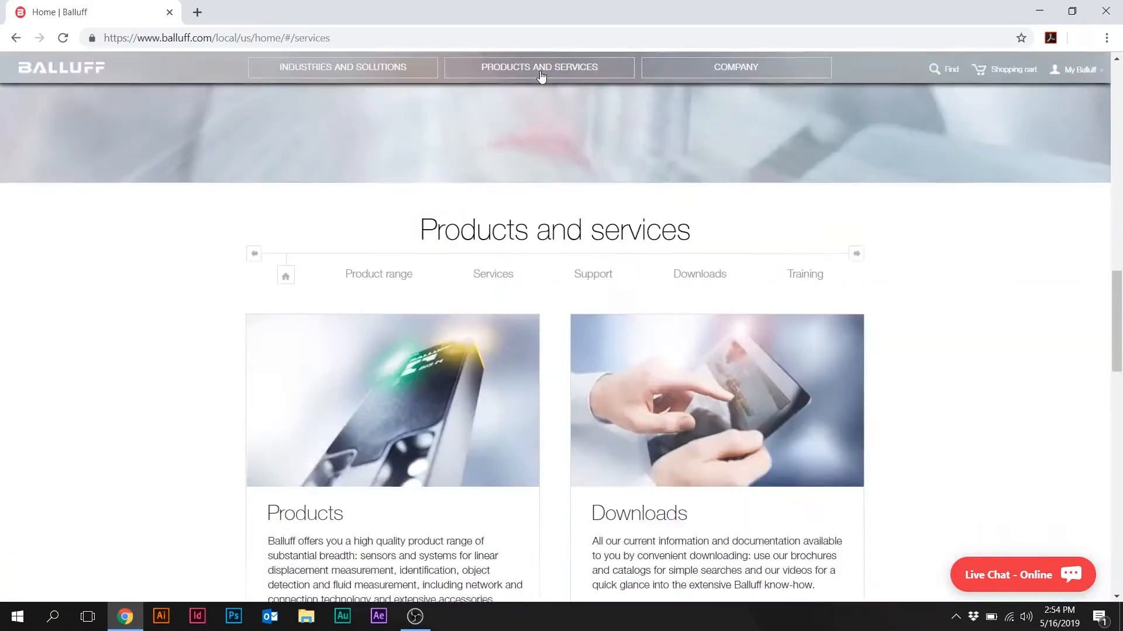
pyautogui.scroll(-3)
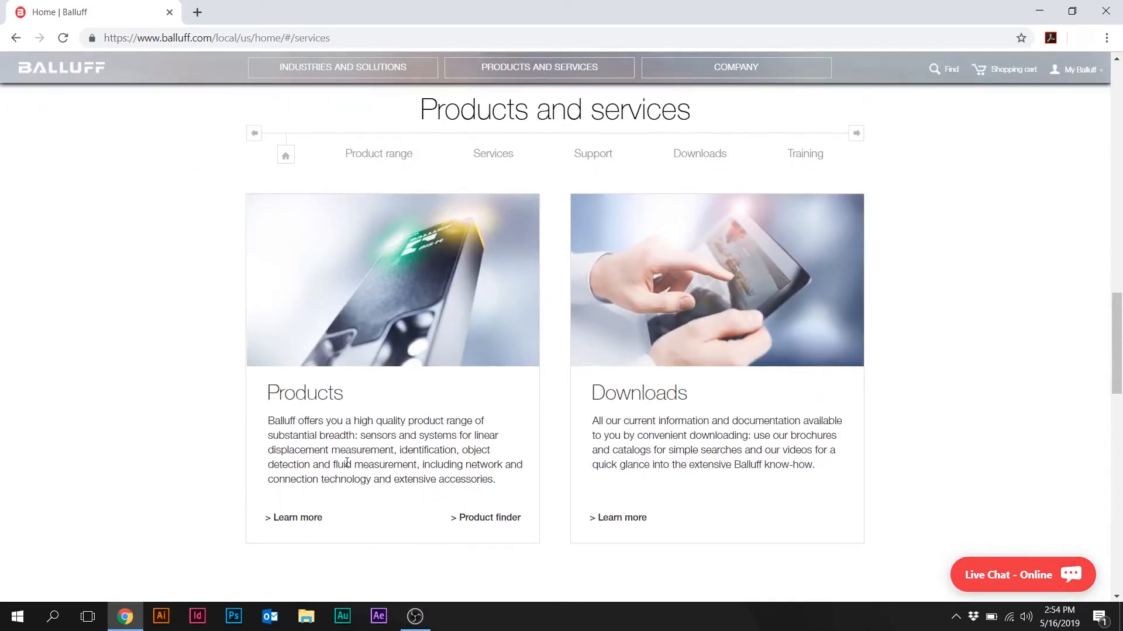
pyautogui.moveTo(293, 518)
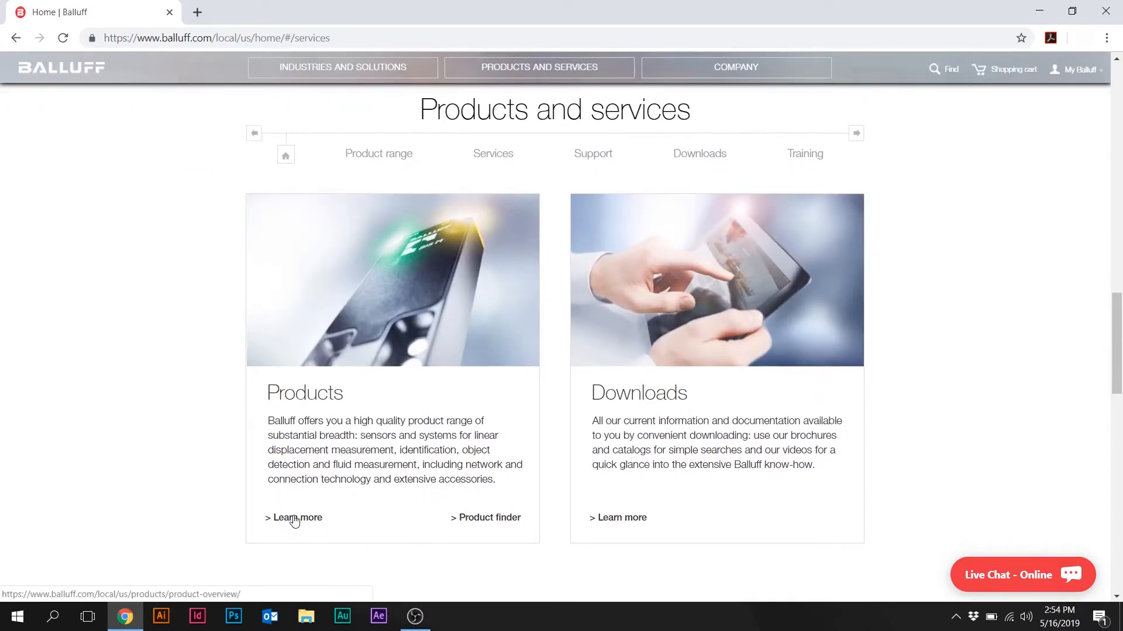
pyautogui.click(294, 518)
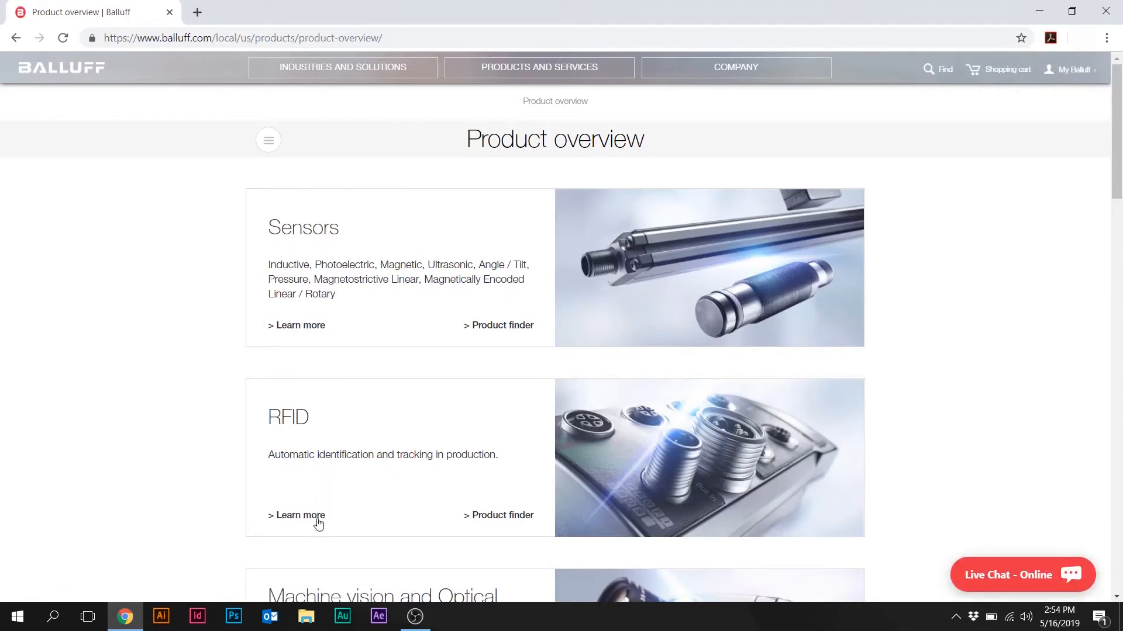
pyautogui.moveTo(288, 521)
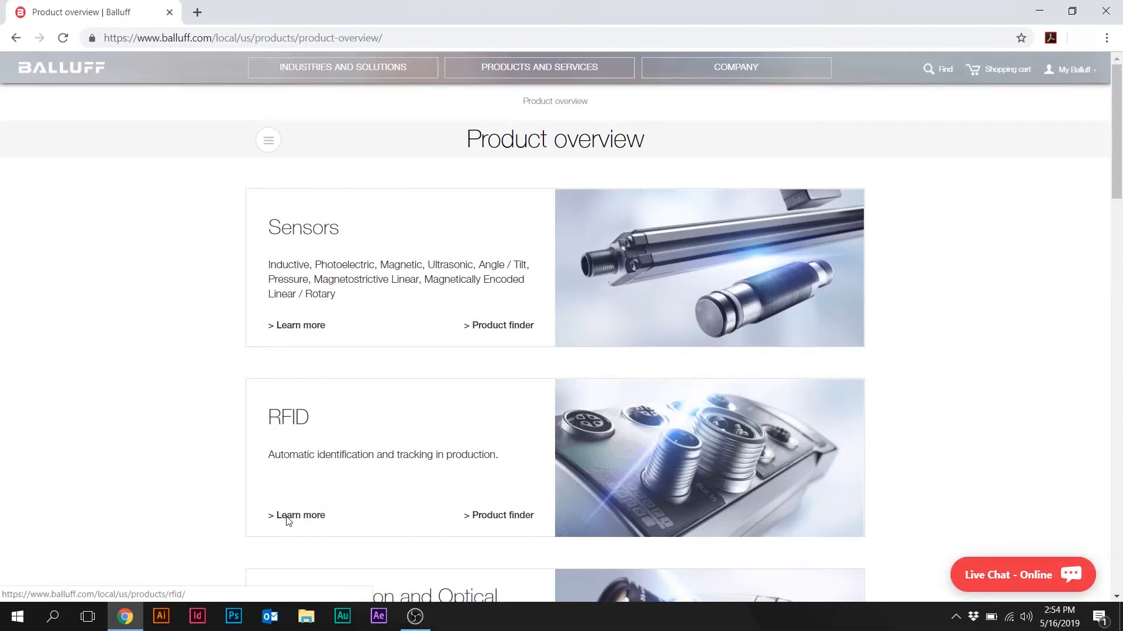
# From the RFID product page, launch the RFID system configurator.
pyautogui.click(301, 515)
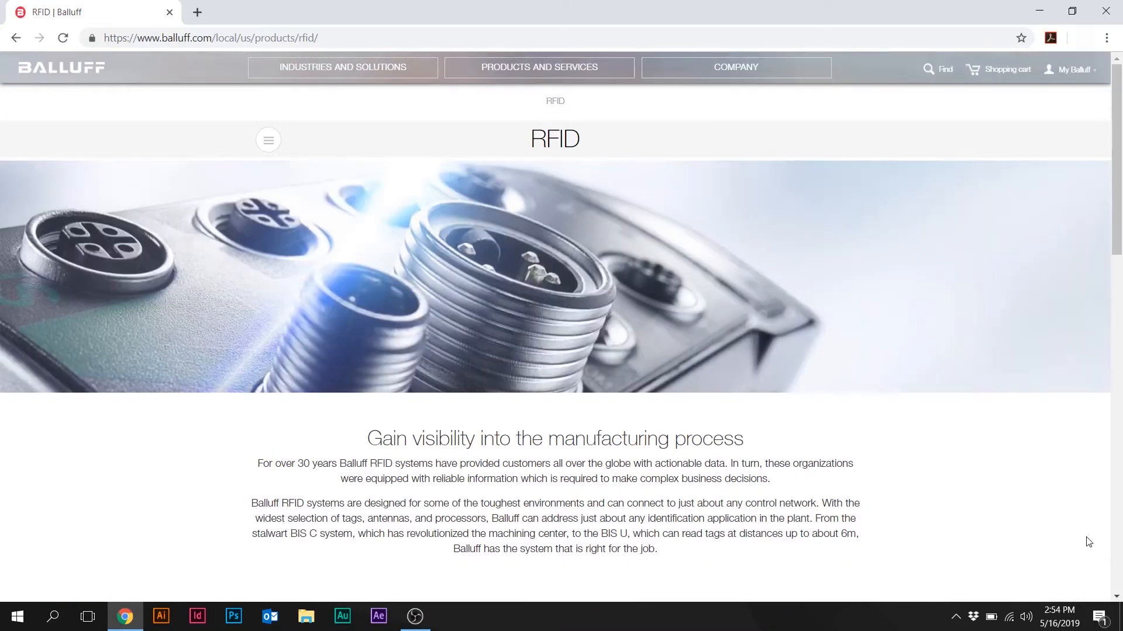
pyautogui.scroll(-3)
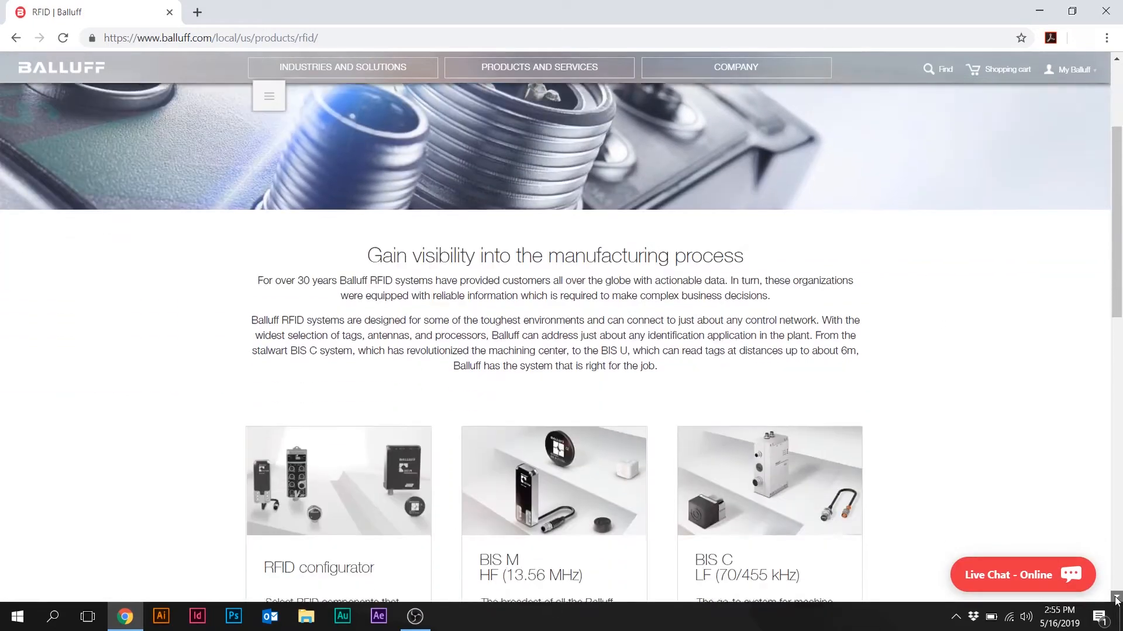
pyautogui.scroll(-3)
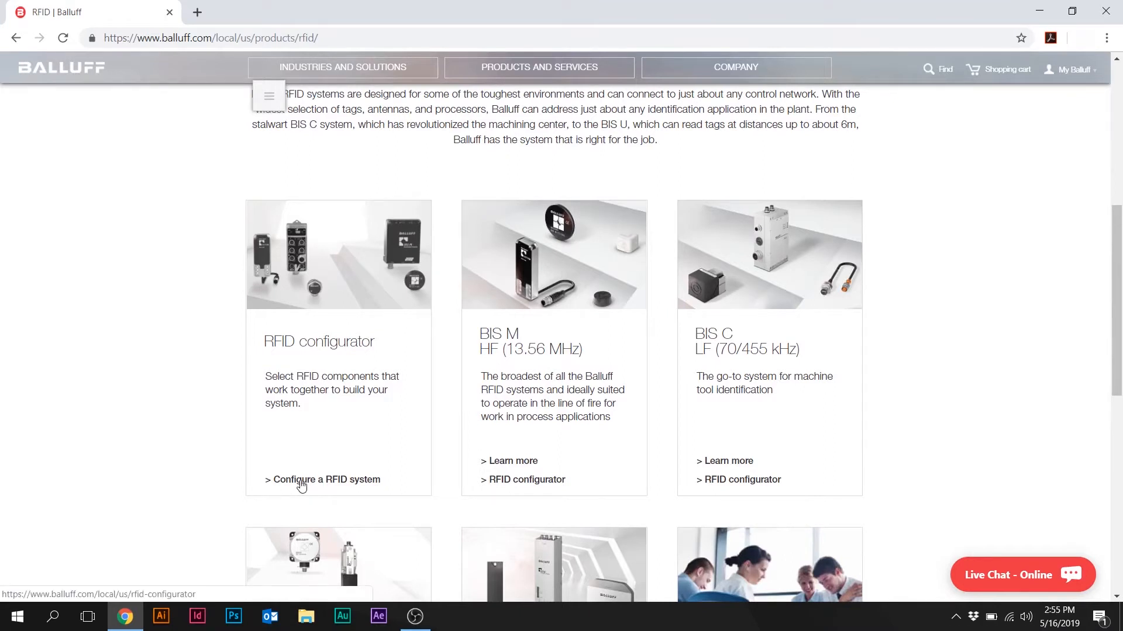
pyautogui.click(323, 480)
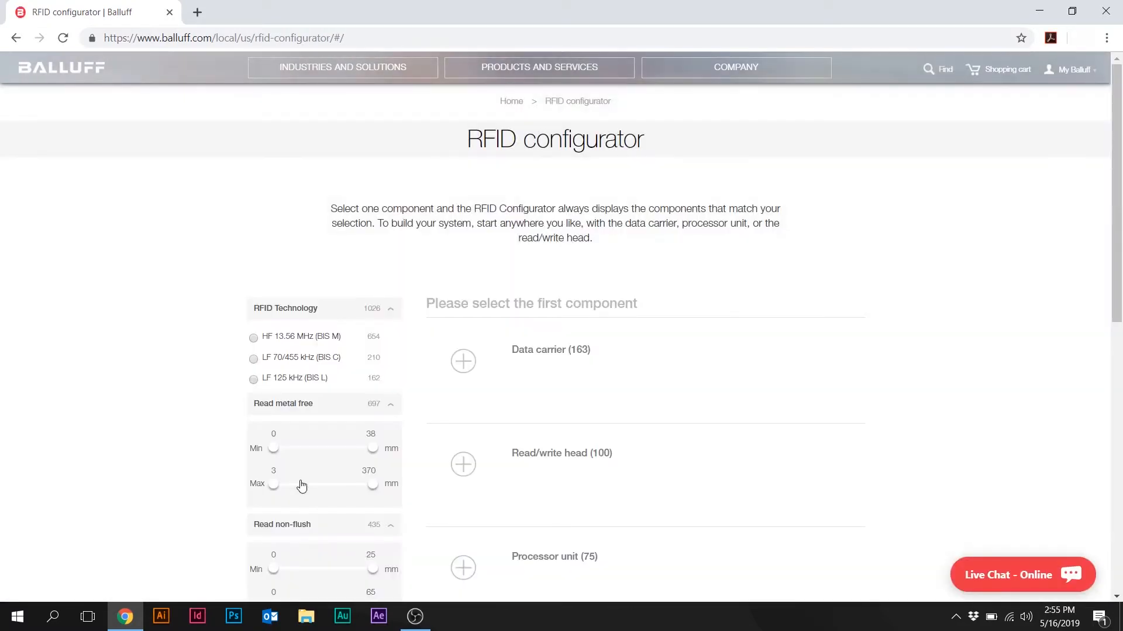
pyautogui.moveTo(935, 75)
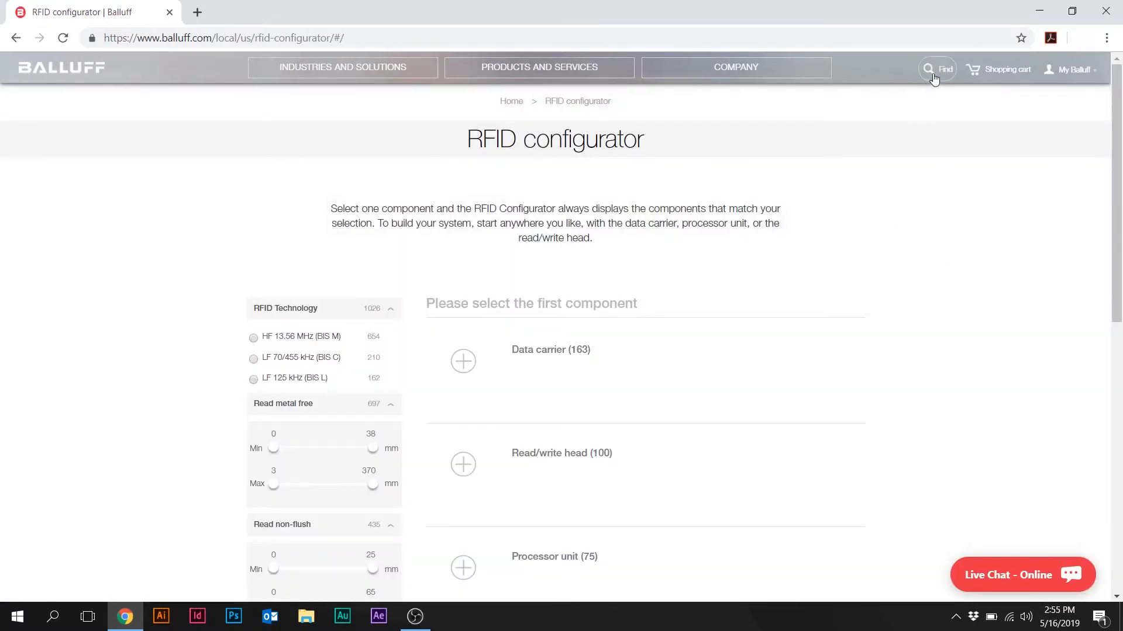
pyautogui.click(945, 69)
pyautogui.write('rfid configu')
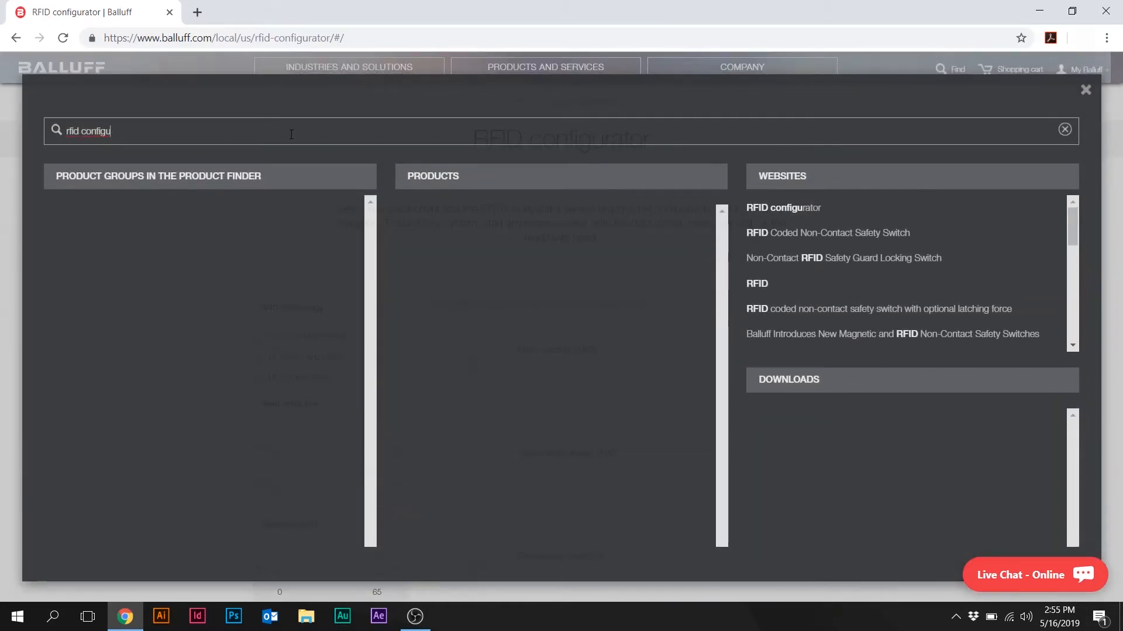
pyautogui.click(1064, 129)
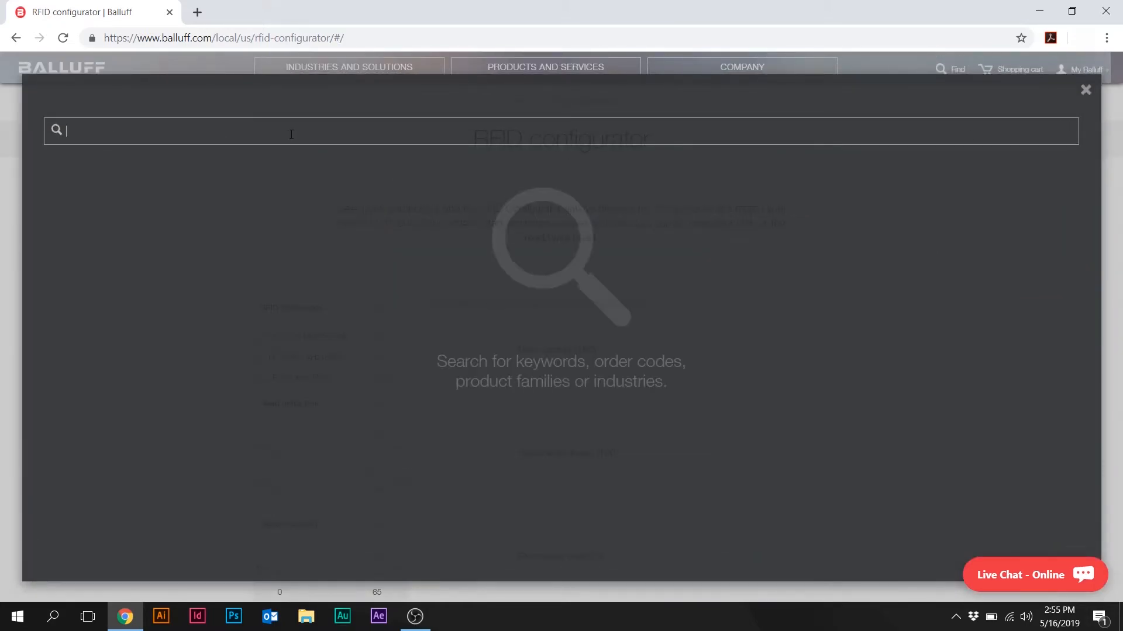
pyautogui.write('r')
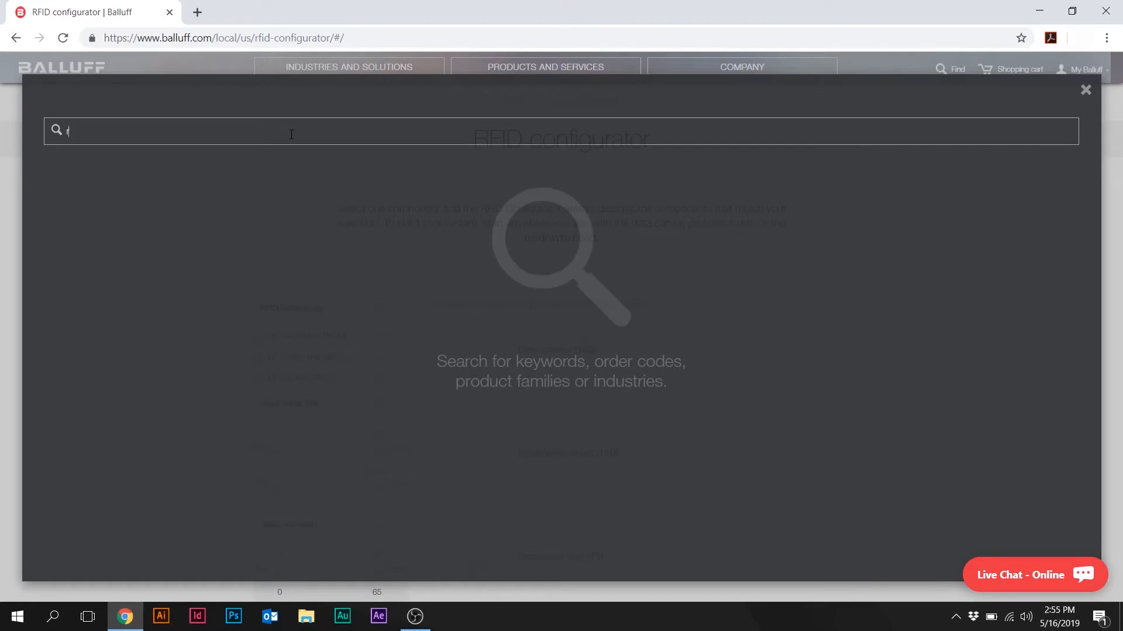
pyautogui.write('rfid')
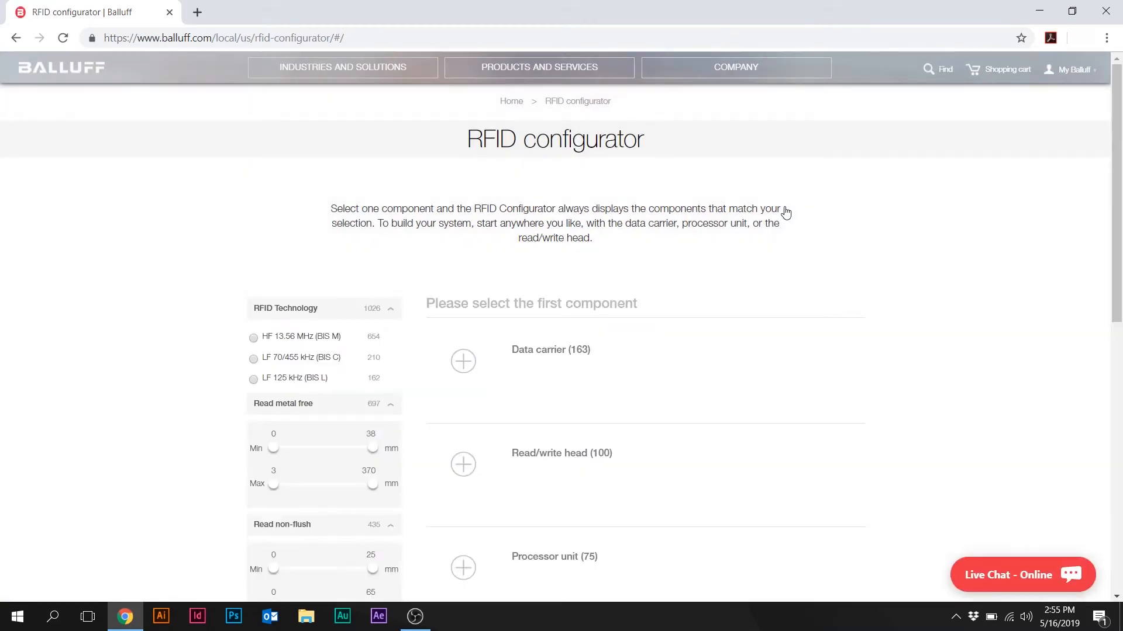
pyautogui.moveTo(1115, 592)
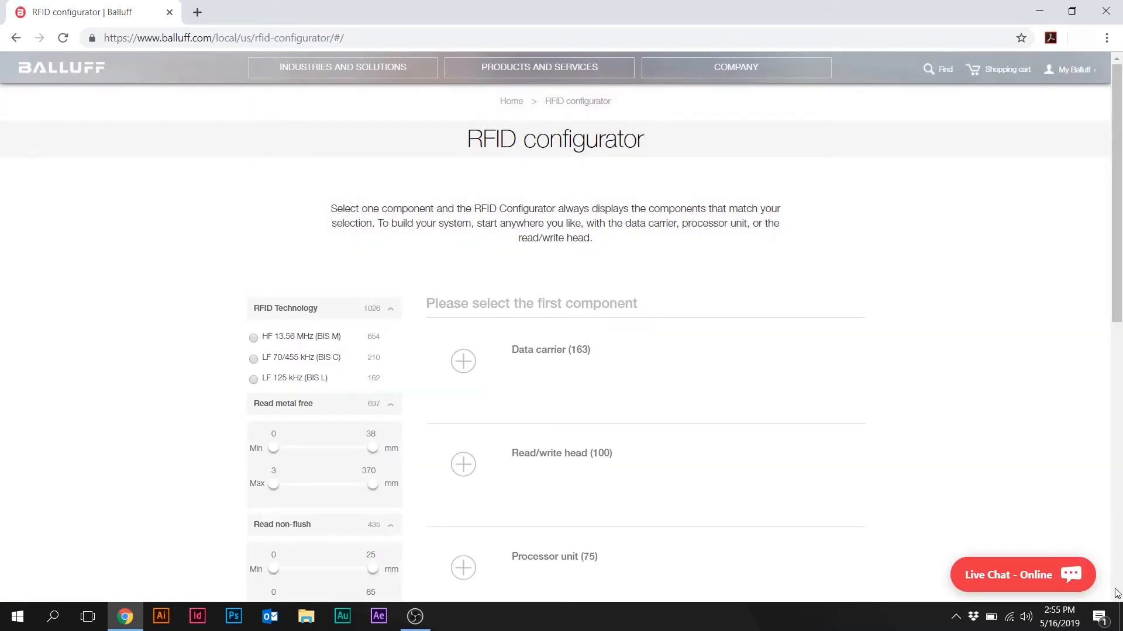
pyautogui.scroll(-3)
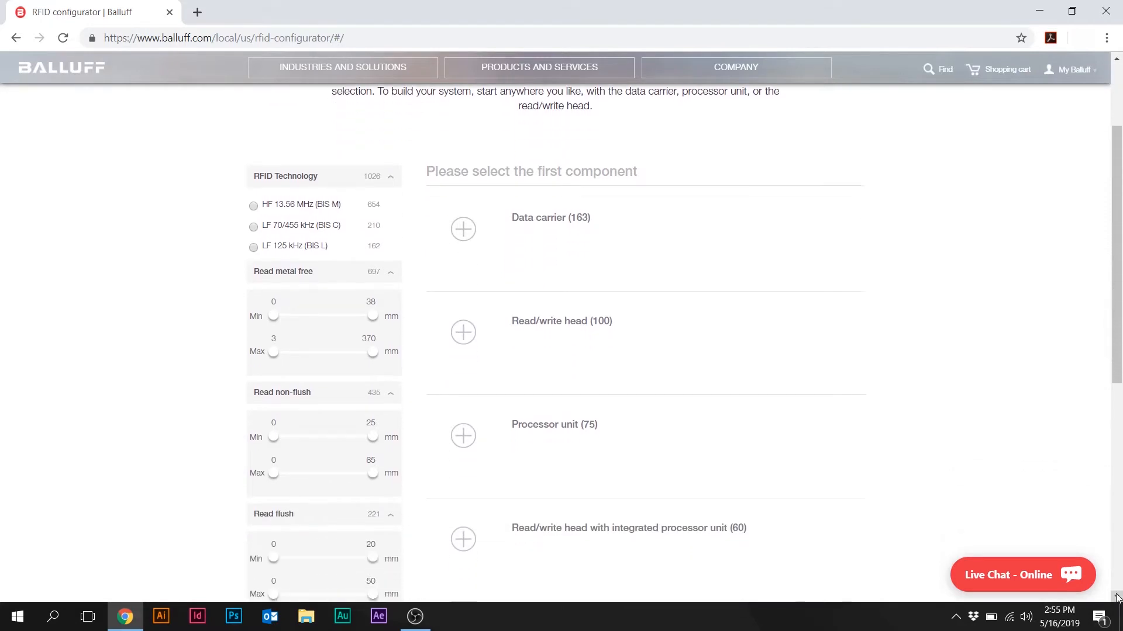
pyautogui.scroll(-3)
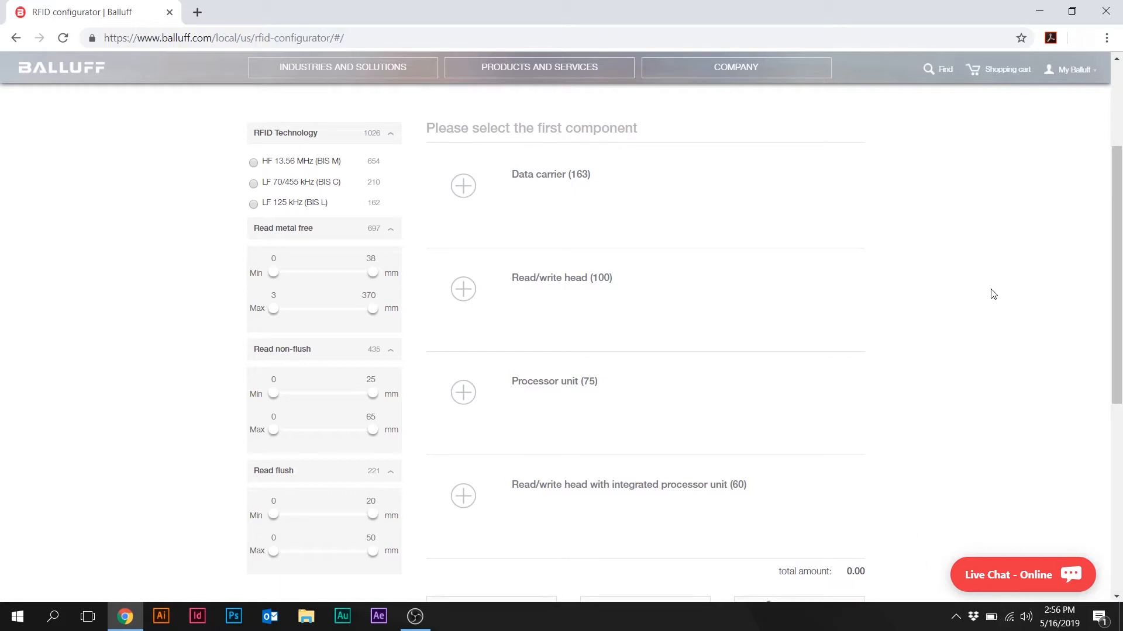
pyautogui.moveTo(302, 179)
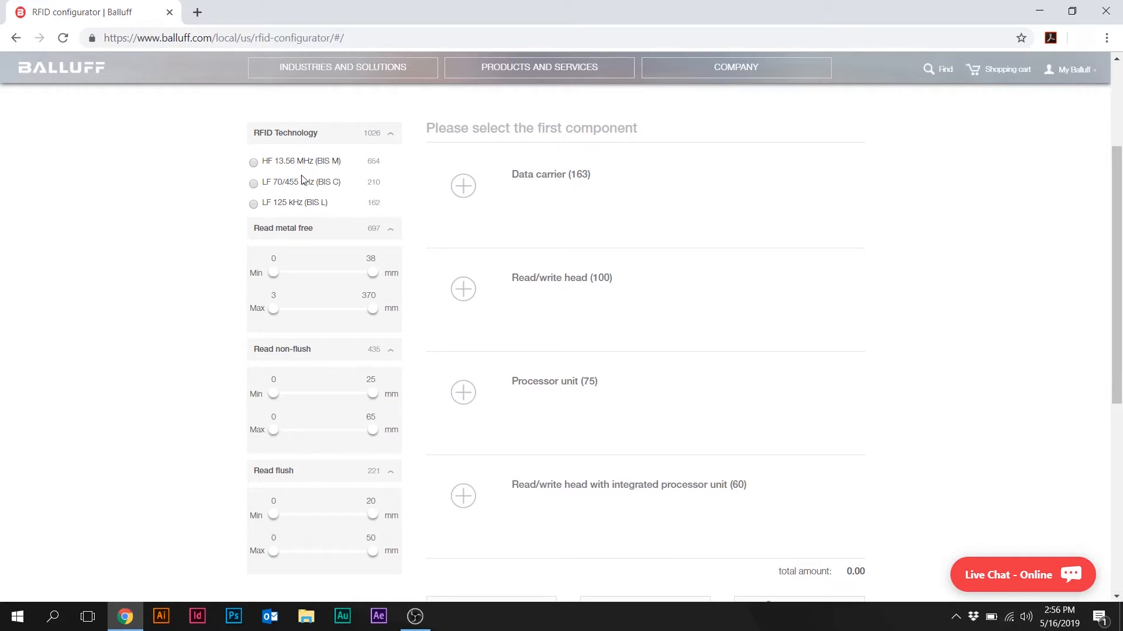
pyautogui.moveTo(211, 174)
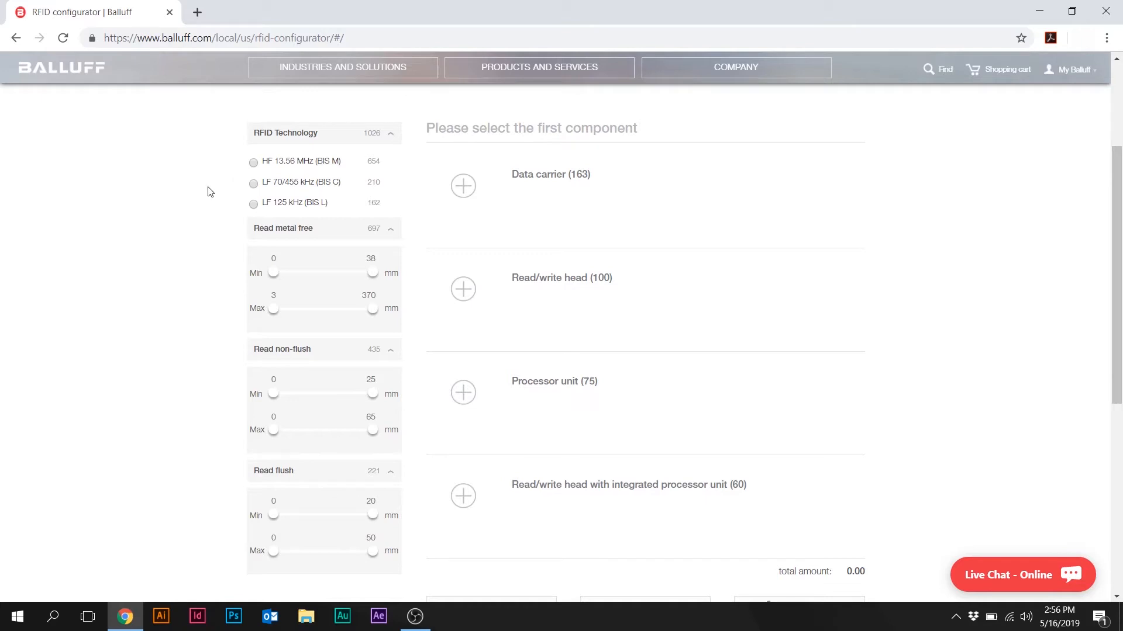
pyautogui.moveTo(306, 173)
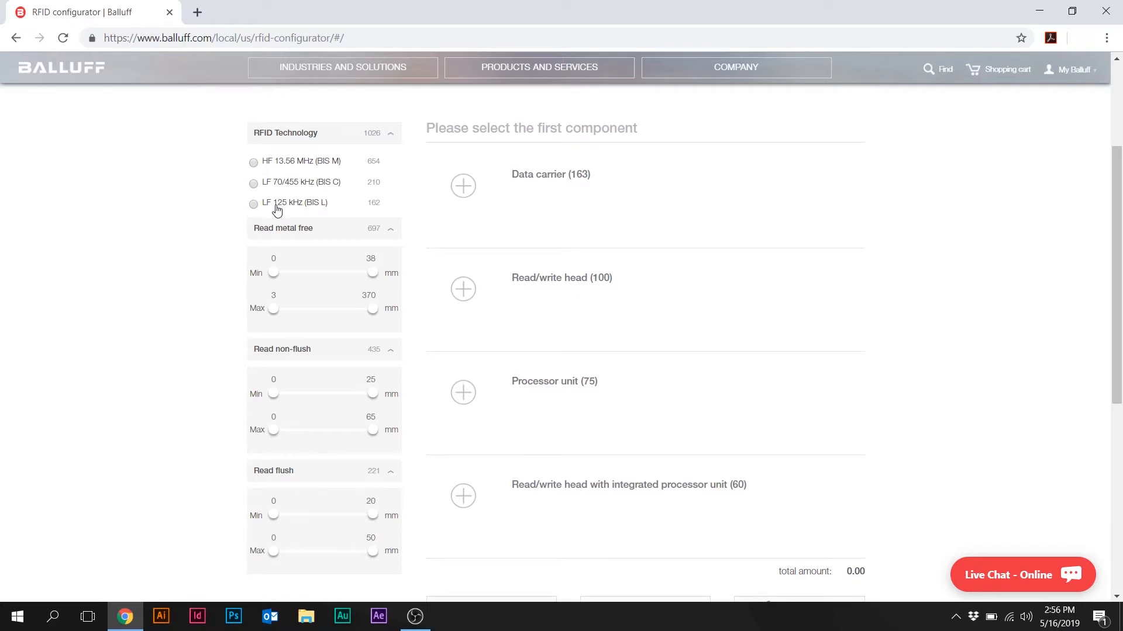
pyautogui.moveTo(265, 186)
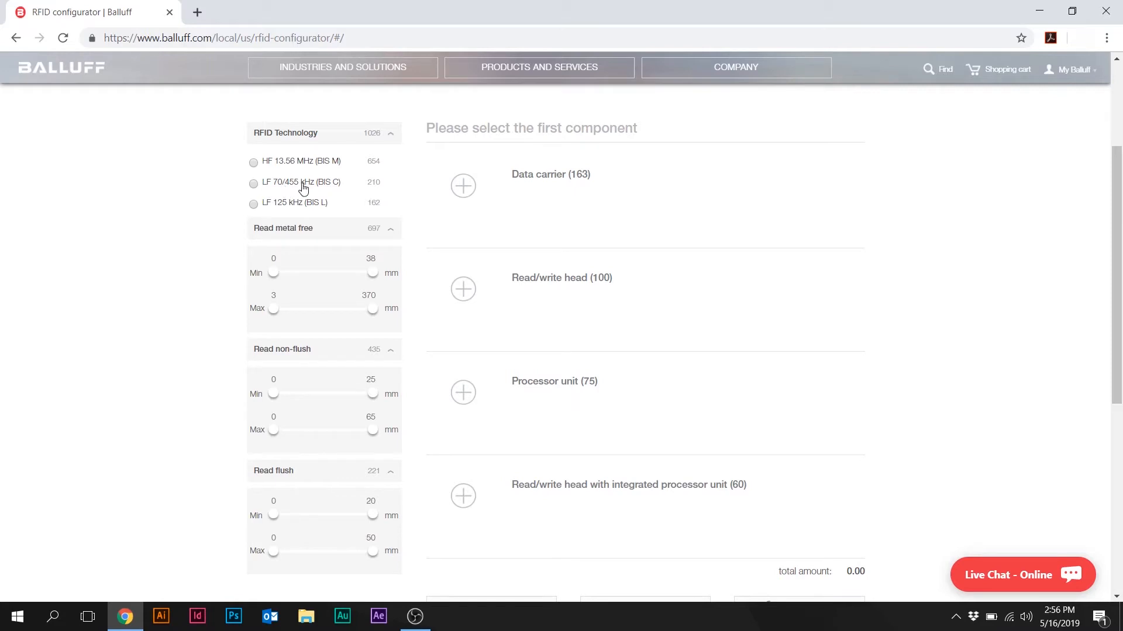
pyautogui.moveTo(306, 187)
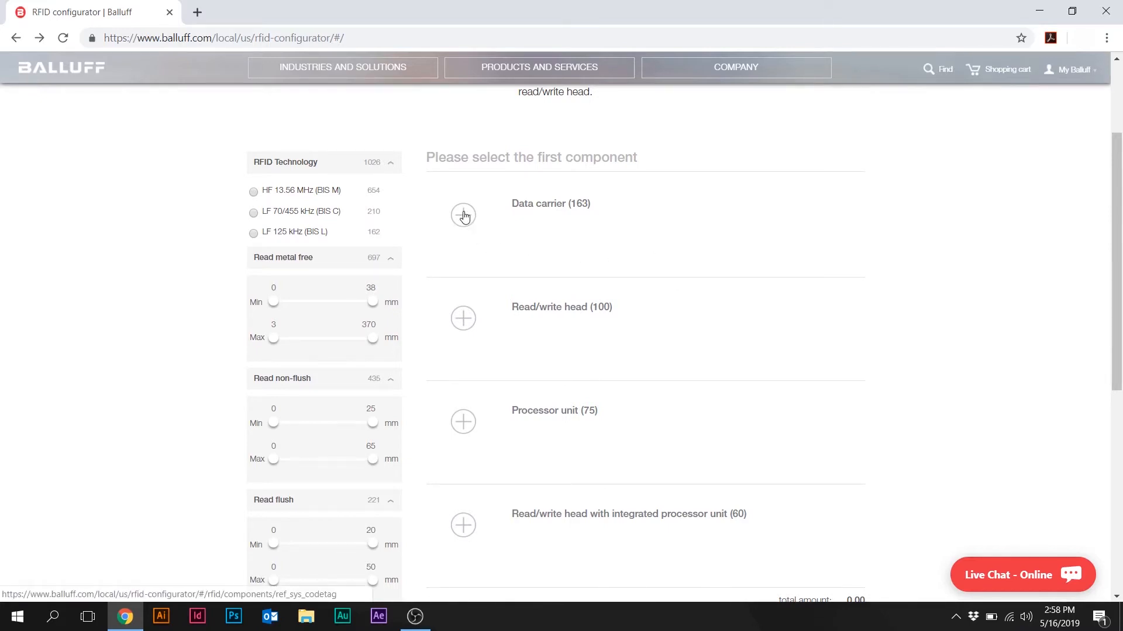
# Choose Data carrier as the first component and browse its three product families.
pyautogui.click(463, 214)
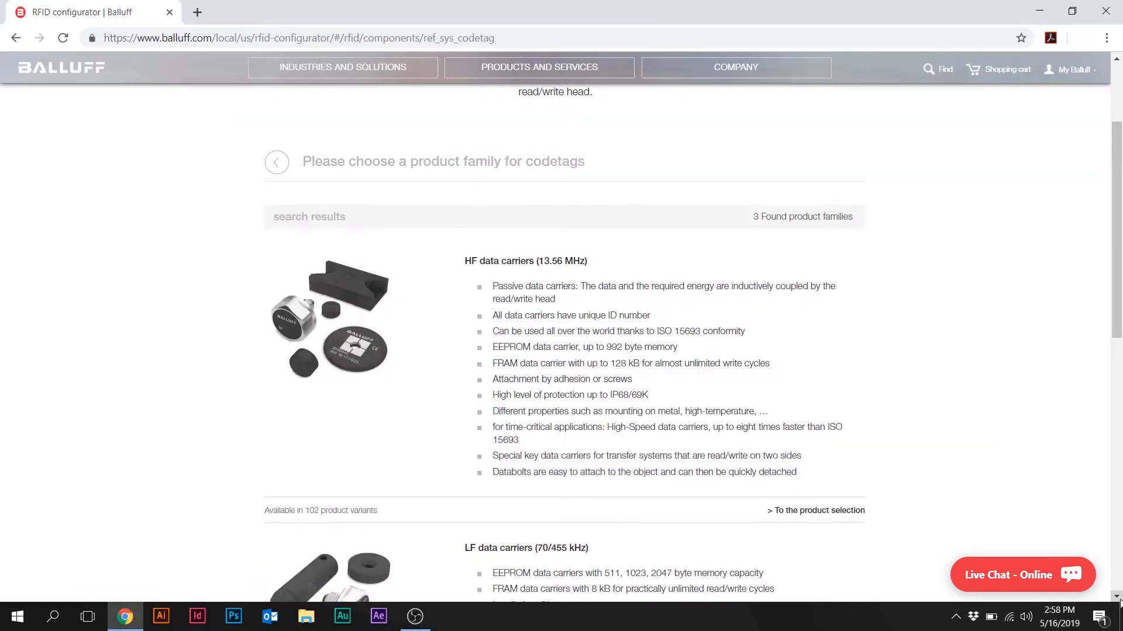
pyautogui.scroll(-3)
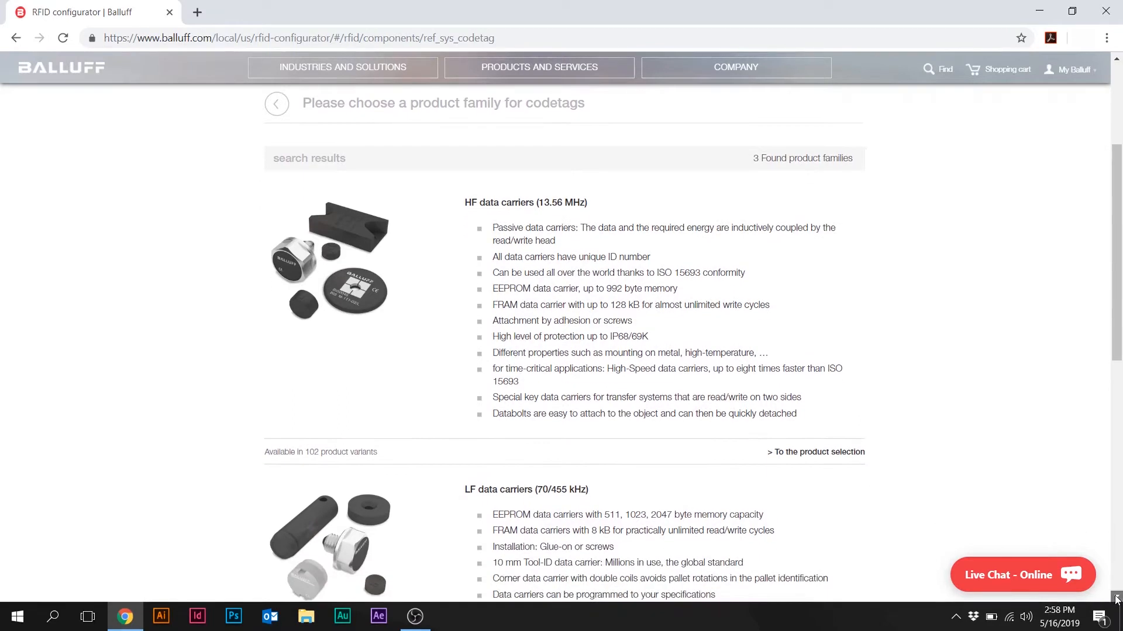
pyautogui.scroll(-3)
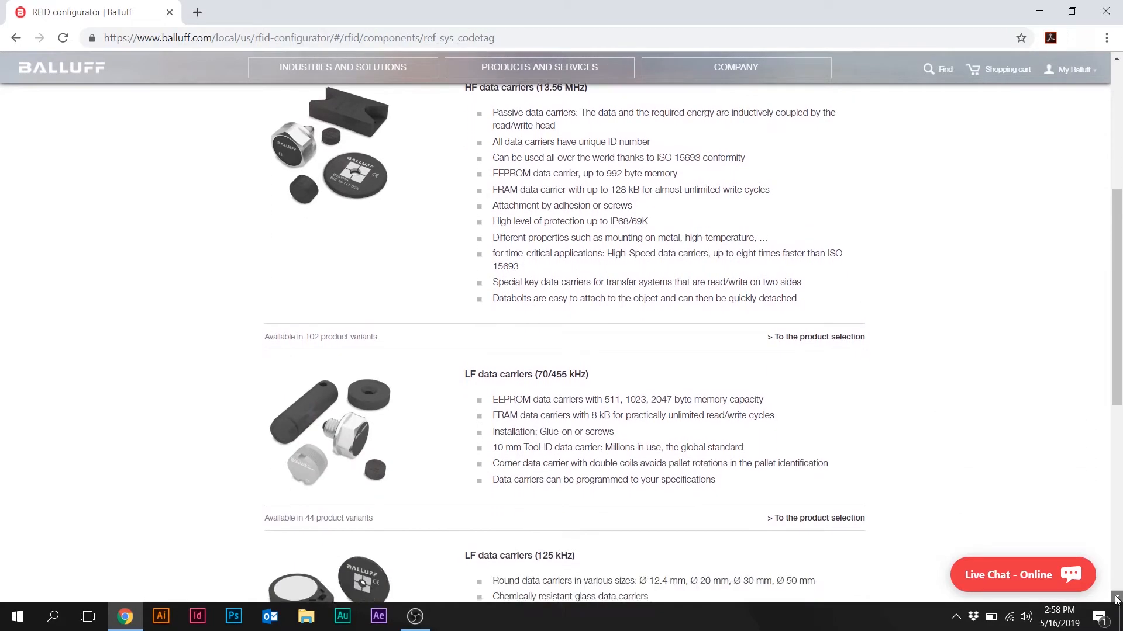
pyautogui.scroll(-3)
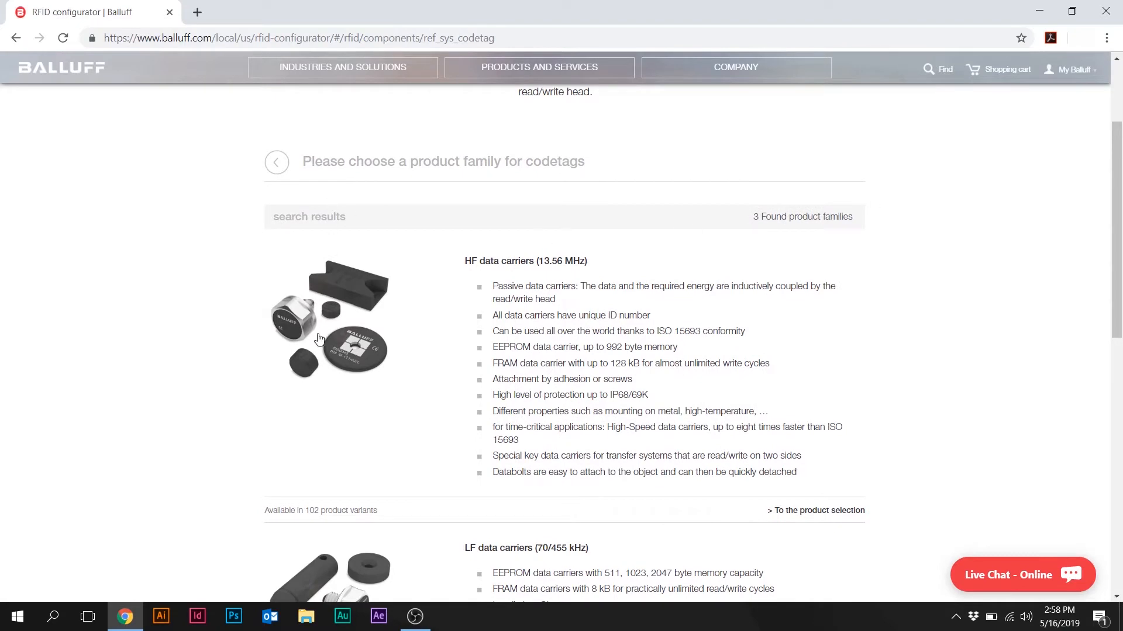
pyautogui.click(815, 511)
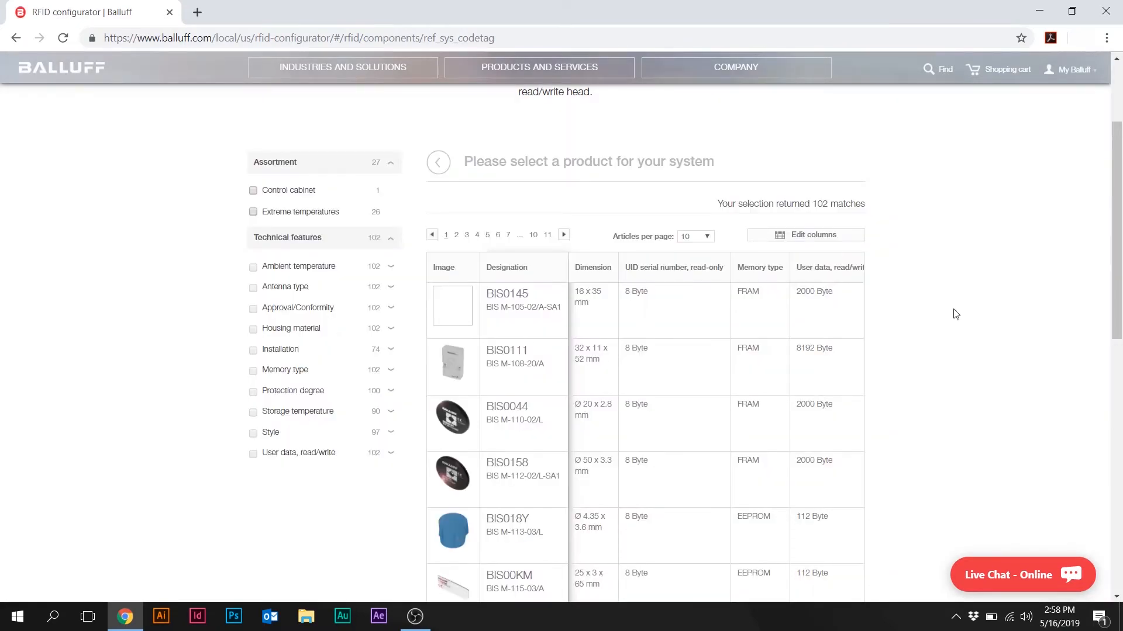
pyautogui.scroll(-3)
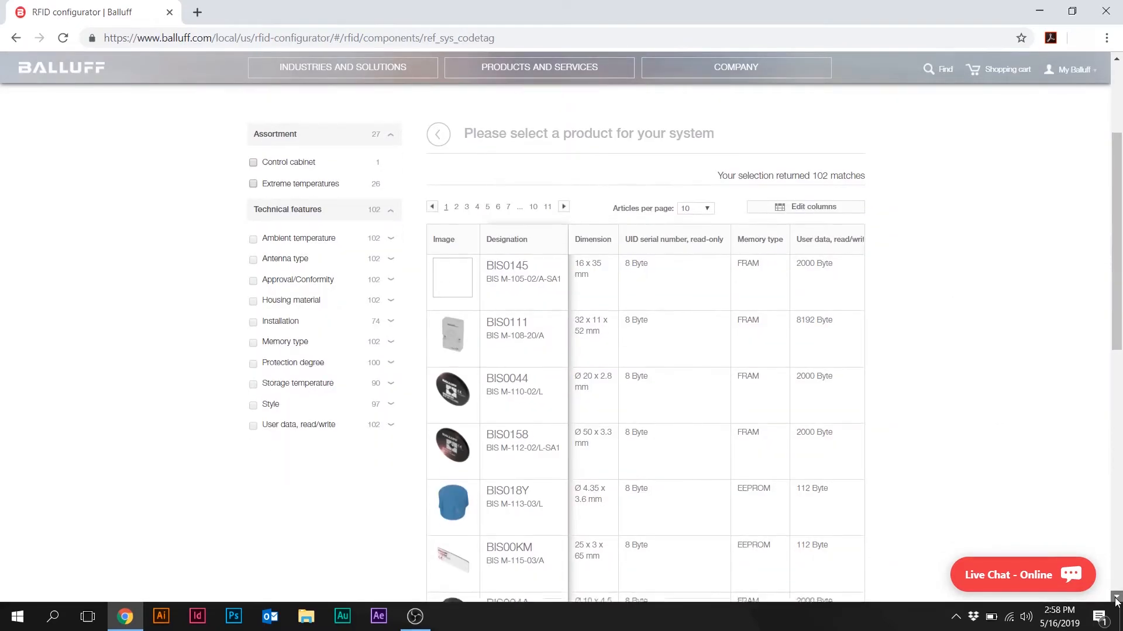
pyautogui.scroll(-3)
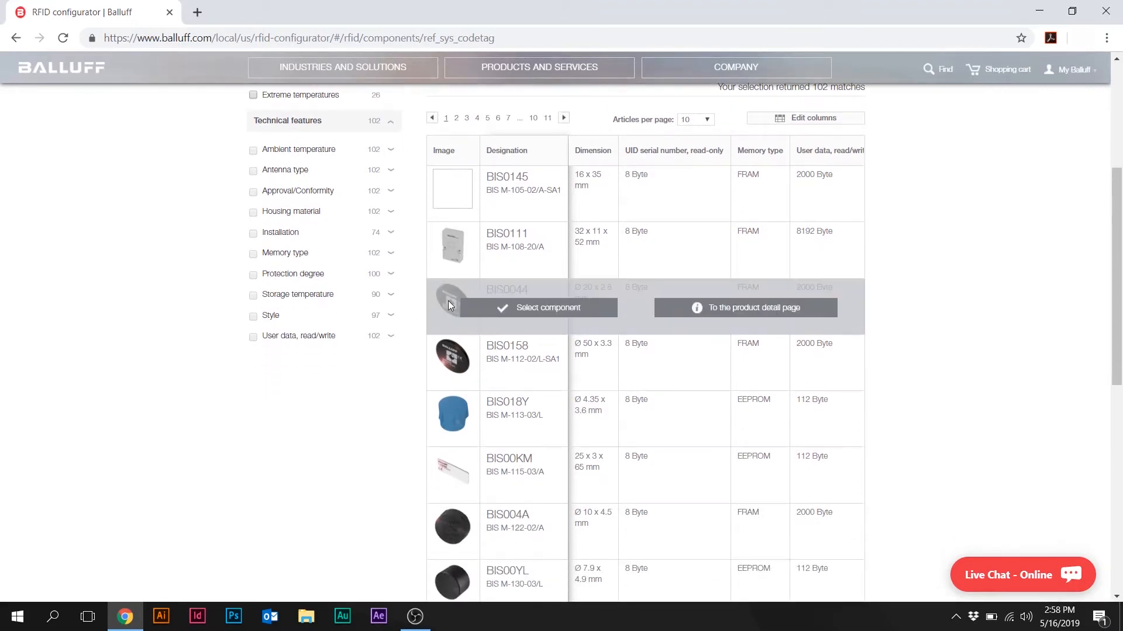
pyautogui.moveTo(576, 318)
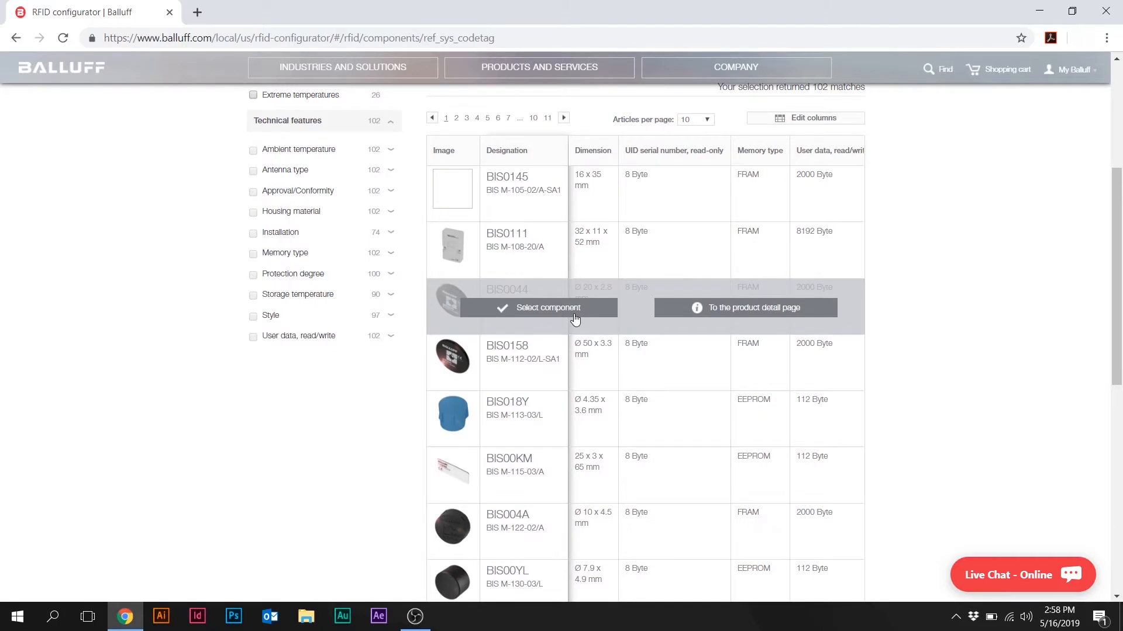
pyautogui.moveTo(728, 307)
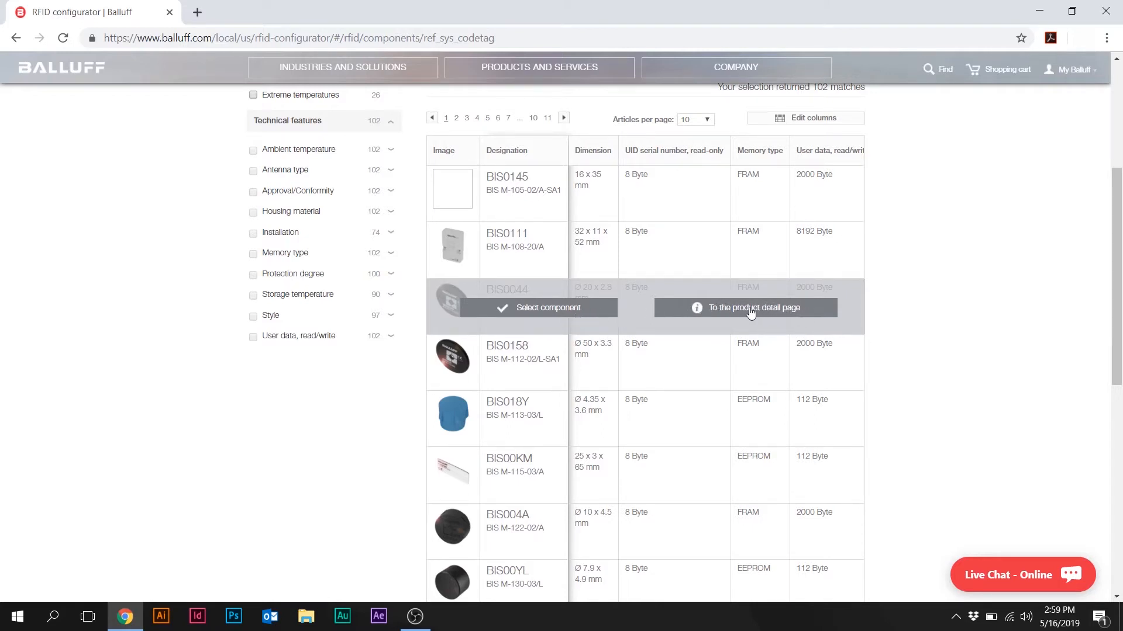
pyautogui.moveTo(932, 230)
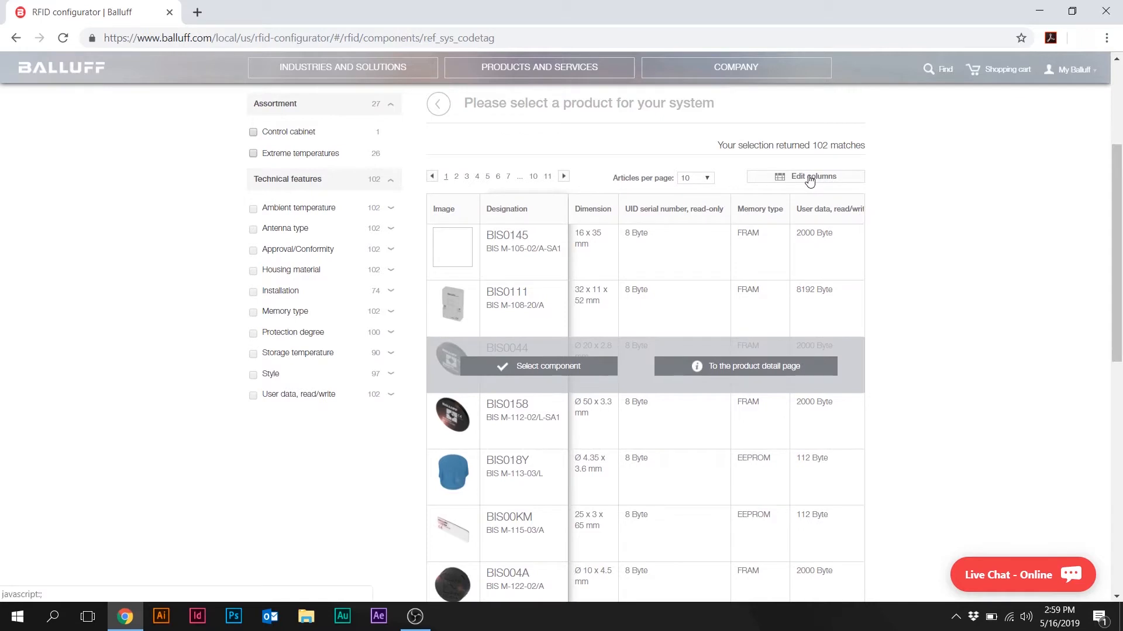
# Add Installation, Approval/Conformity, Antenna type and Housing material columns to the results table.
pyautogui.click(811, 177)
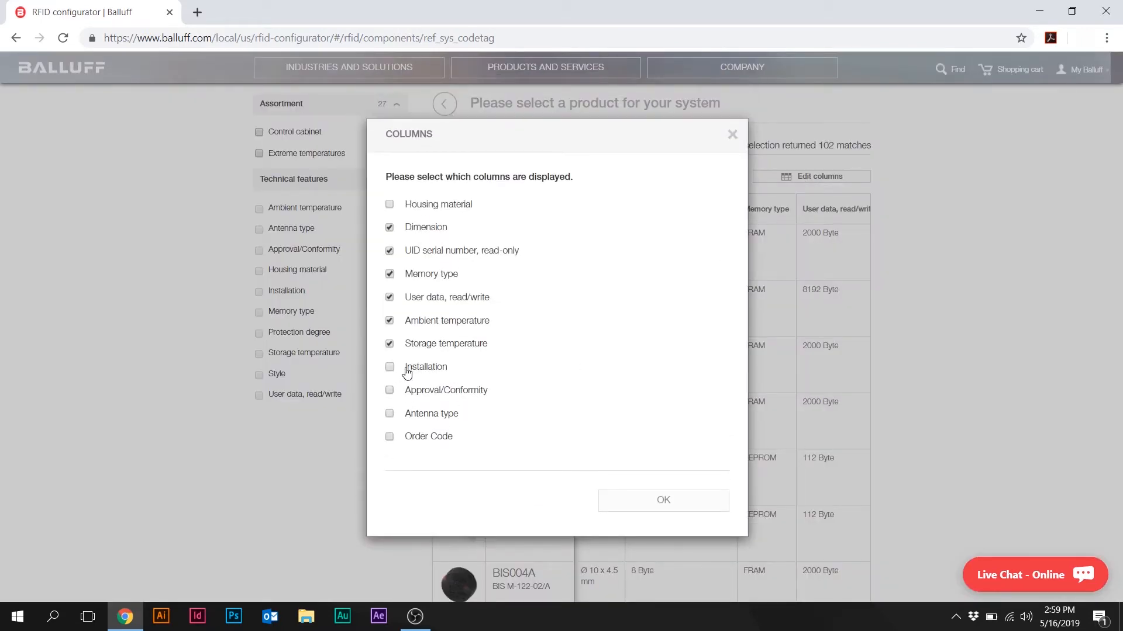
pyautogui.click(389, 366)
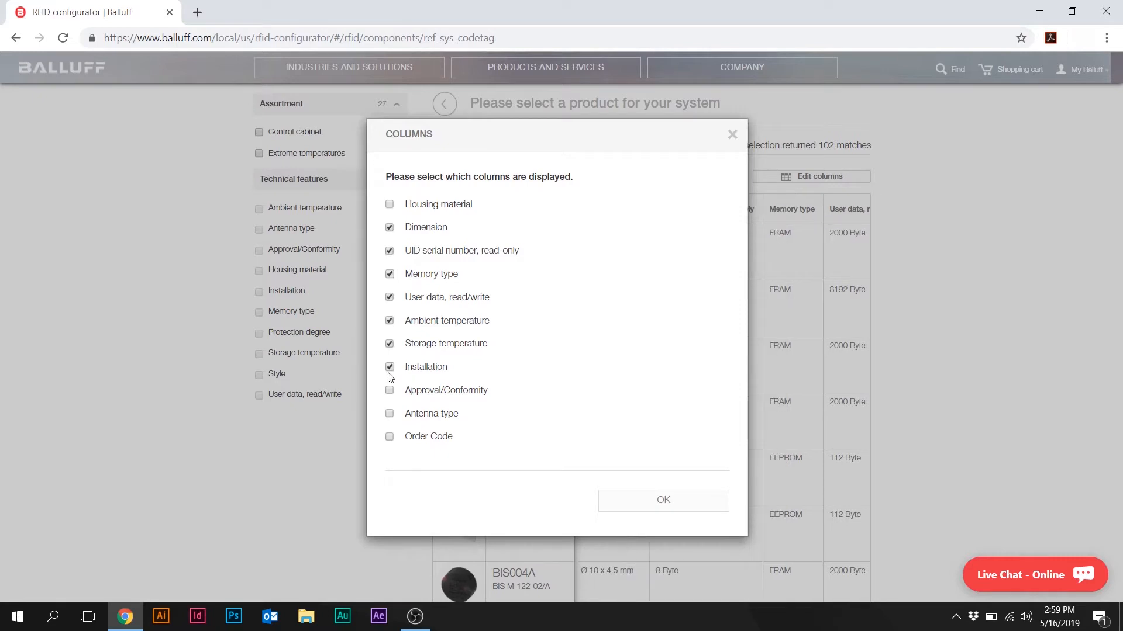
pyautogui.click(390, 390)
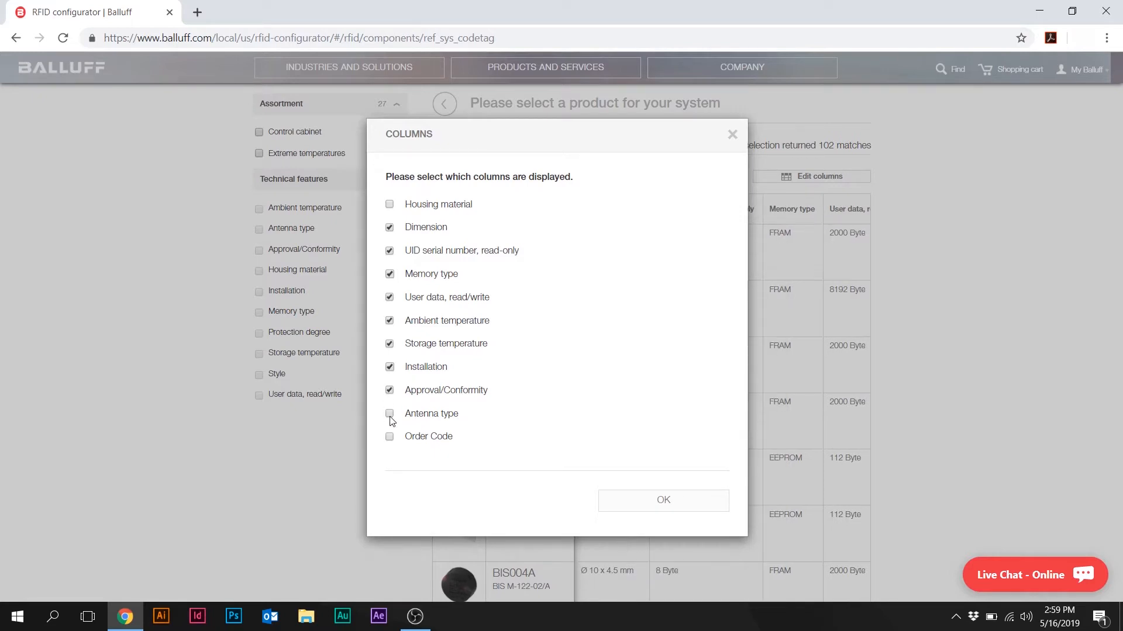
pyautogui.click(389, 413)
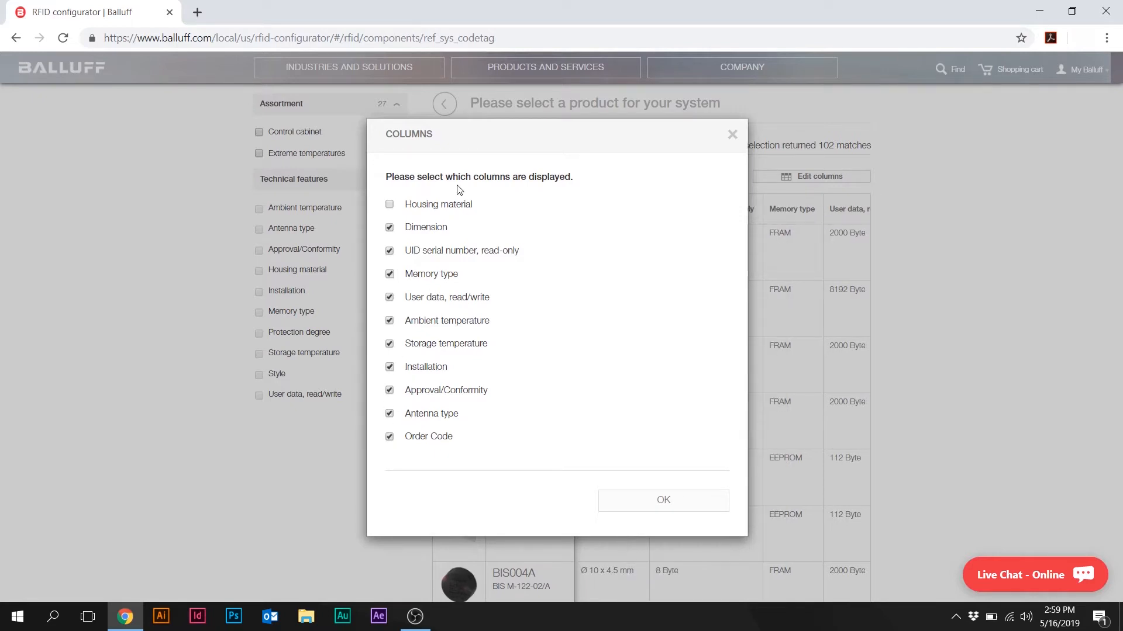
pyautogui.click(390, 203)
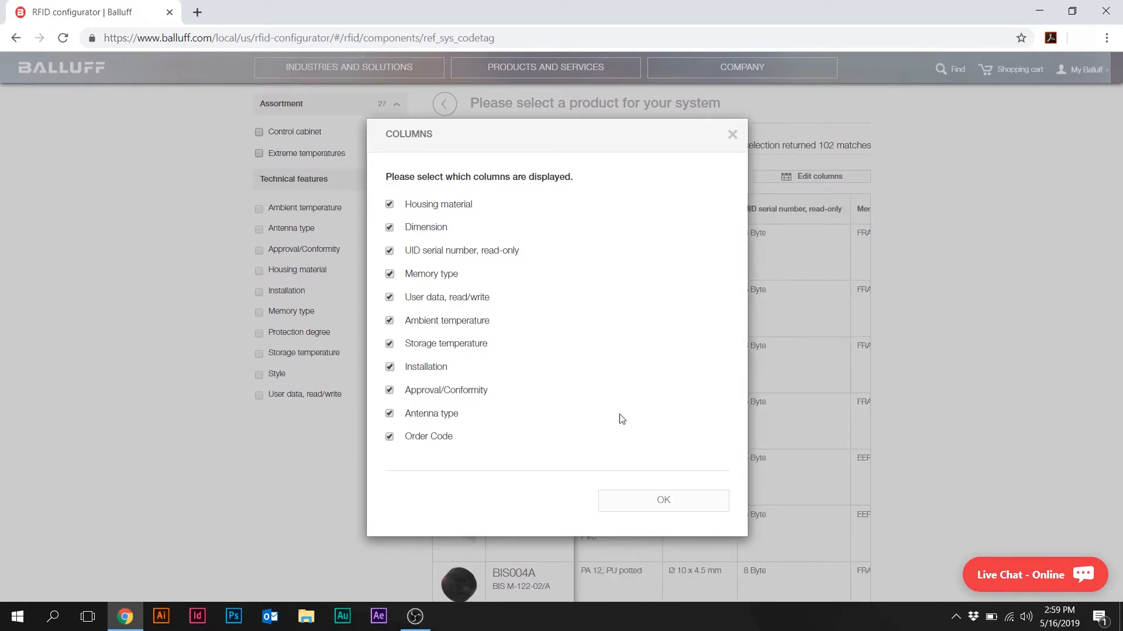
pyautogui.click(662, 499)
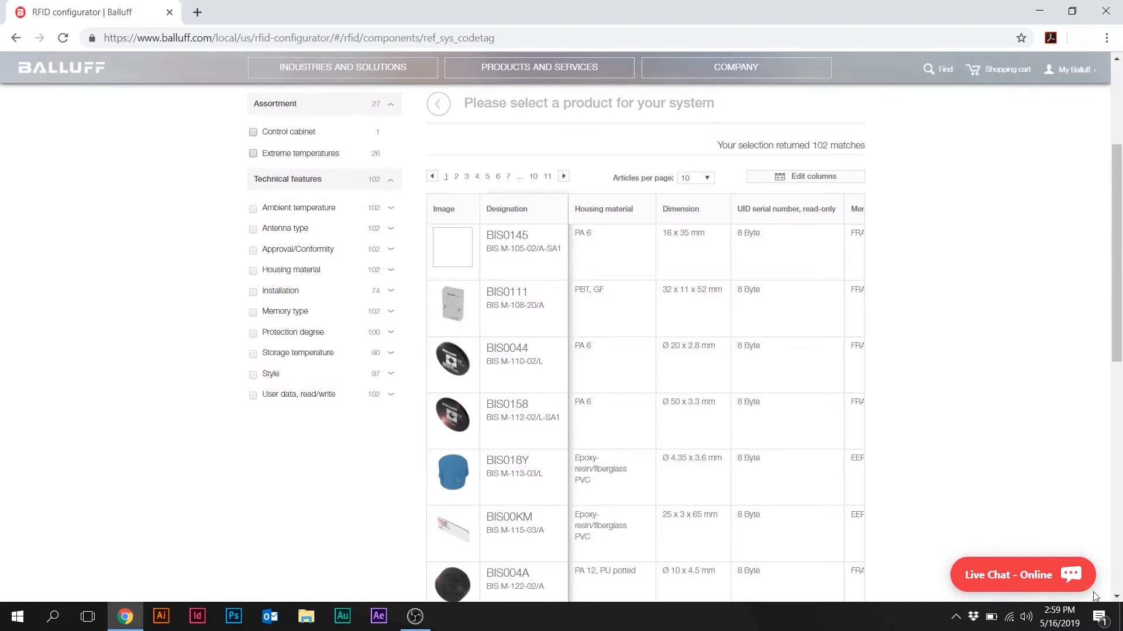
pyautogui.scroll(-3)
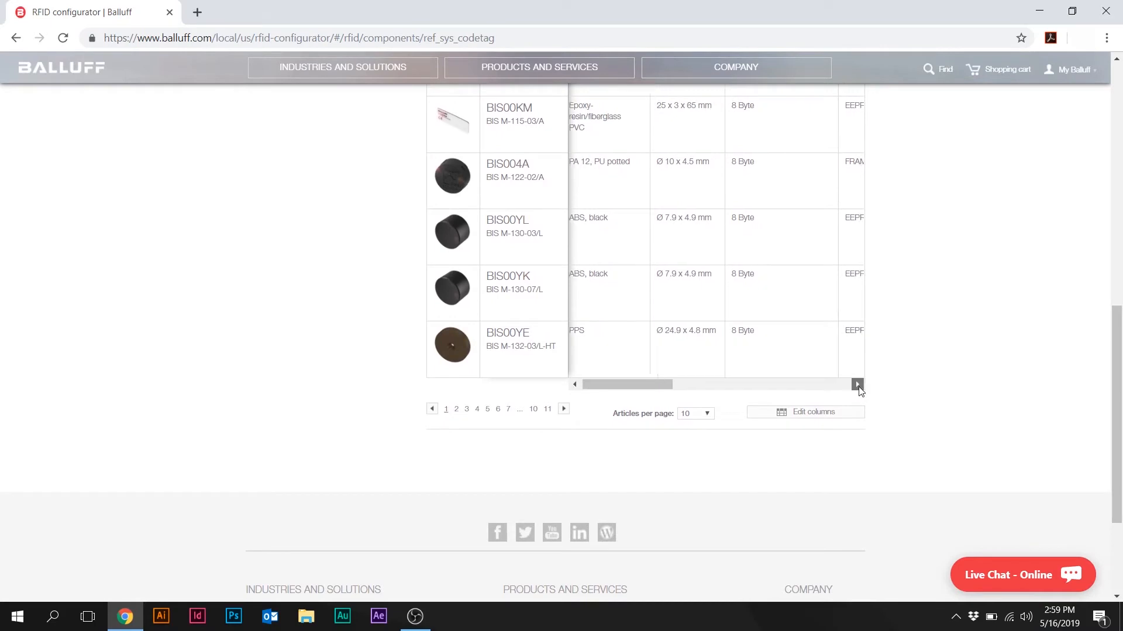
pyautogui.click(857, 385)
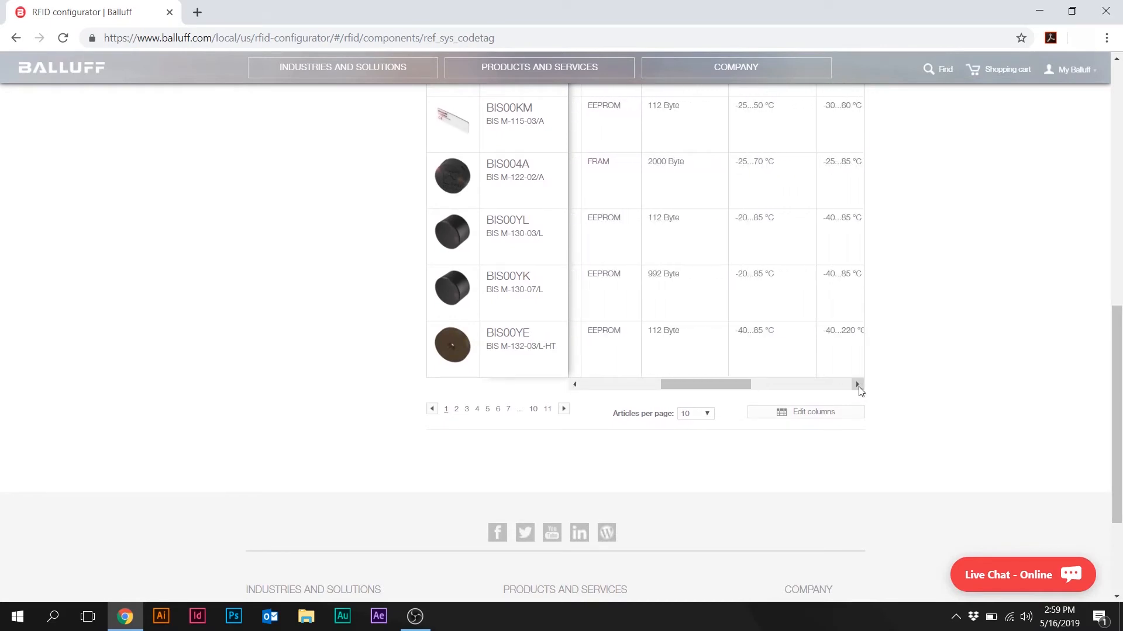
pyautogui.click(857, 385)
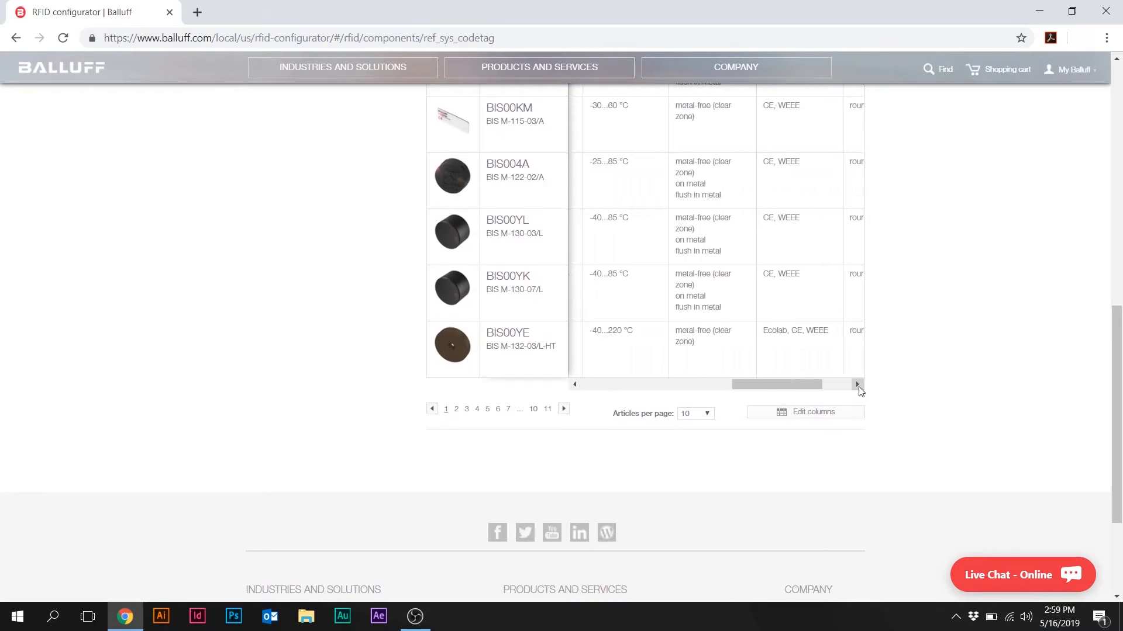
pyautogui.click(857, 385)
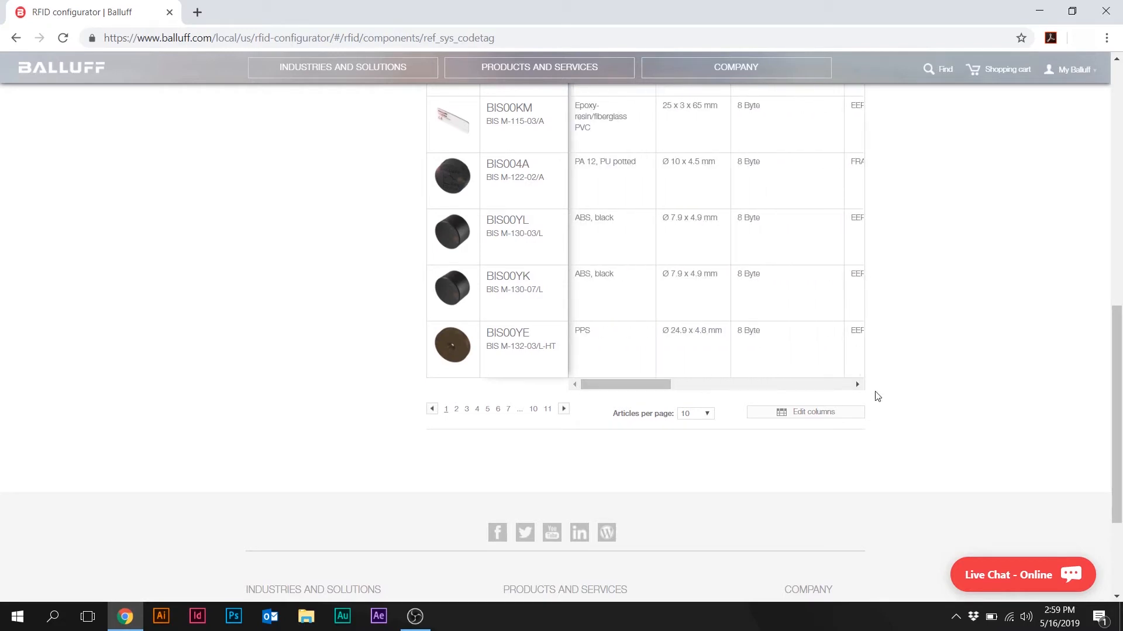
pyautogui.moveTo(793, 446)
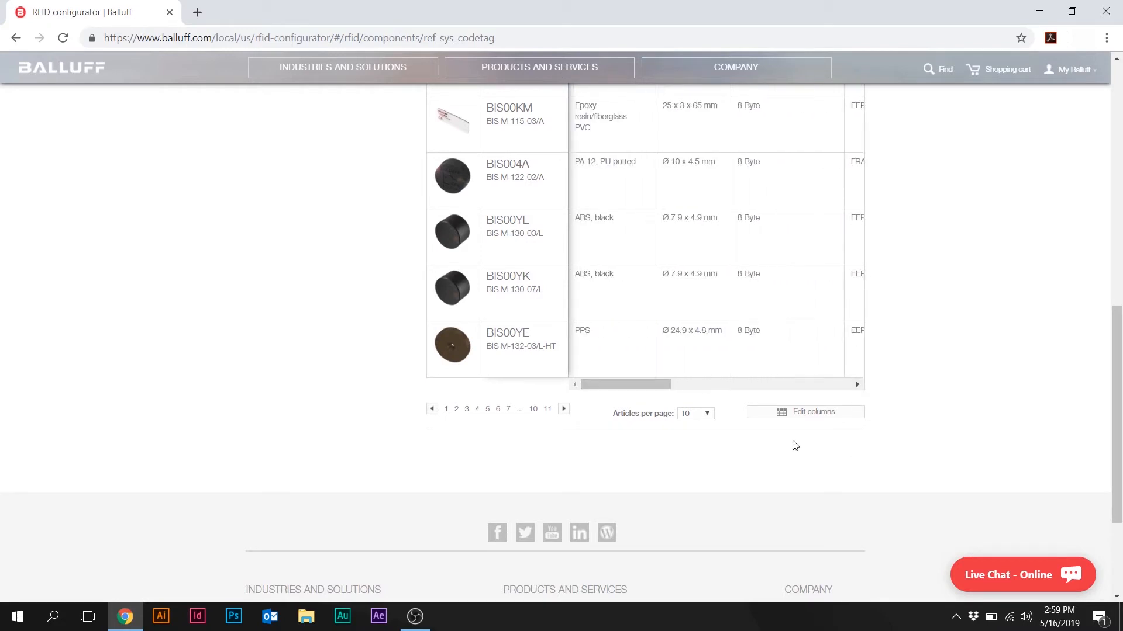
# Show 50 articles per page and select data carrier BIS0044 for the system.
pyautogui.click(693, 412)
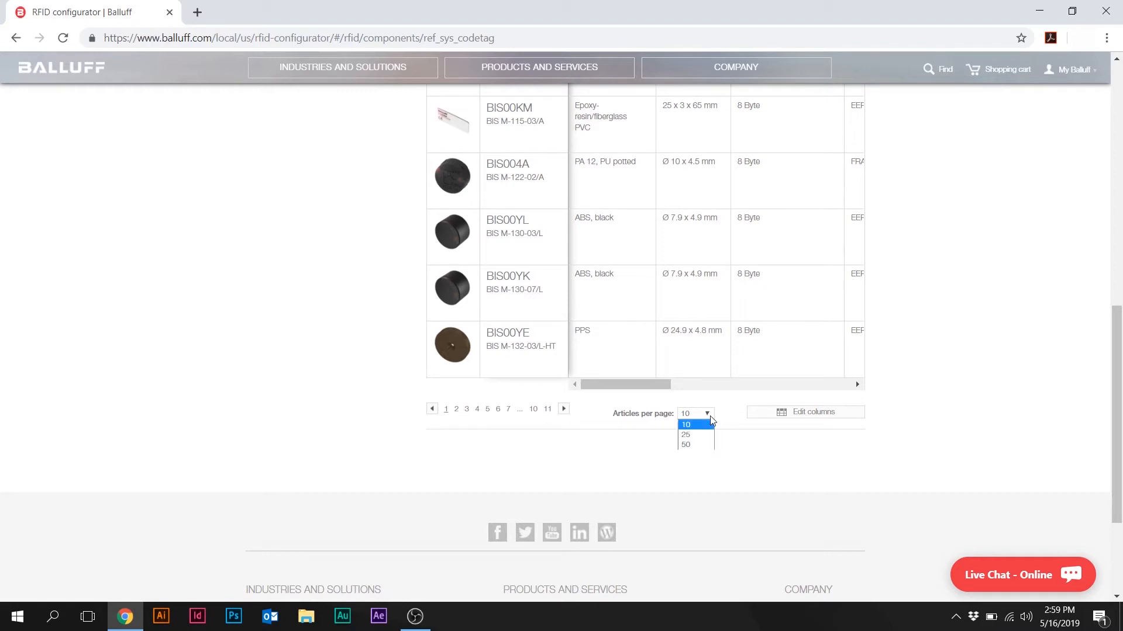
pyautogui.click(685, 444)
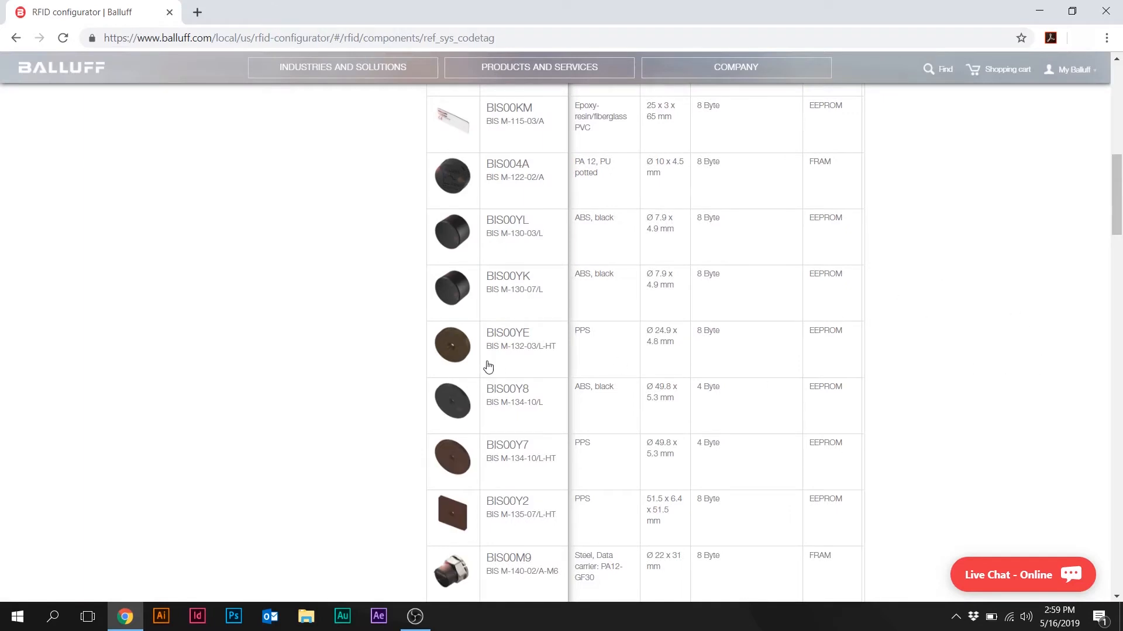
pyautogui.moveTo(1114, 61)
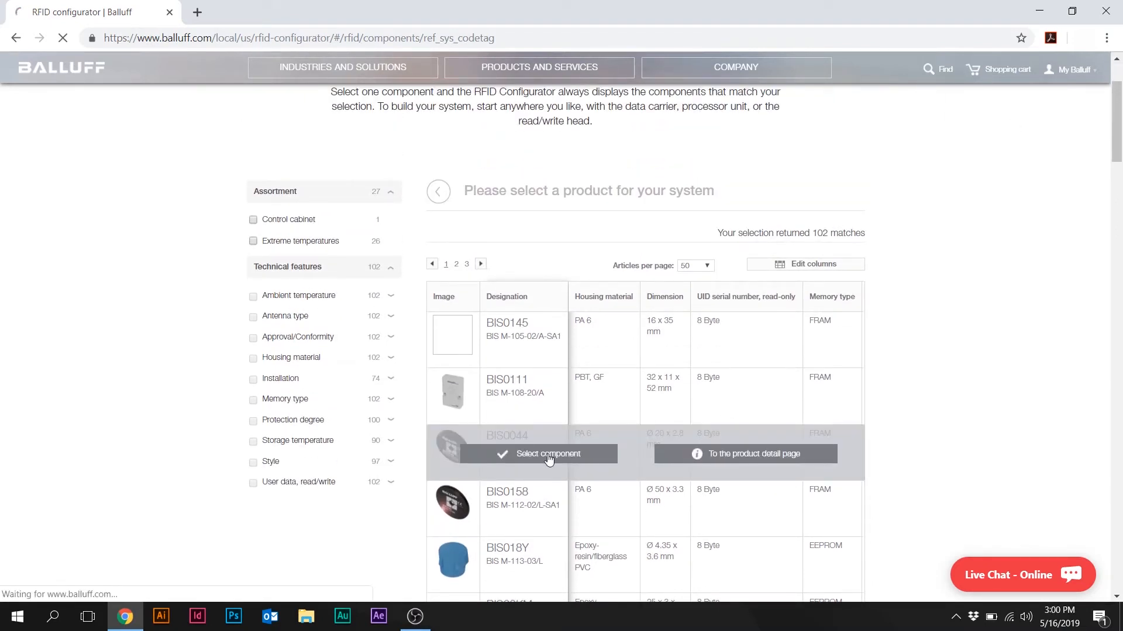
pyautogui.click(546, 453)
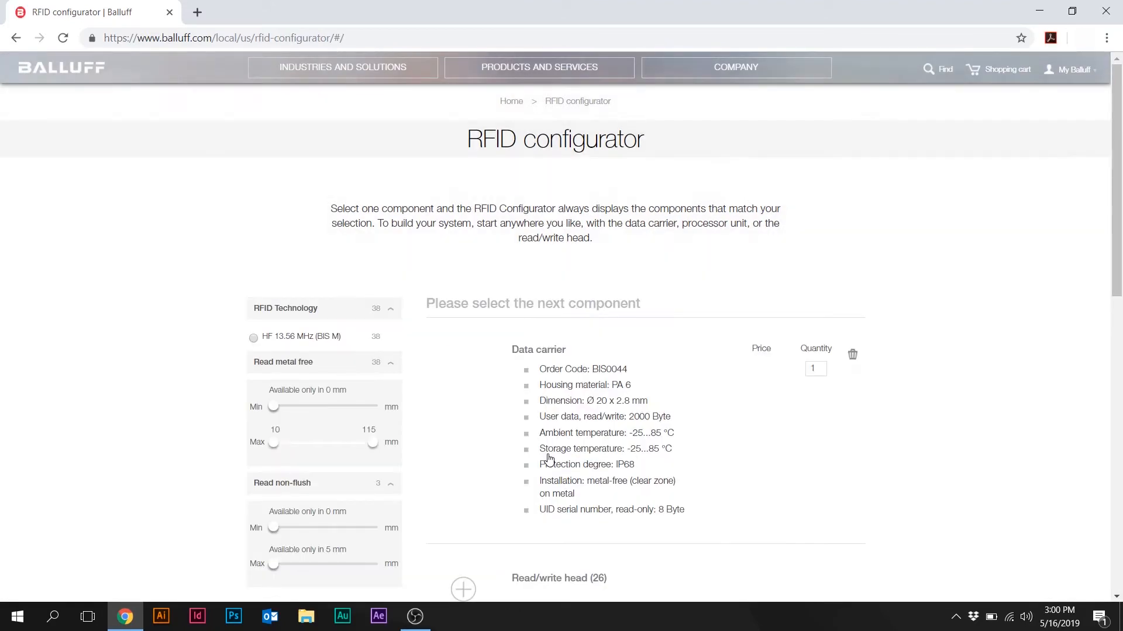
# Expand the Read/write head component to list the 26 matching heads.
pyautogui.scroll(-3)
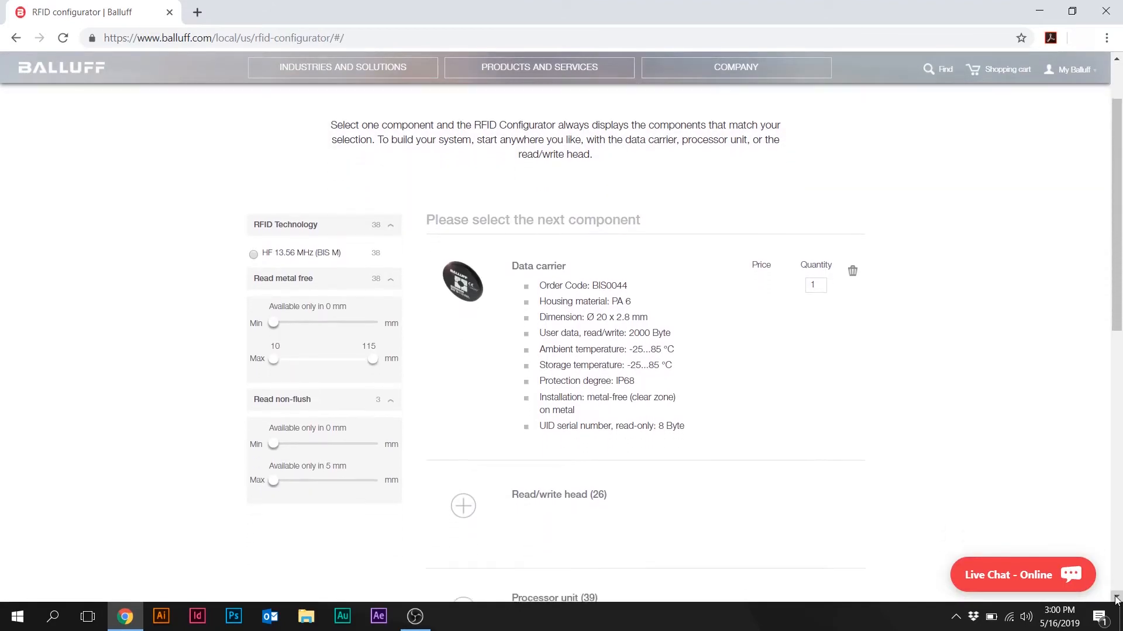
pyautogui.scroll(-3)
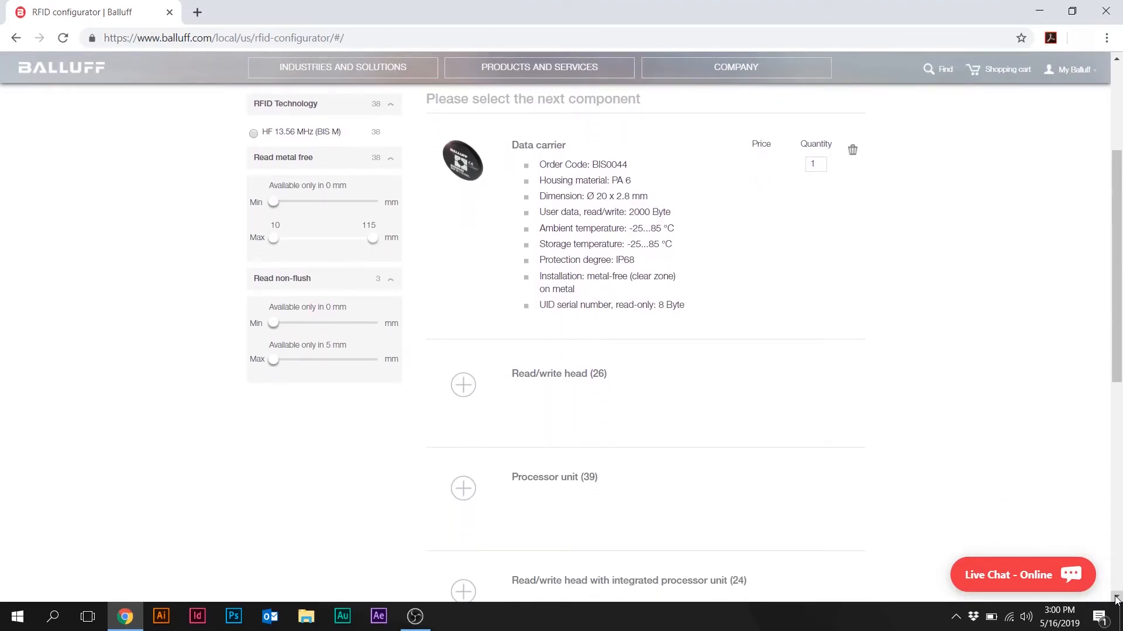
pyautogui.scroll(-3)
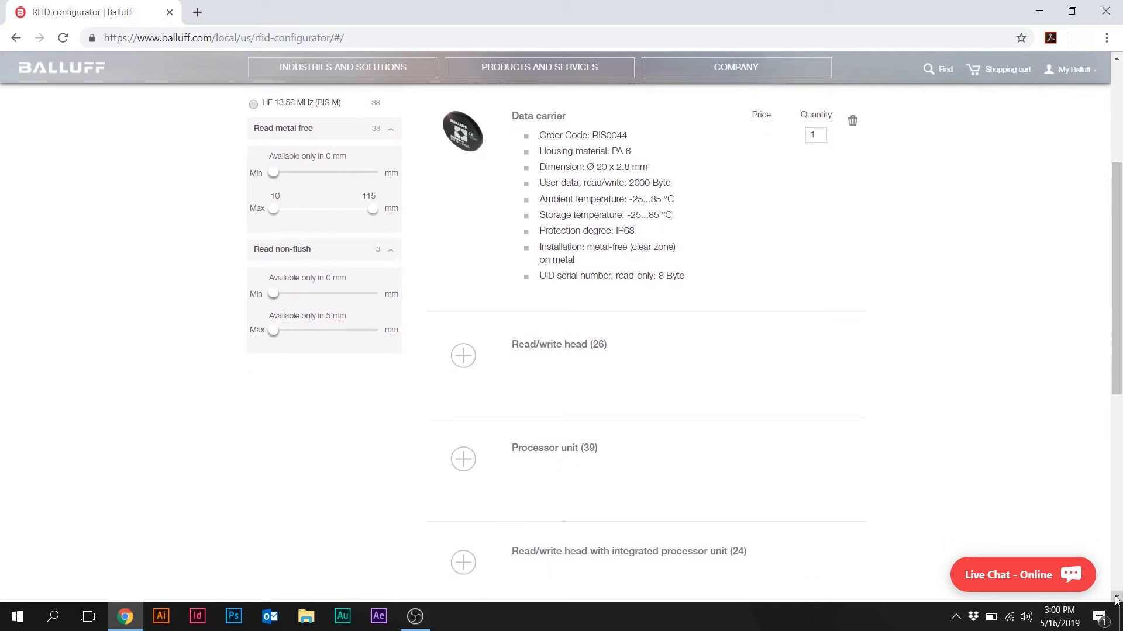
pyautogui.scroll(-3)
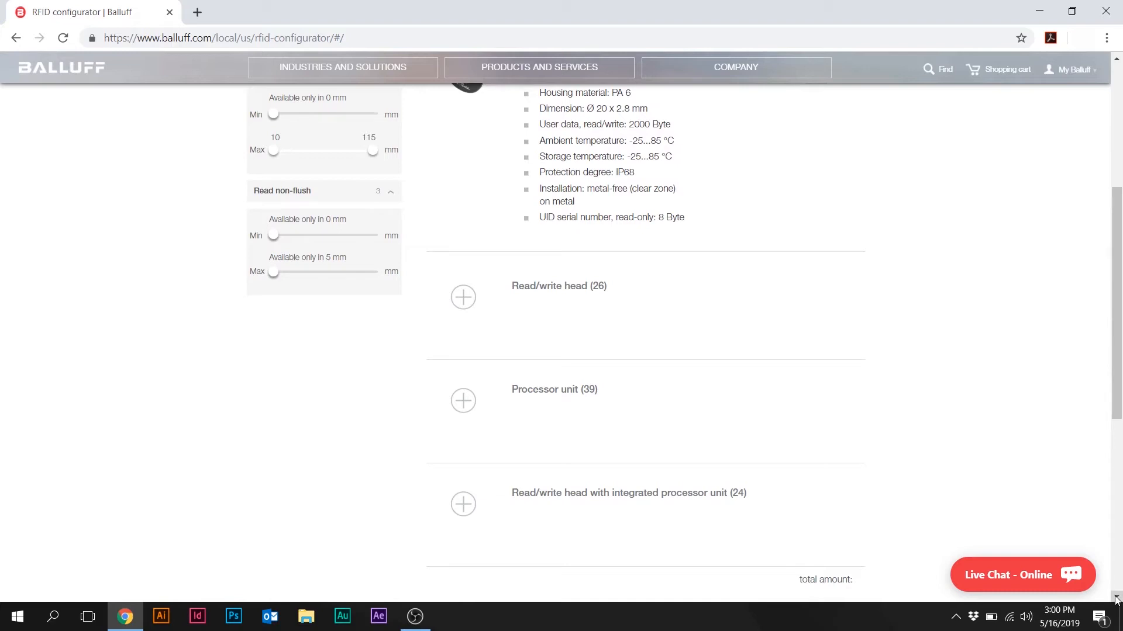
pyautogui.moveTo(968, 310)
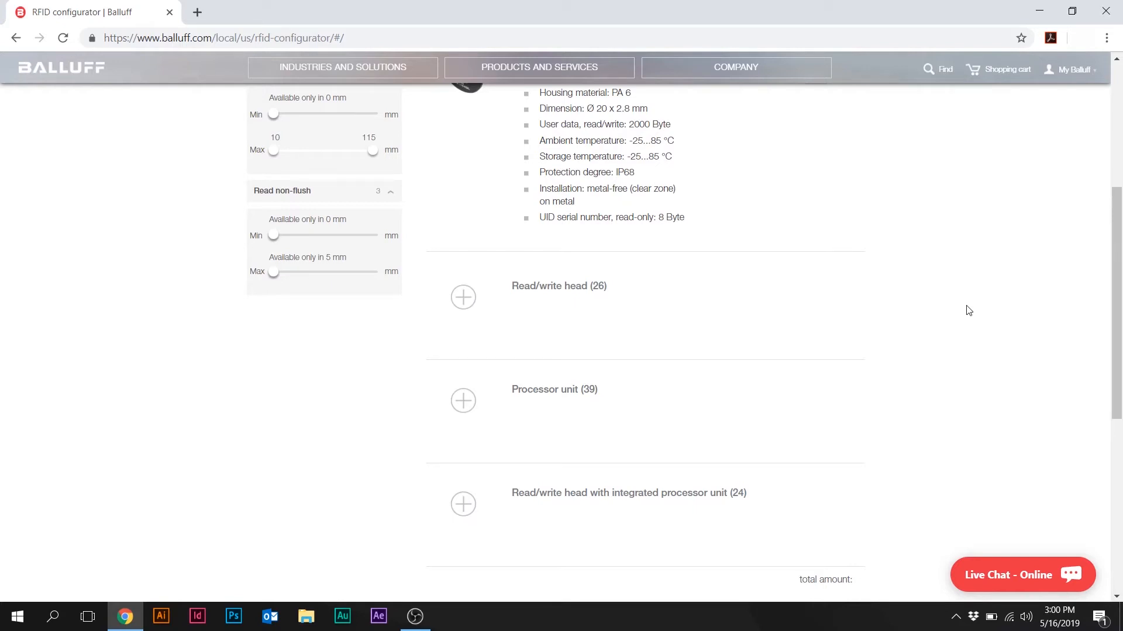
pyautogui.moveTo(463, 298)
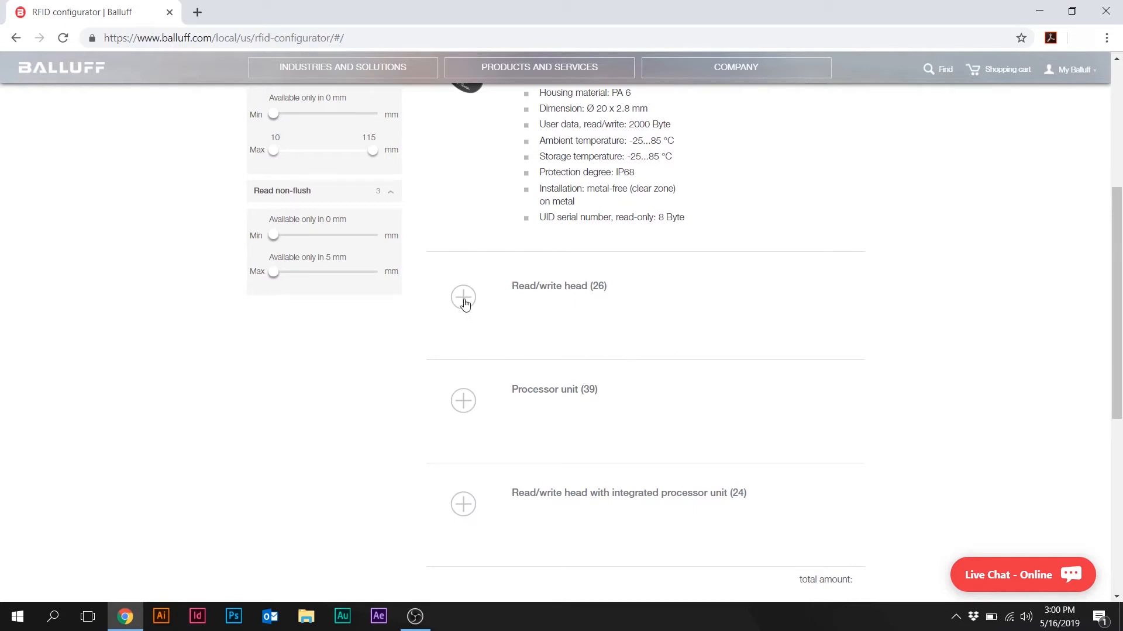
pyautogui.click(463, 296)
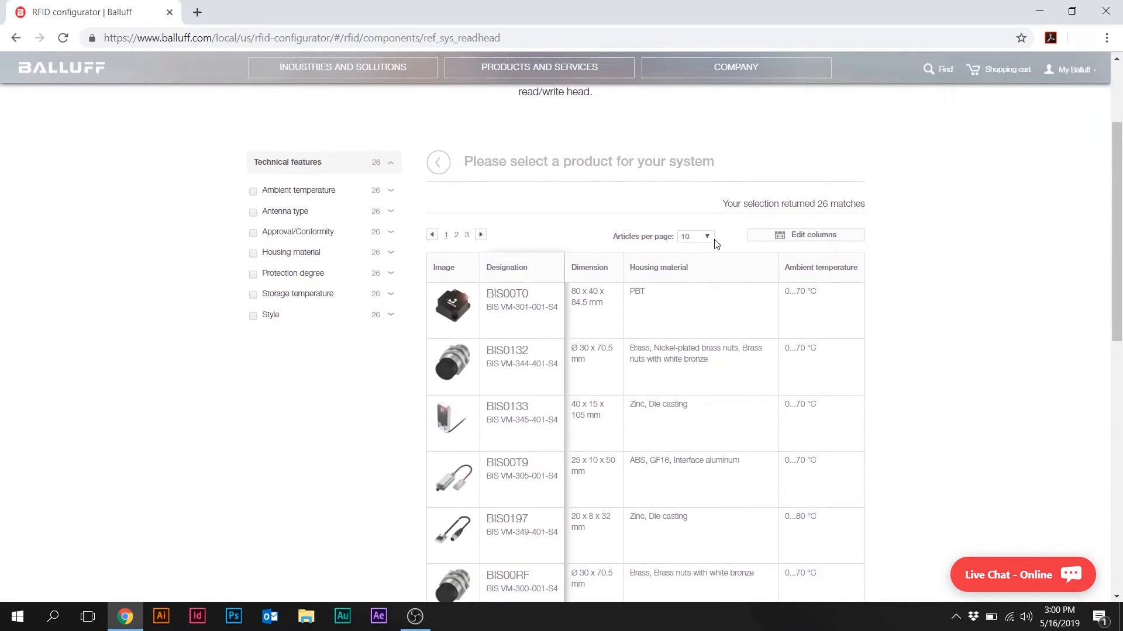
# List 50 read/write heads per page and select BIS0057 as the system's head.
pyautogui.click(693, 235)
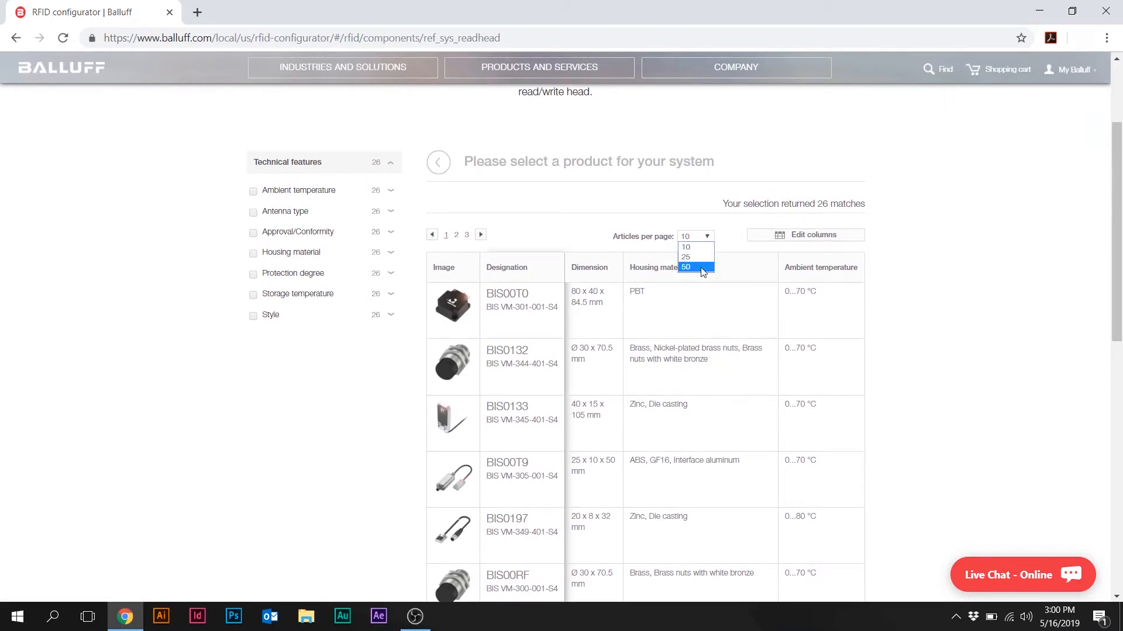
pyautogui.click(685, 267)
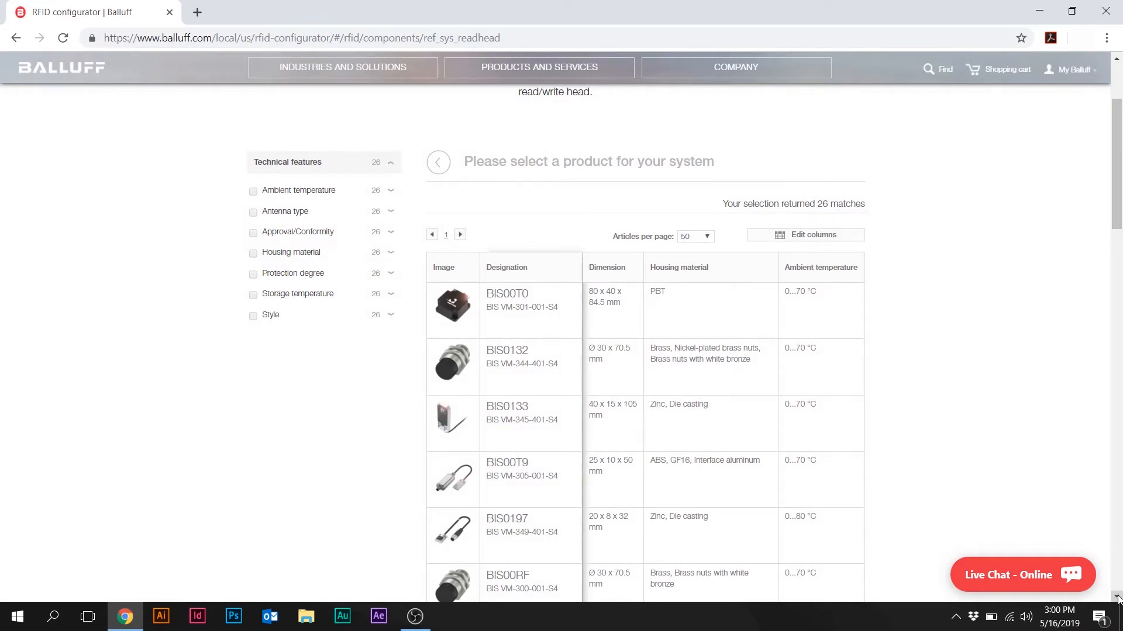
pyautogui.scroll(-3)
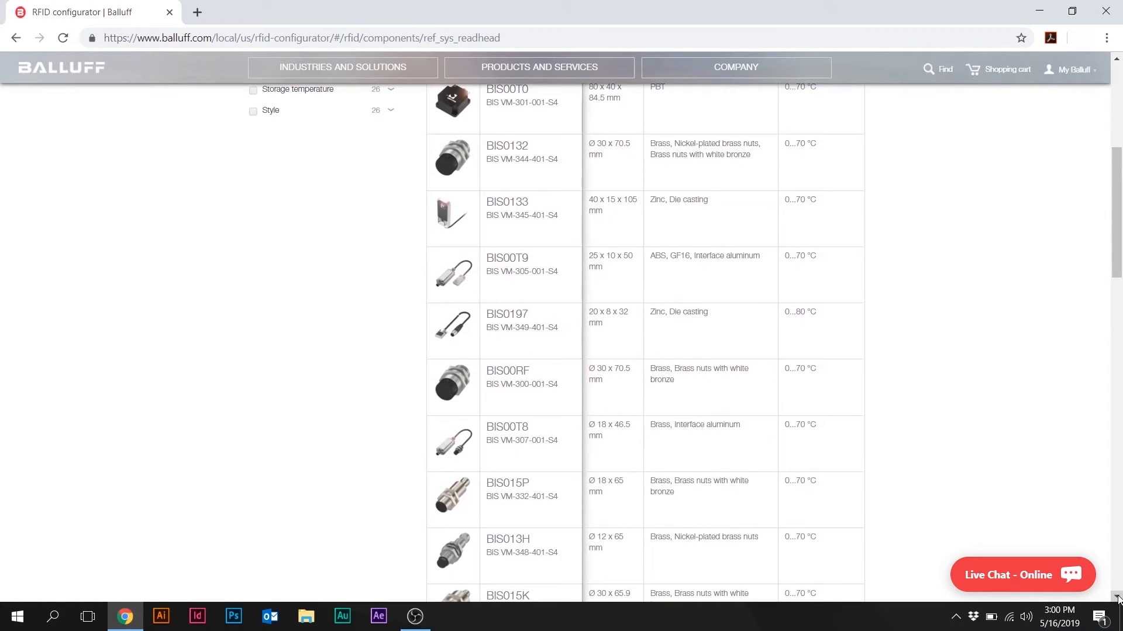
pyautogui.scroll(-3)
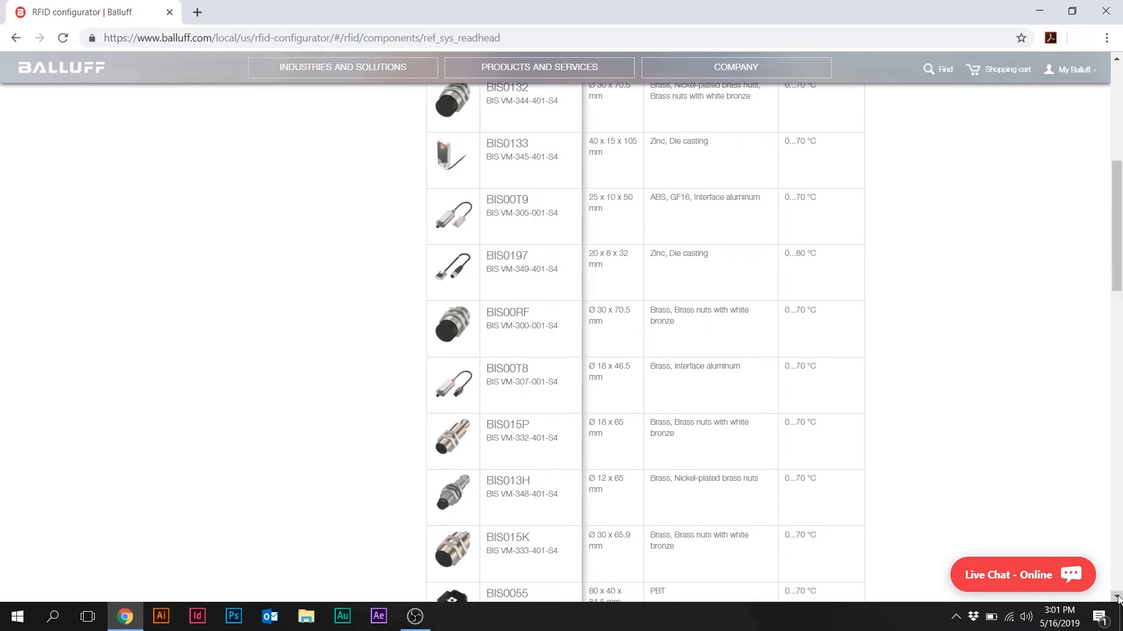
pyautogui.scroll(-3)
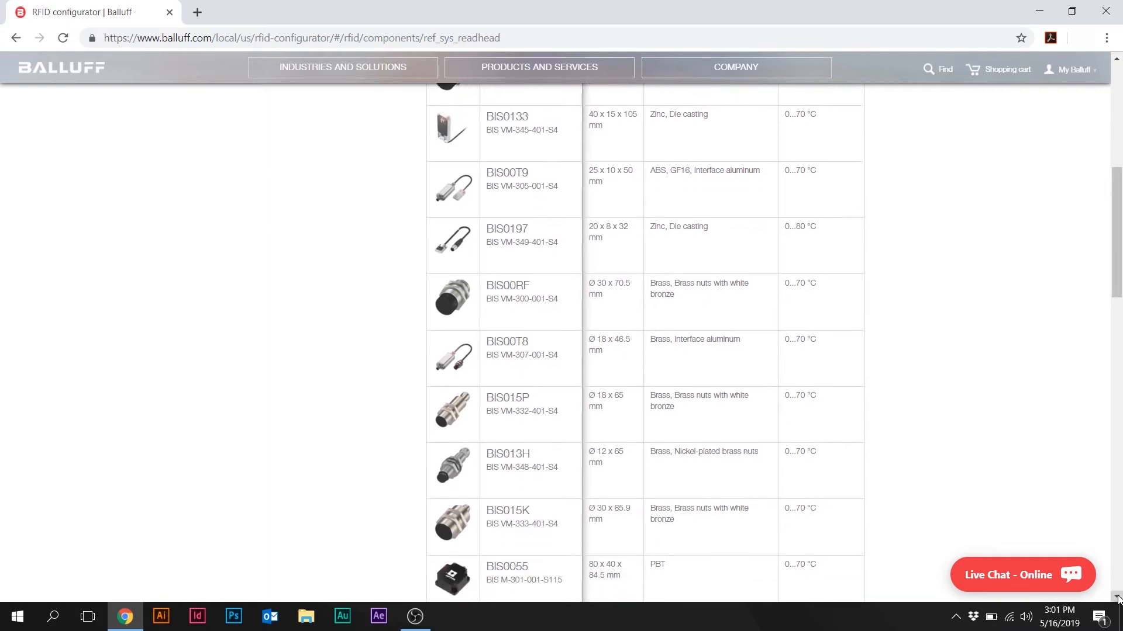
pyautogui.scroll(-3)
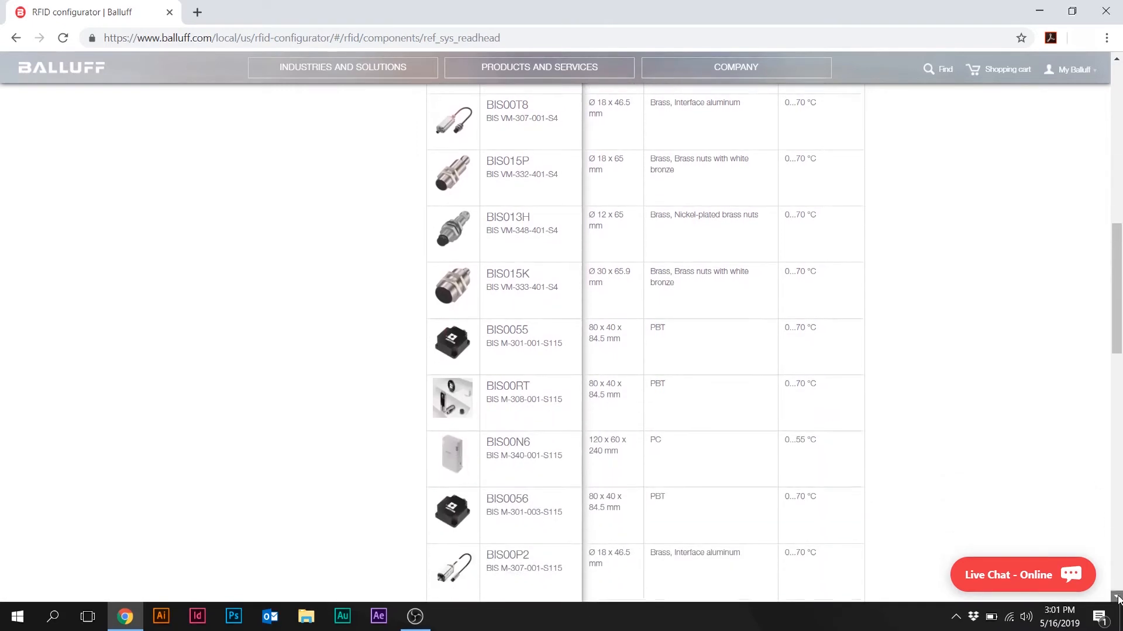
pyautogui.scroll(-3)
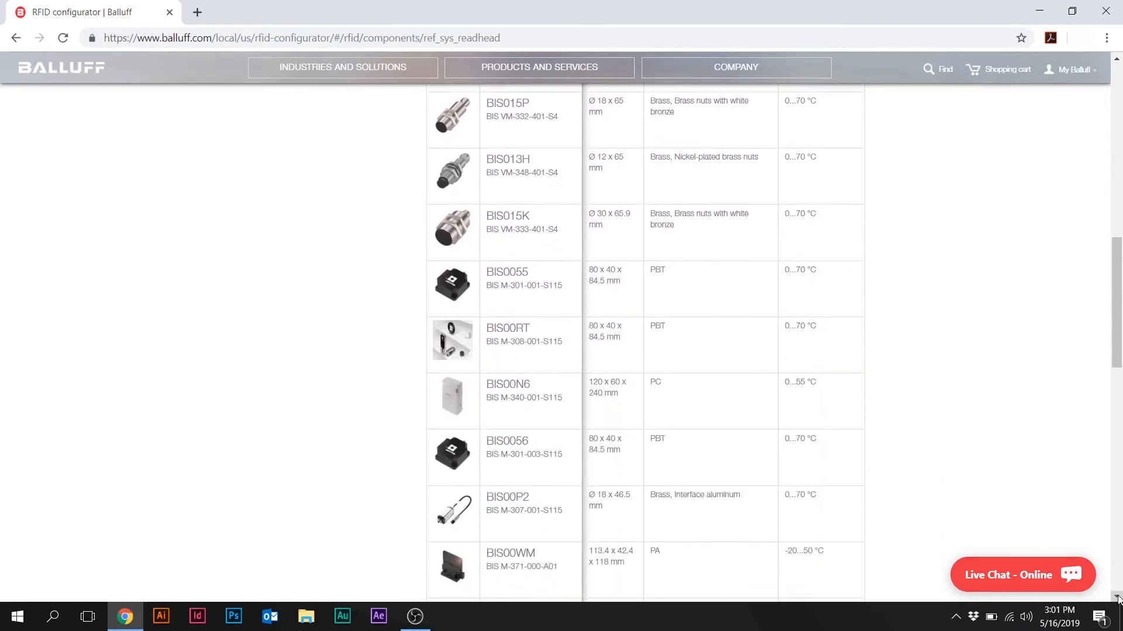
pyautogui.scroll(-3)
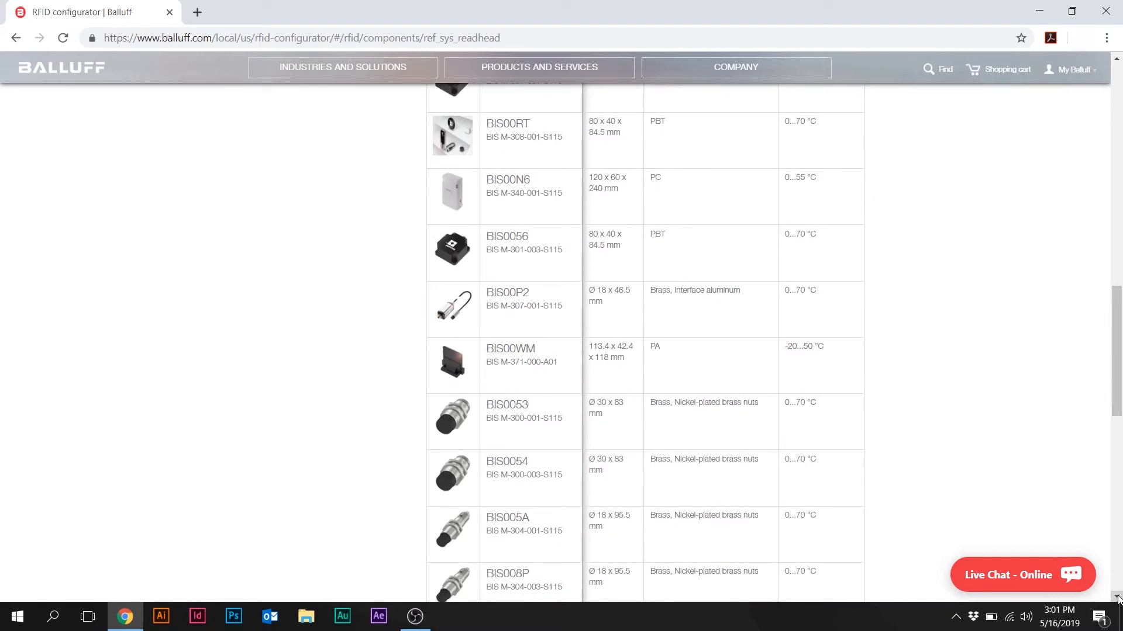
pyautogui.scroll(-3)
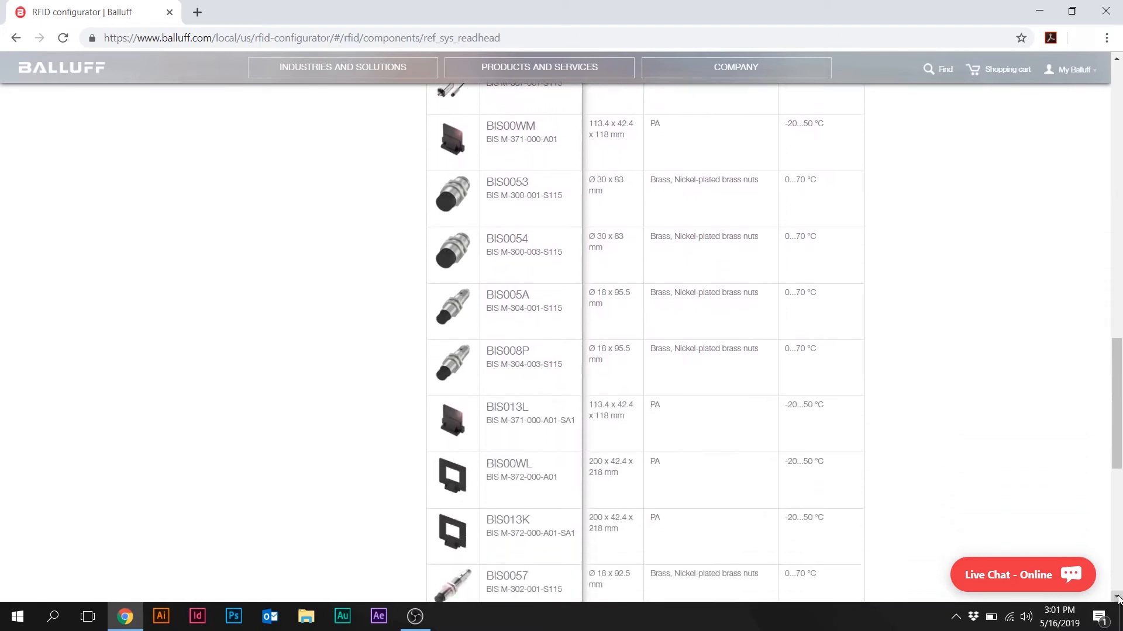
pyautogui.scroll(-3)
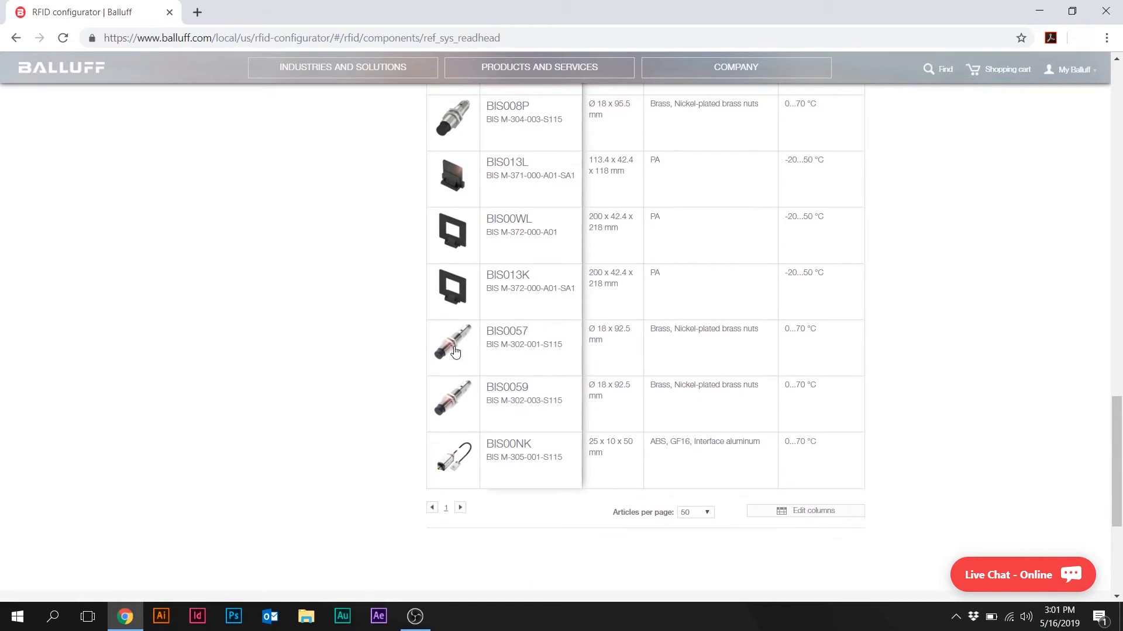
pyautogui.moveTo(610, 346)
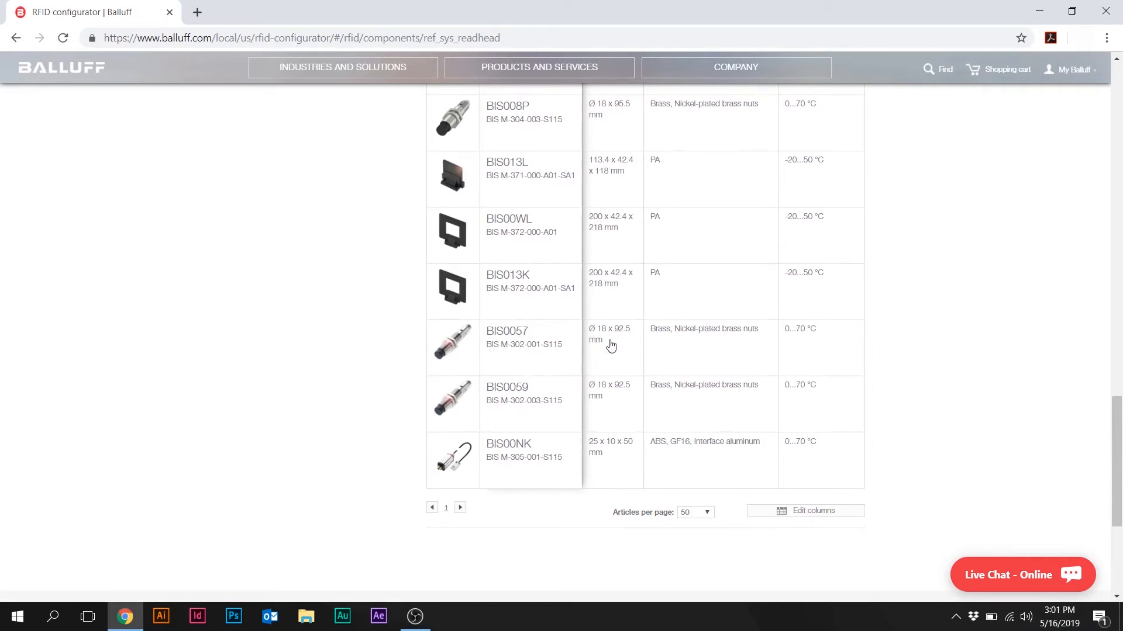
pyautogui.moveTo(611, 345)
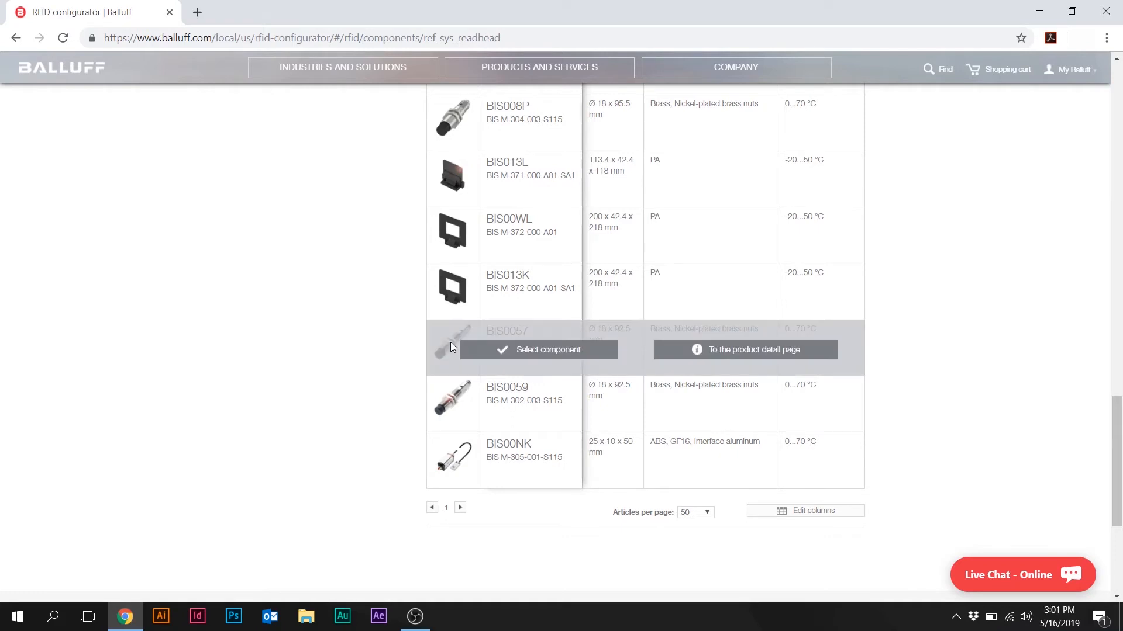
pyautogui.click(538, 350)
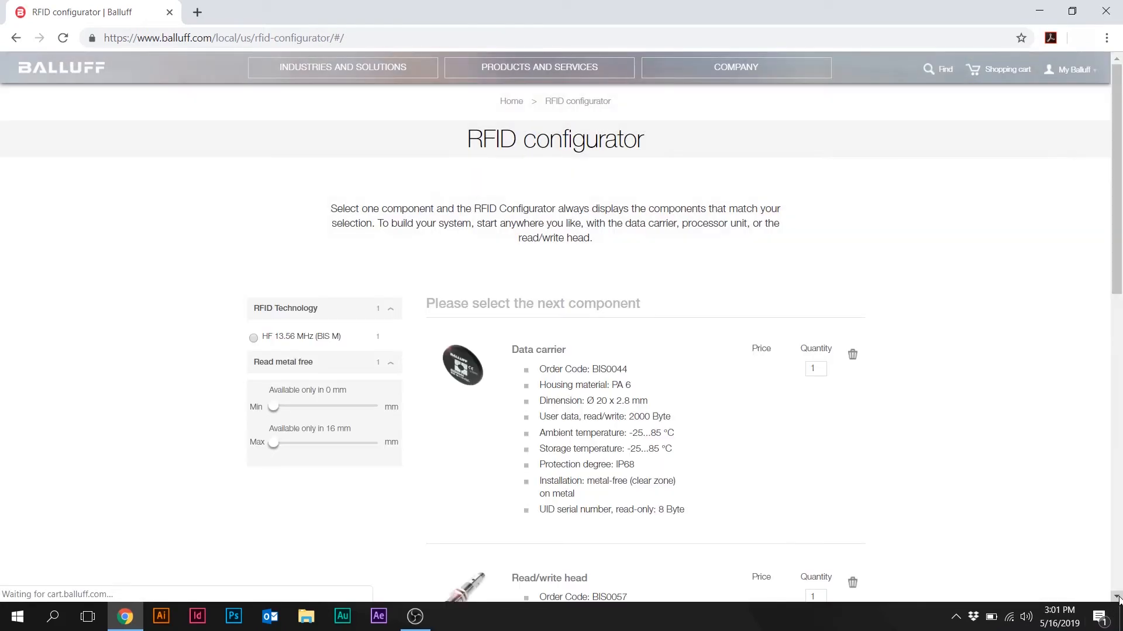
# Expand the Processor unit component to list the 13 compatible units.
pyautogui.scroll(-3)
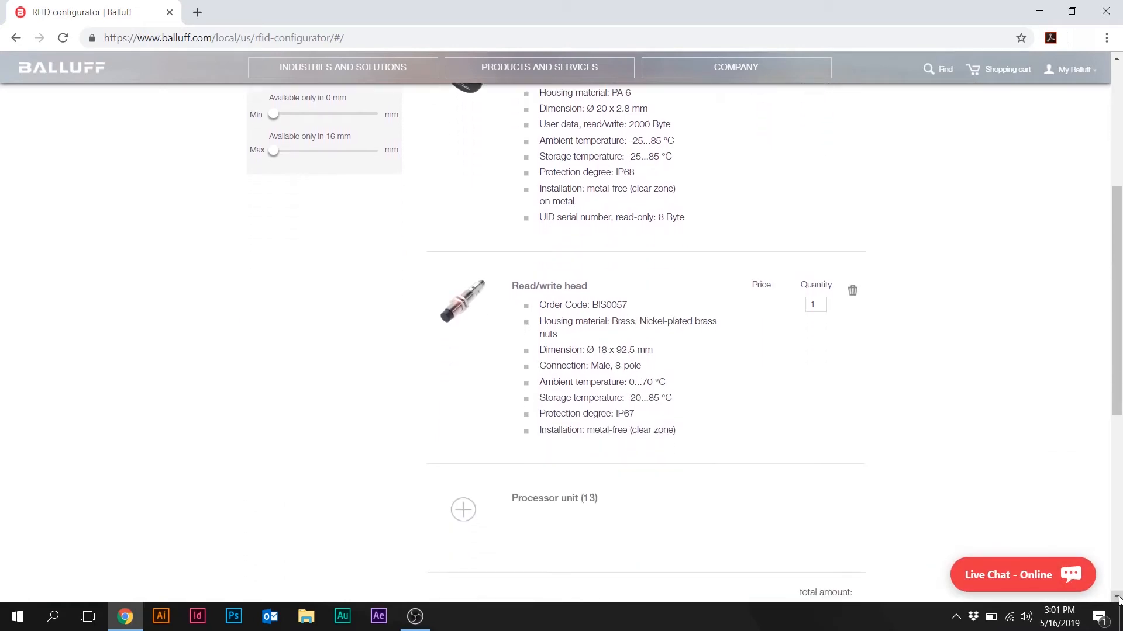
pyautogui.scroll(-3)
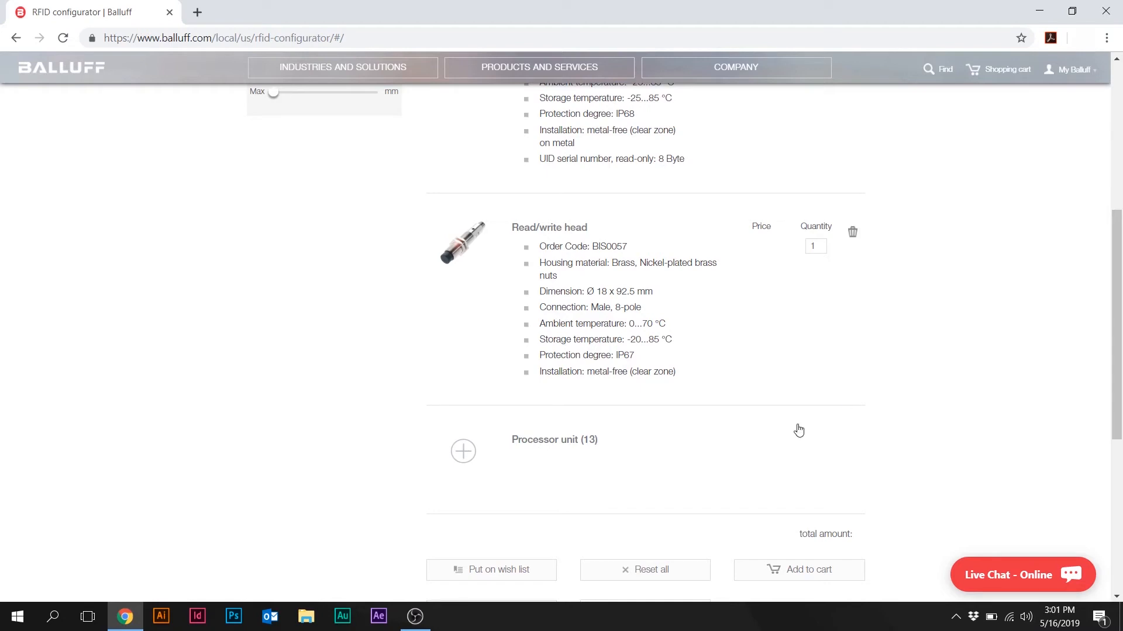
pyautogui.moveTo(463, 451)
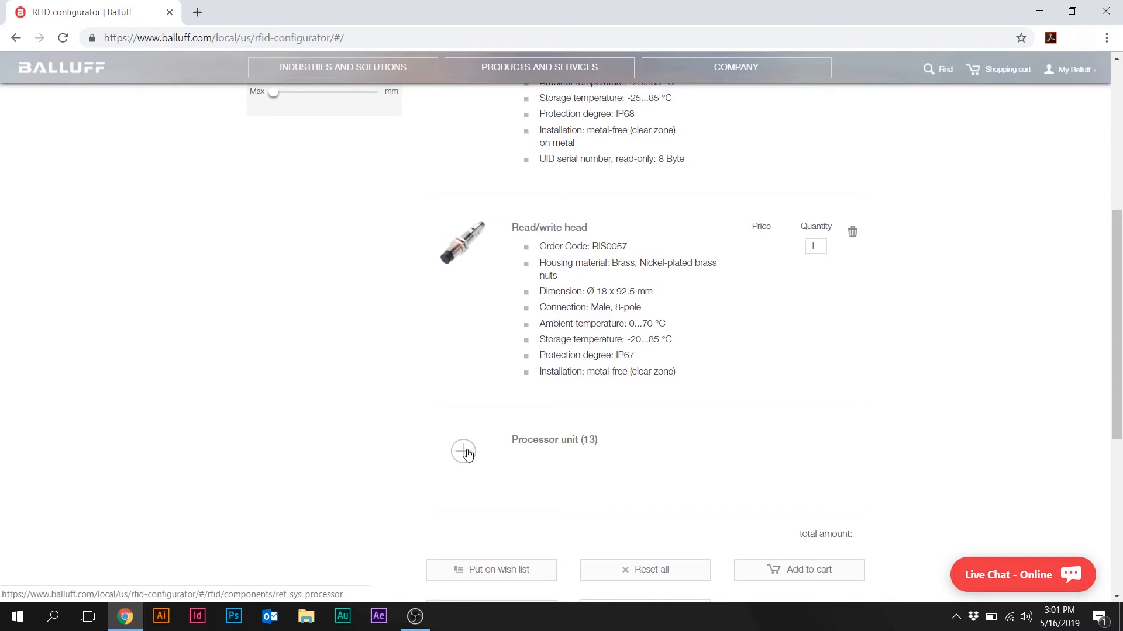
pyautogui.click(463, 452)
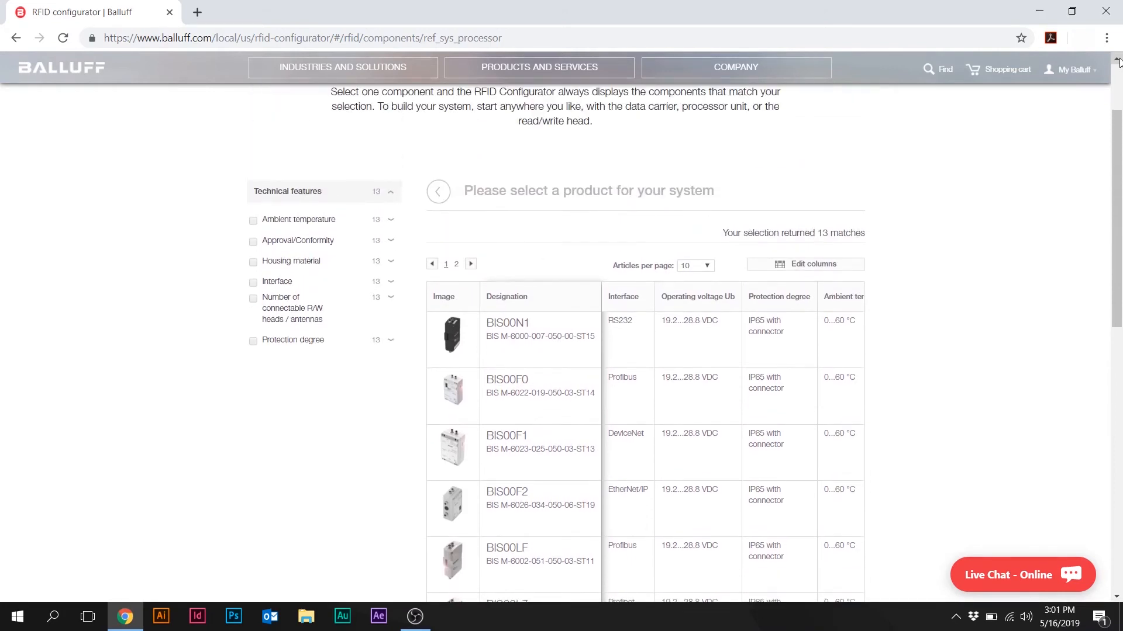
pyautogui.moveTo(931, 309)
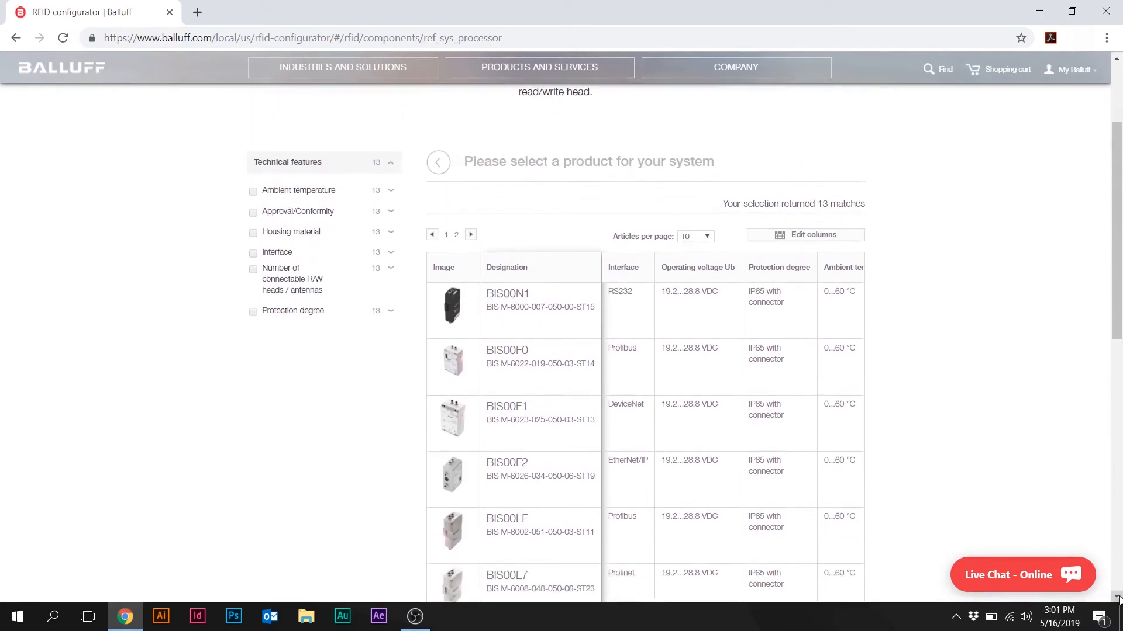
# Select the BIS00L7 Profinet processor unit to complete the system.
pyautogui.scroll(-3)
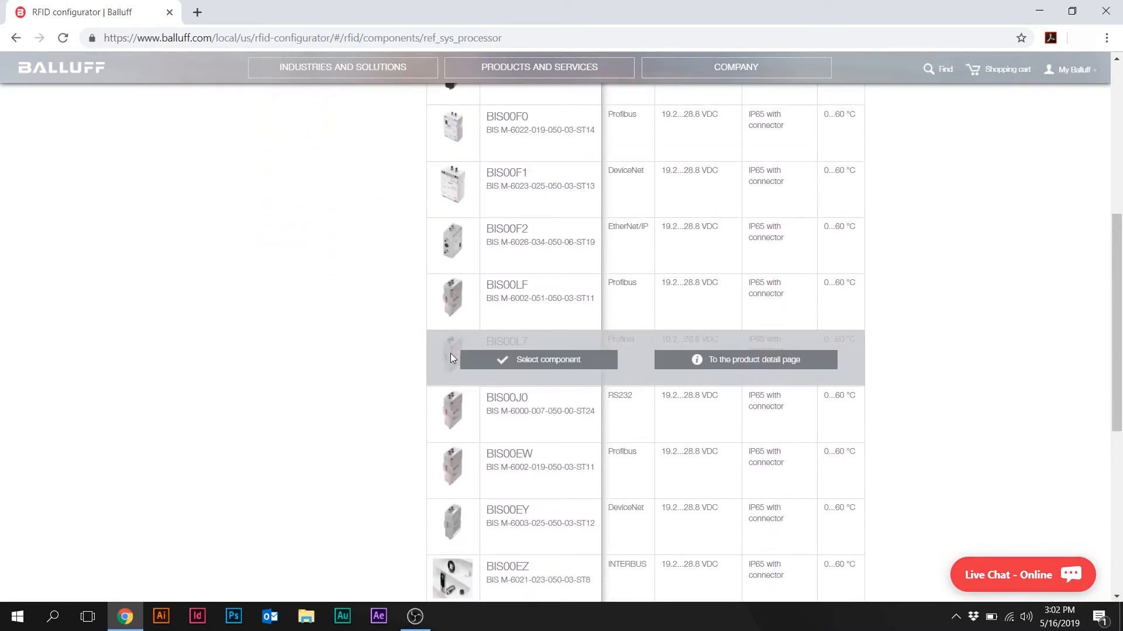
pyautogui.click(547, 359)
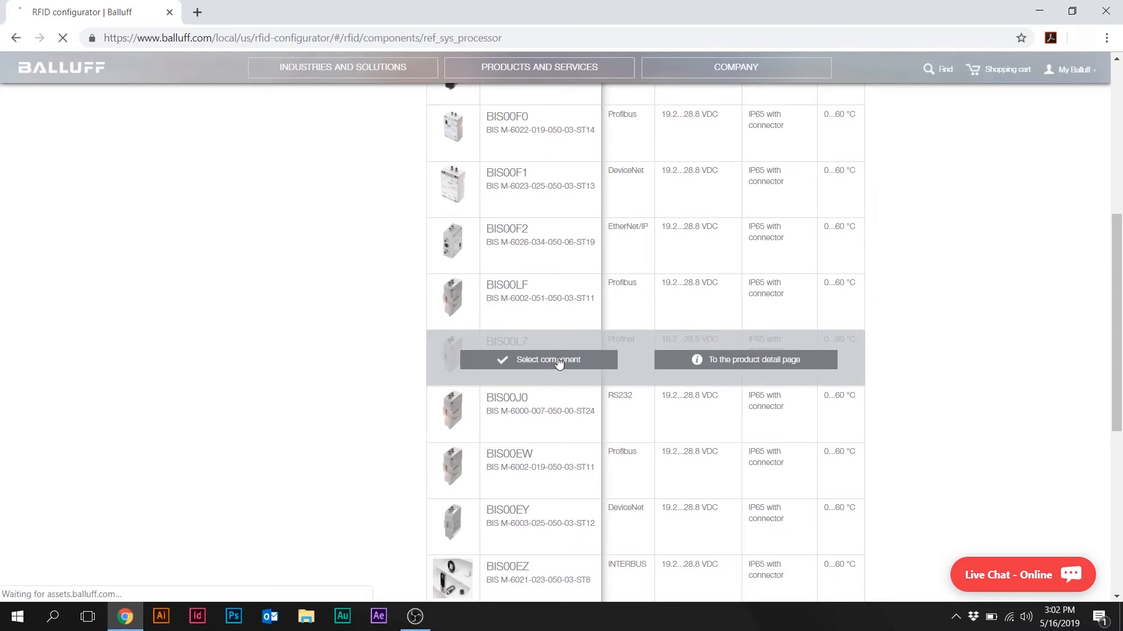
pyautogui.click(537, 359)
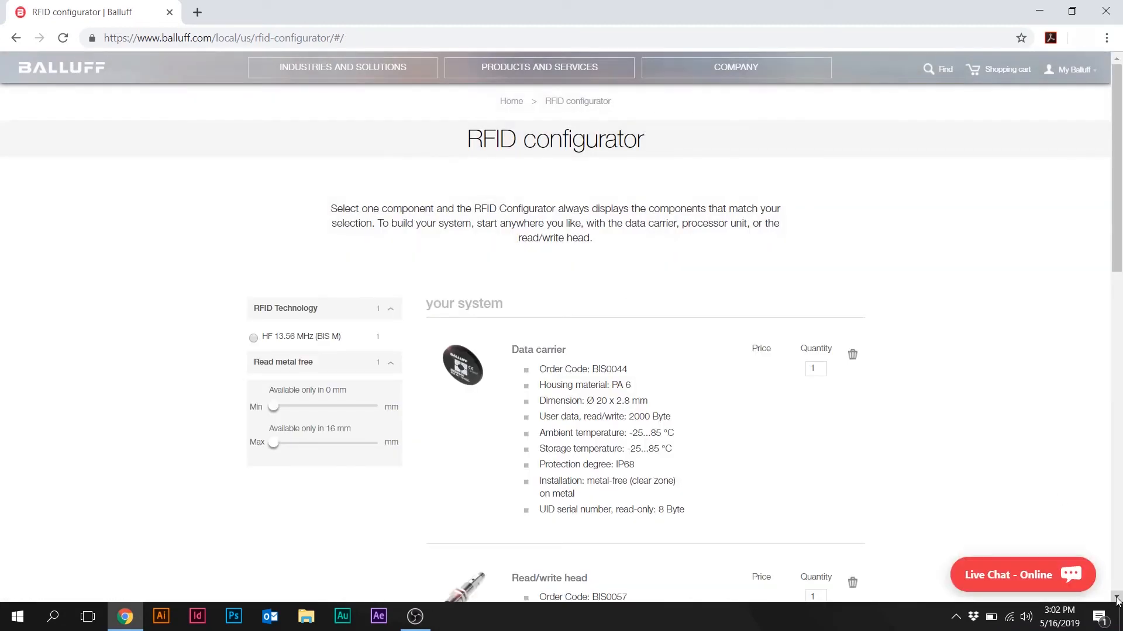
# Add the complete system to the shopping cart and review its three items.
pyautogui.scroll(-3)
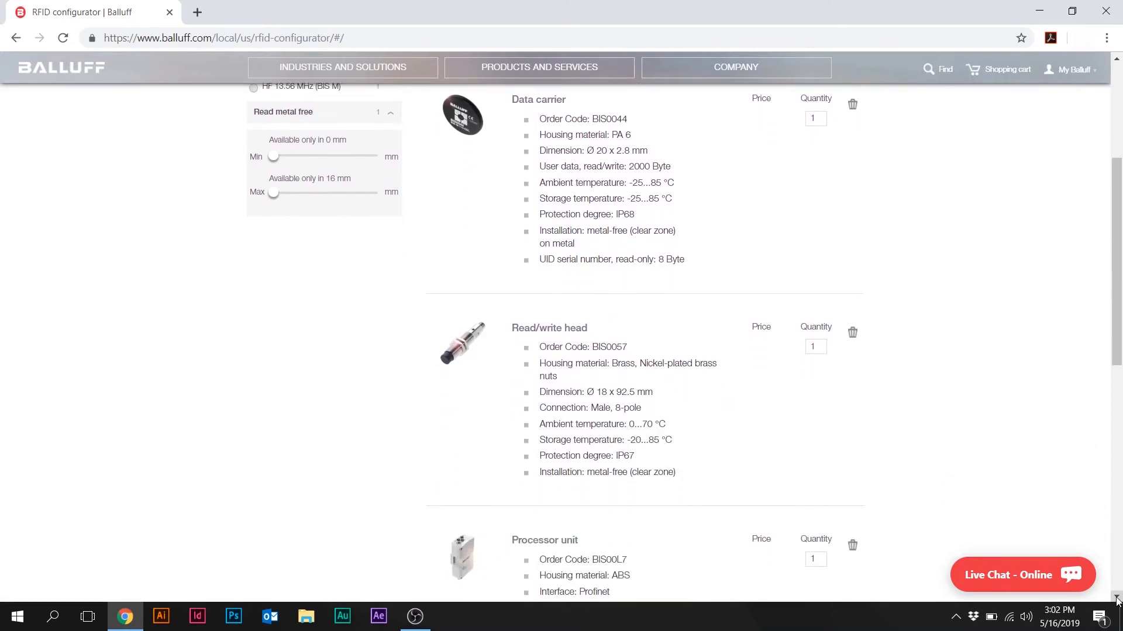
pyautogui.scroll(-3)
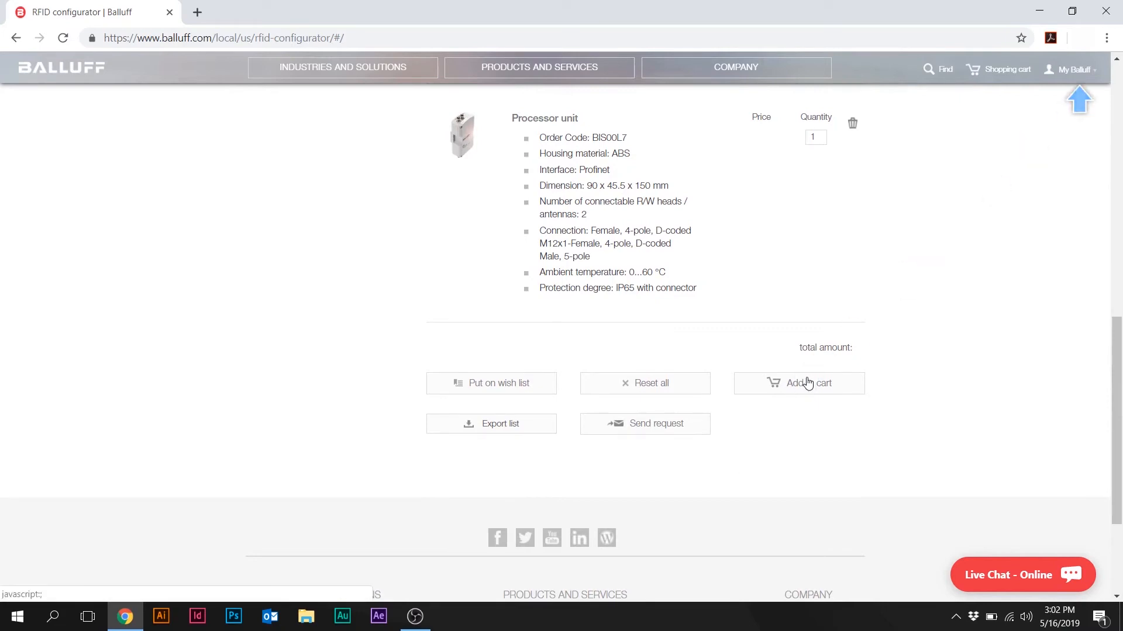
pyautogui.click(798, 383)
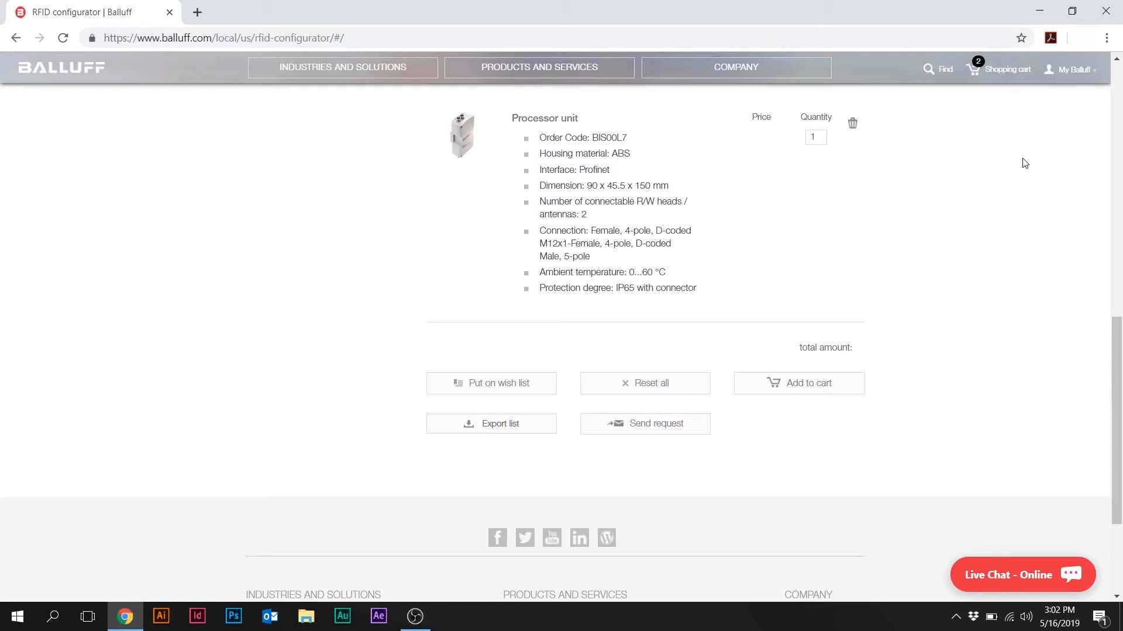
pyautogui.click(973, 69)
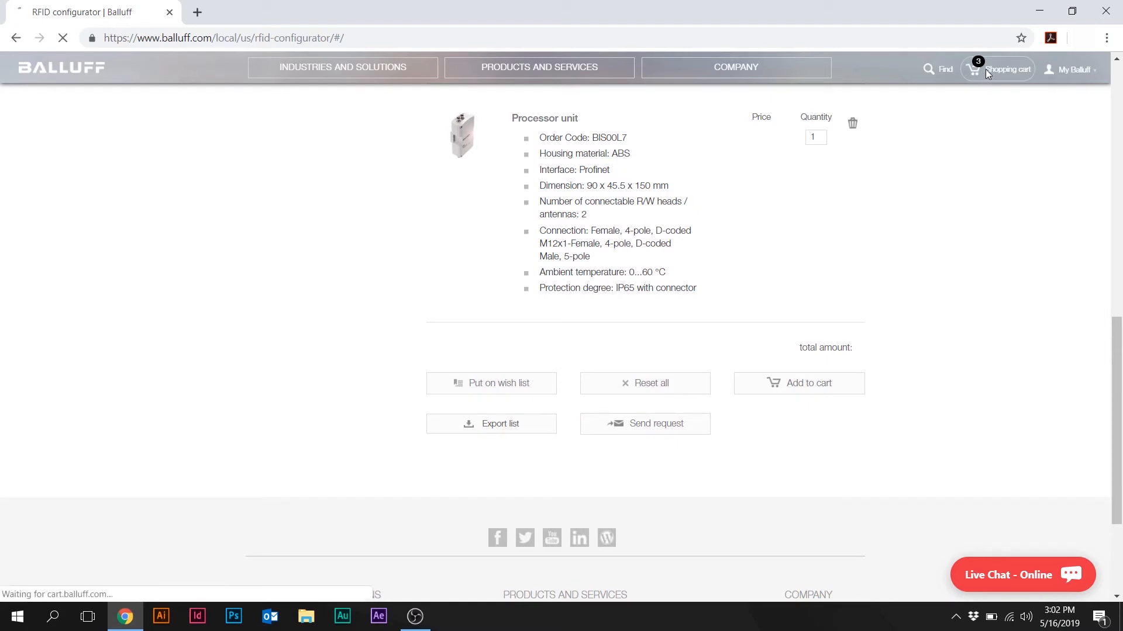
pyautogui.click(972, 69)
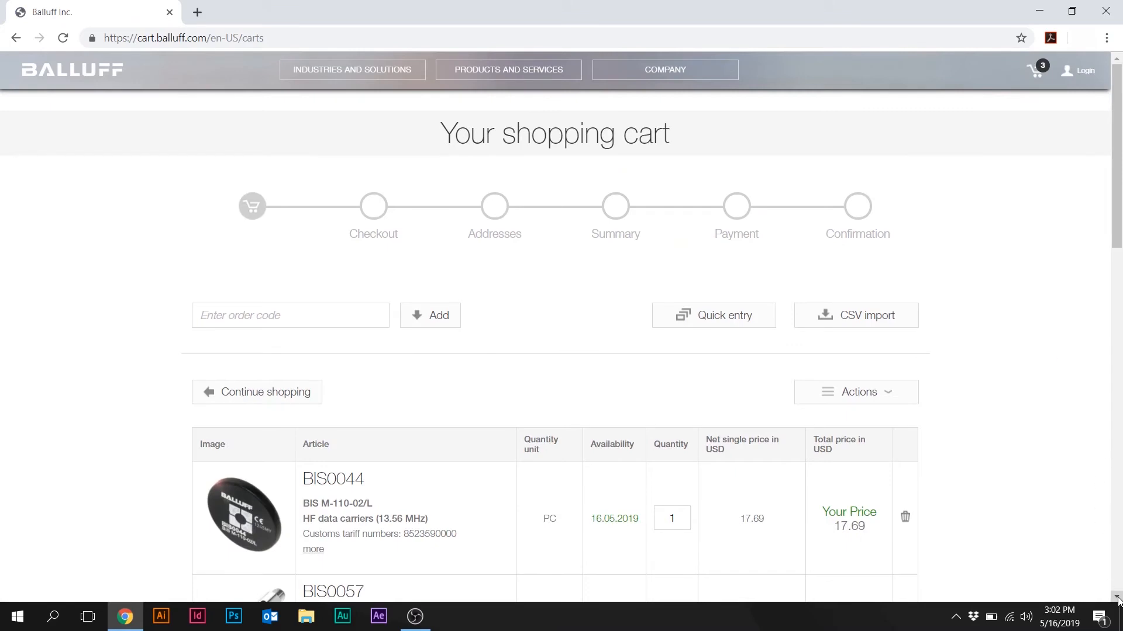
pyautogui.scroll(-3)
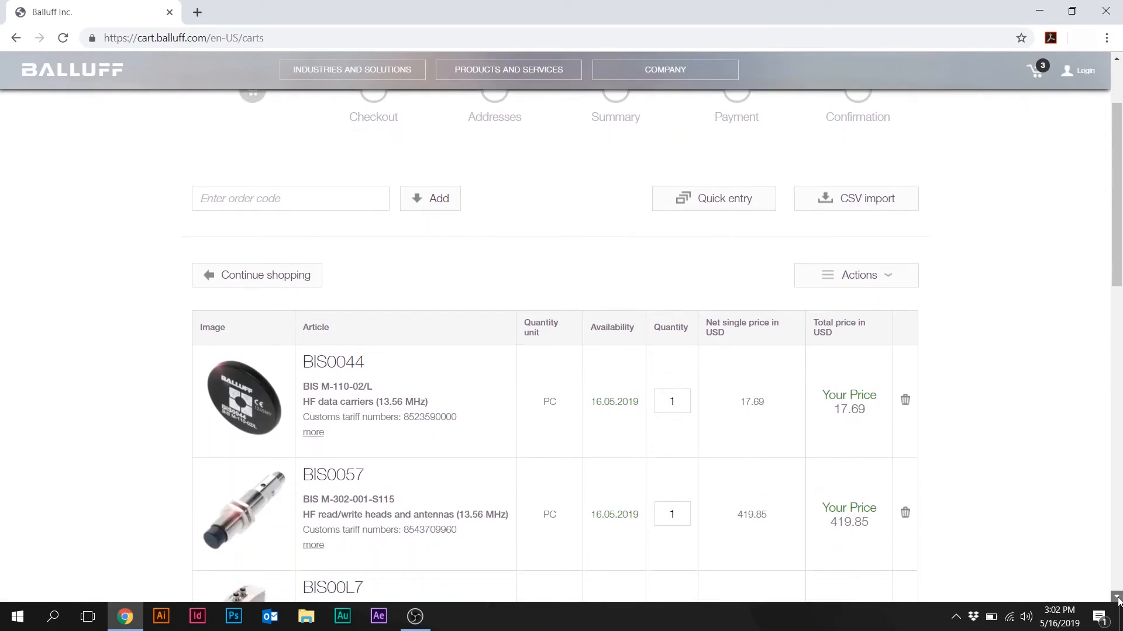
pyautogui.scroll(-3)
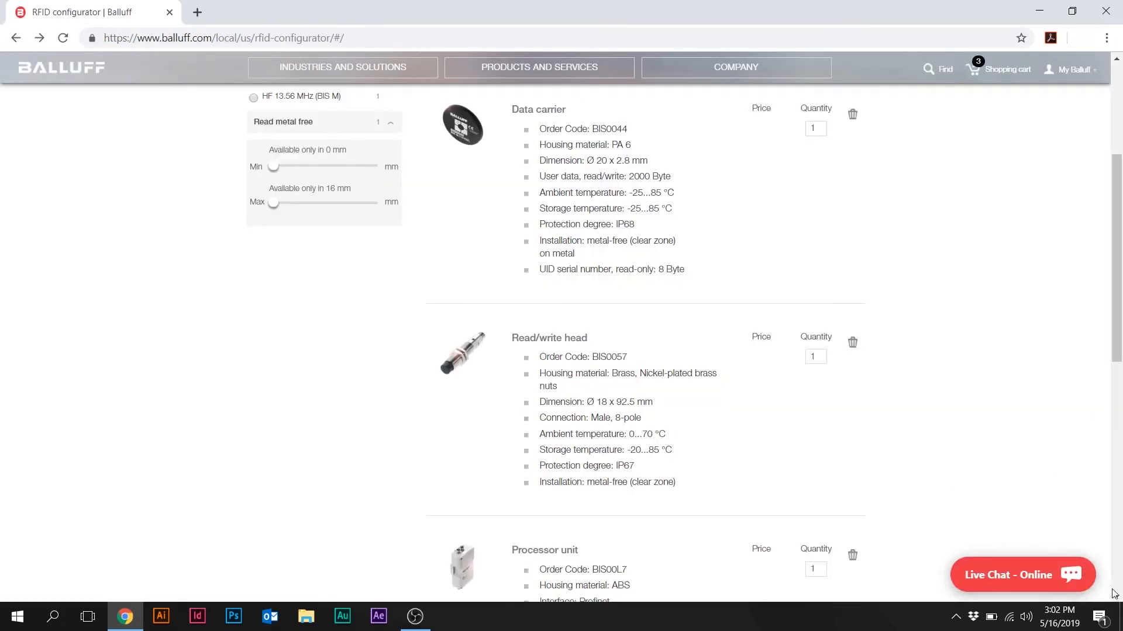
# Export the component list as an Excel file.
pyautogui.scroll(-3)
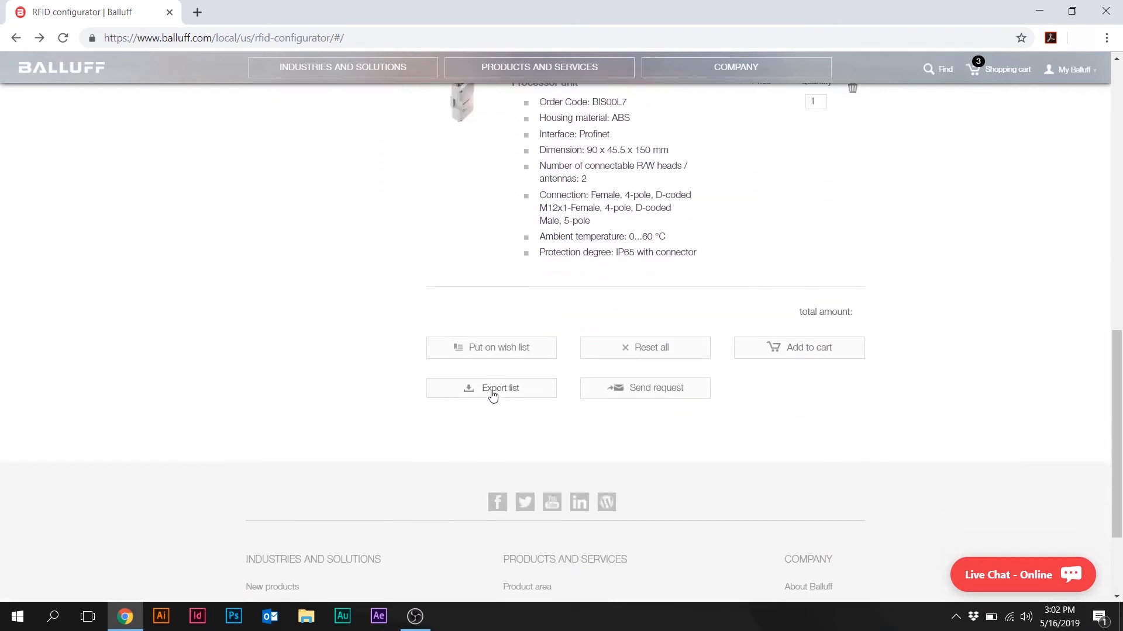
pyautogui.click(499, 387)
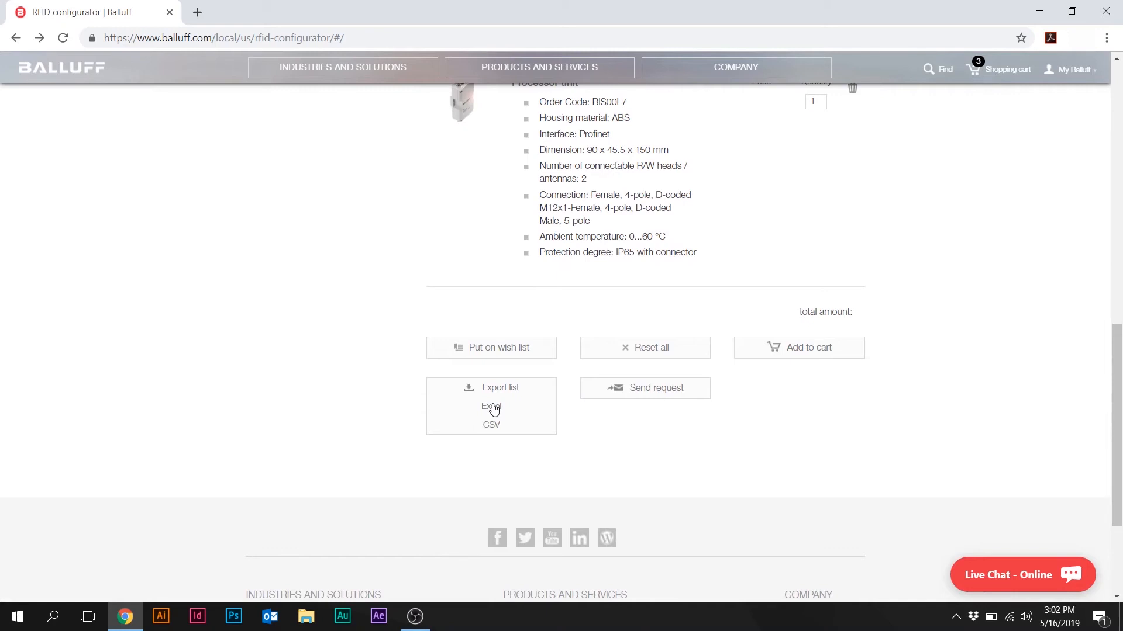
pyautogui.click(491, 415)
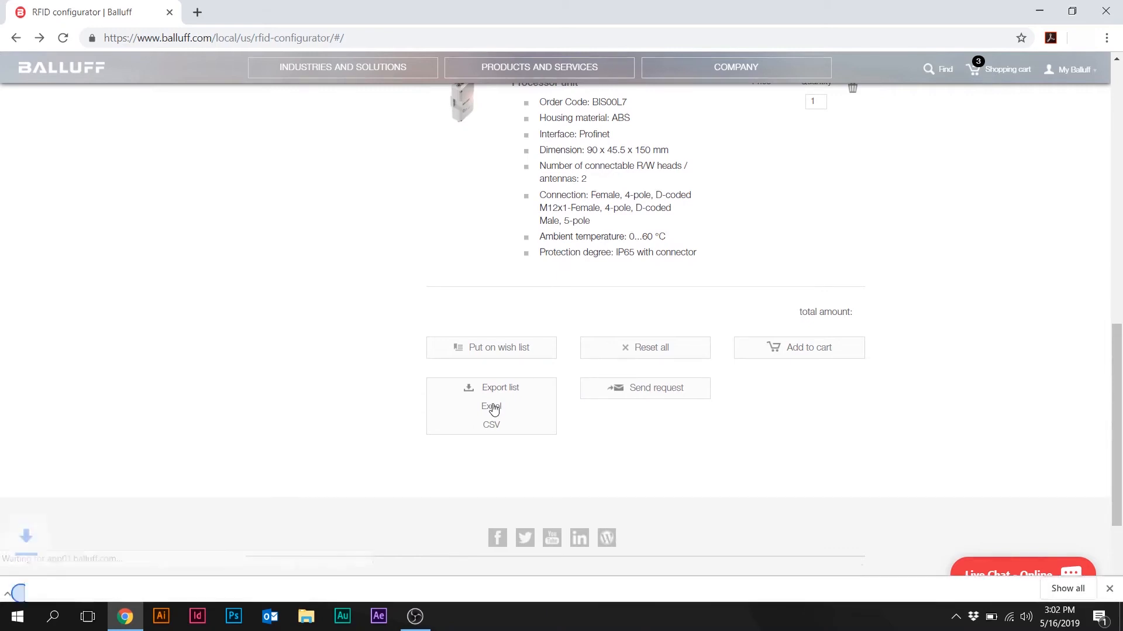
pyautogui.click(491, 412)
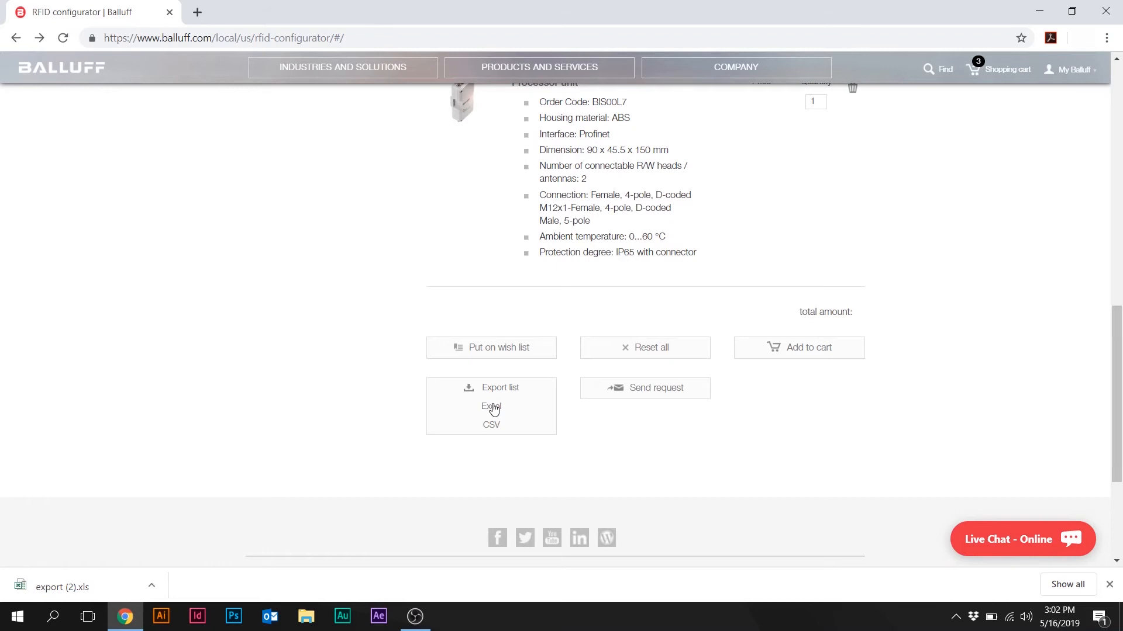
# Open the downloaded export (2).xls from the download bar.
pyautogui.click(152, 586)
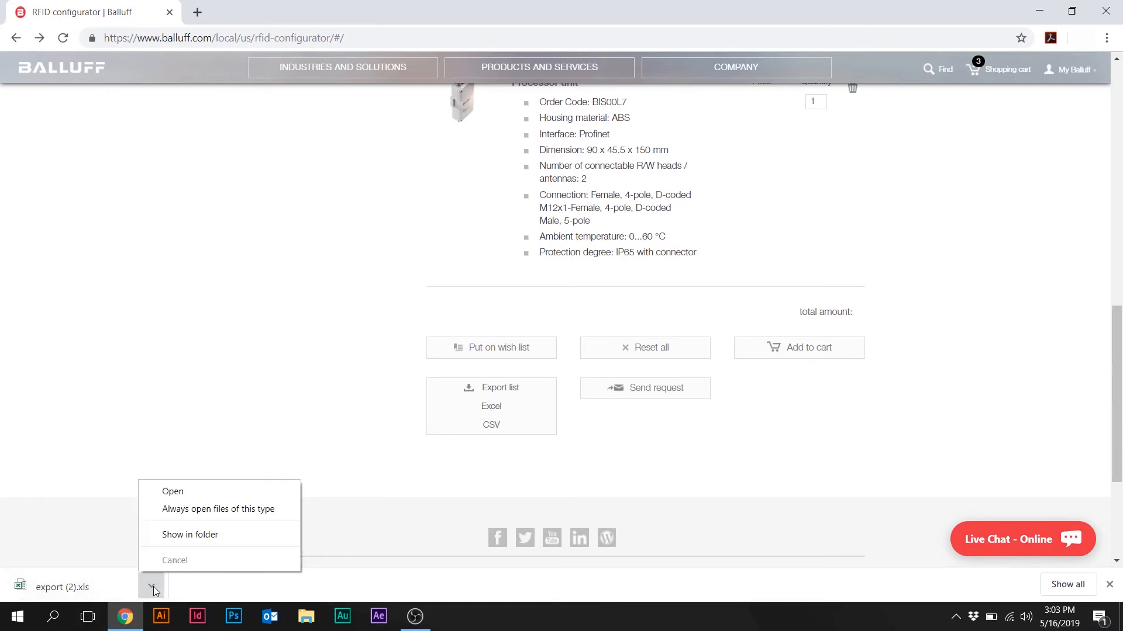
pyautogui.click(173, 491)
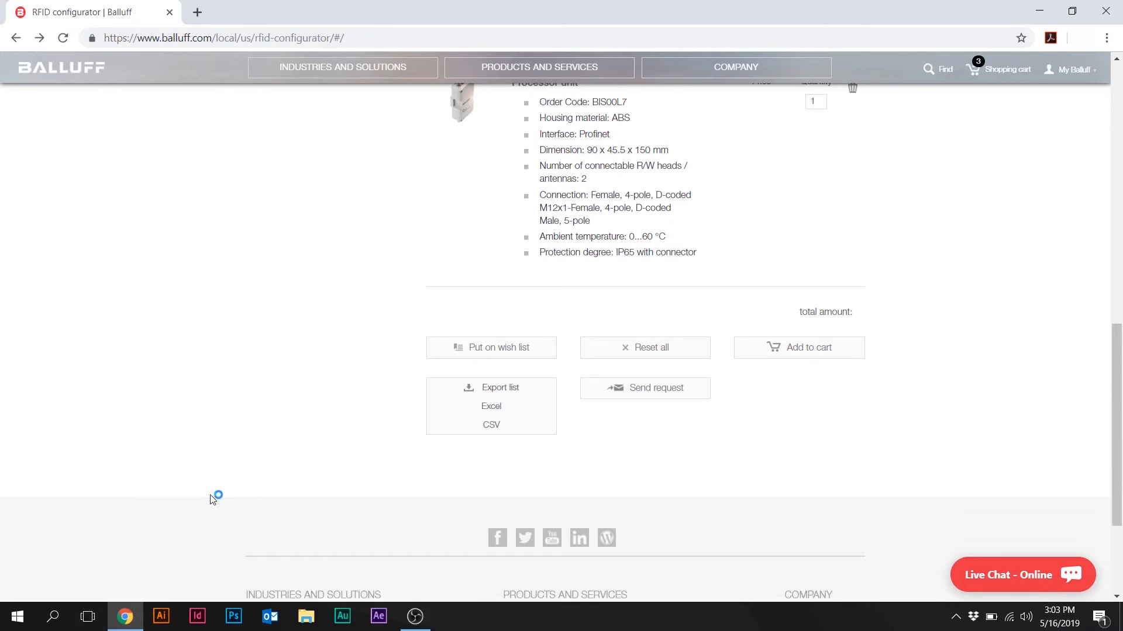
pyautogui.click(492, 406)
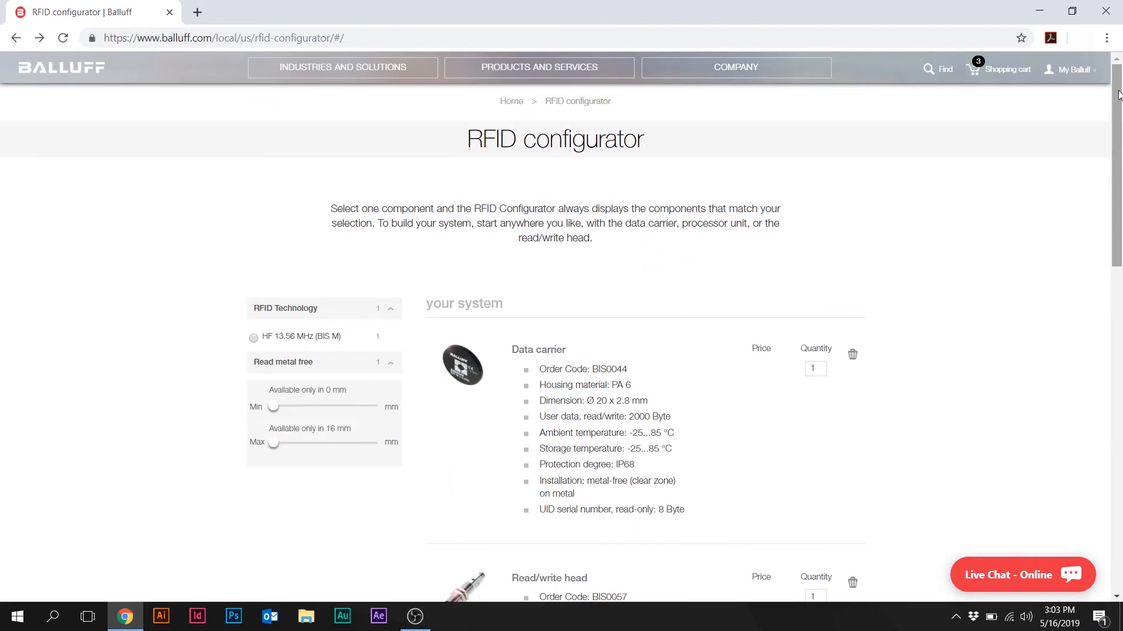
pyautogui.moveTo(57, 67)
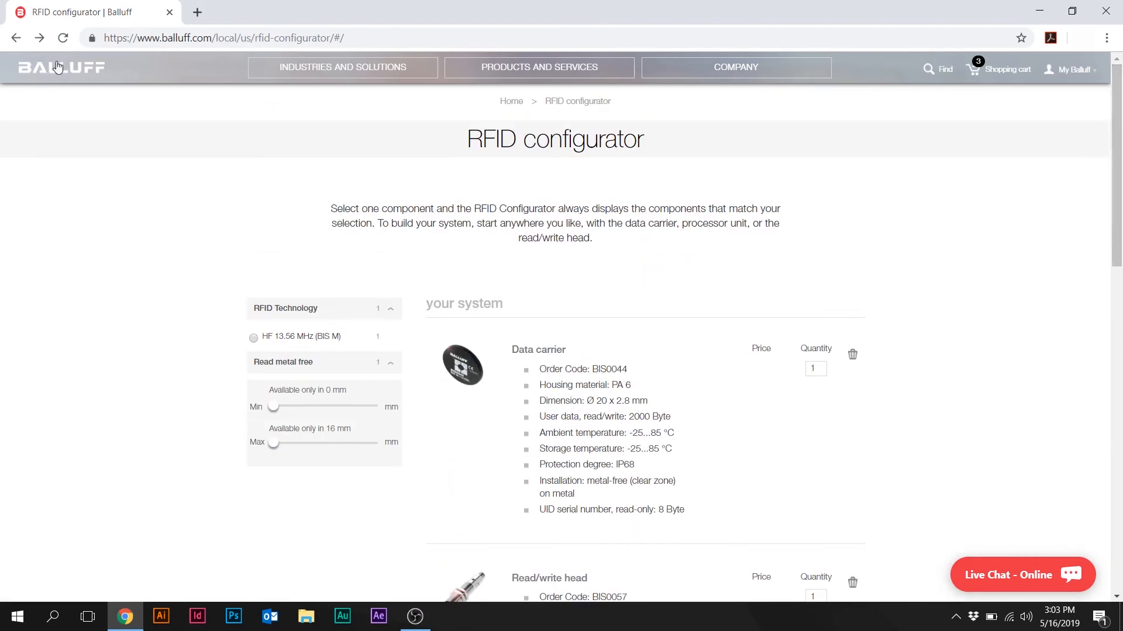
pyautogui.moveTo(16, 37)
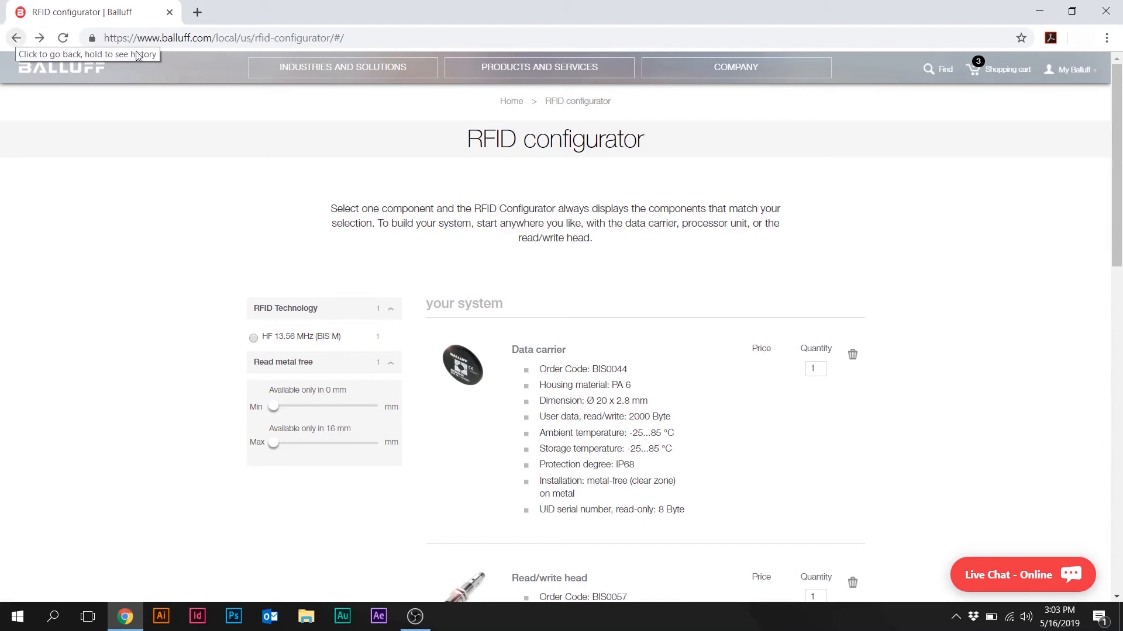
pyautogui.moveTo(1032, 400)
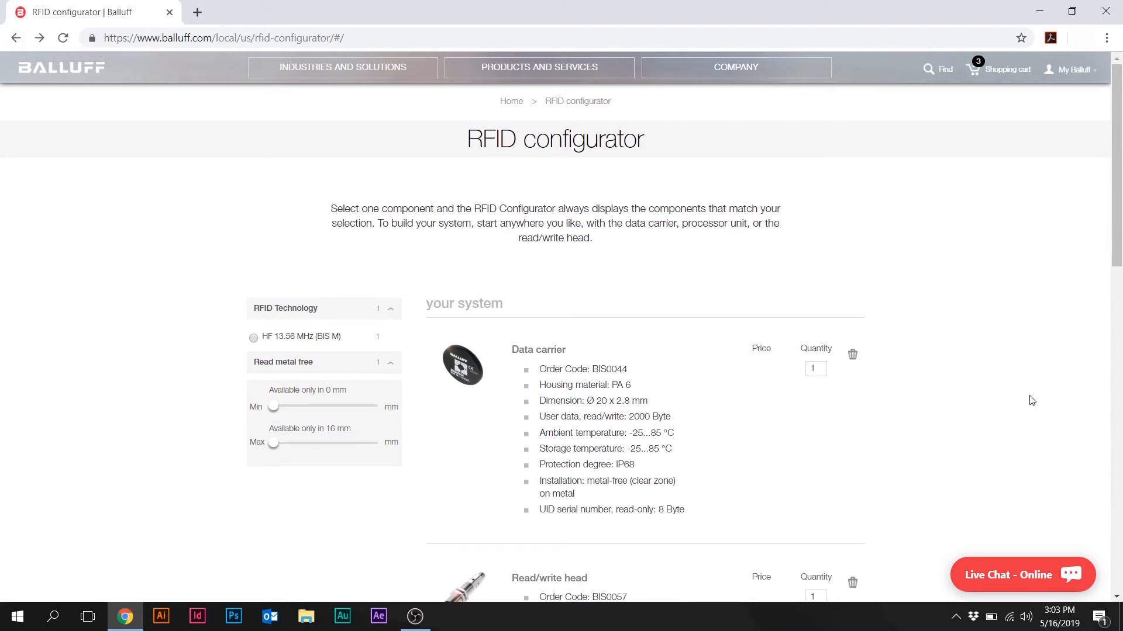
pyautogui.moveTo(1115, 617)
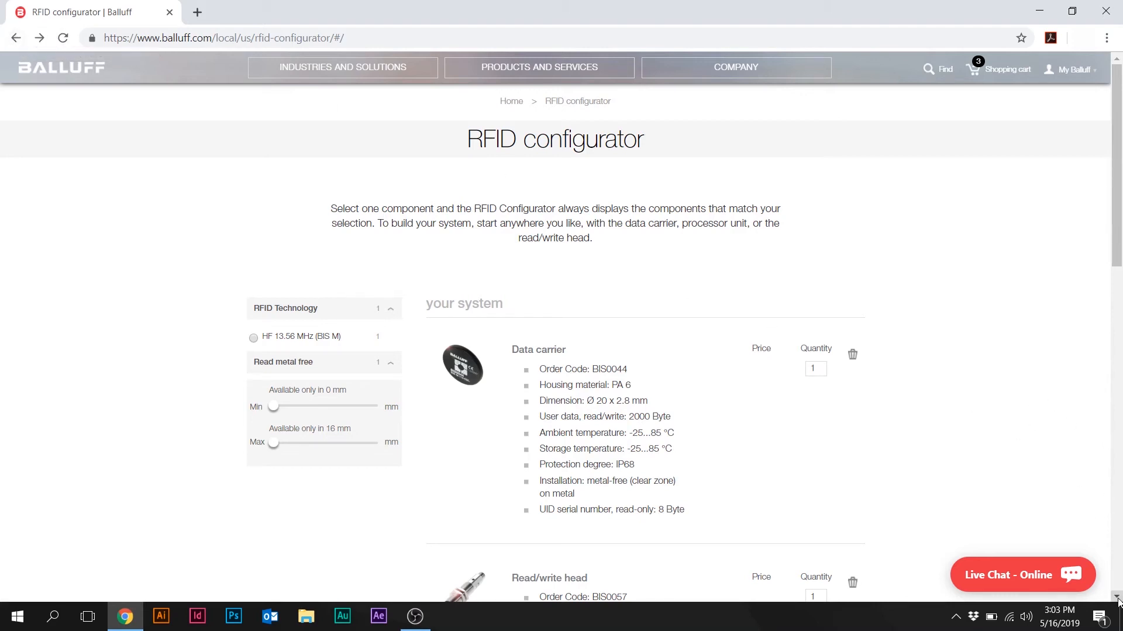
# Reset all so the data carrier, read/write head and processor unit are removed and the total returns to 0.00.
pyautogui.scroll(-3)
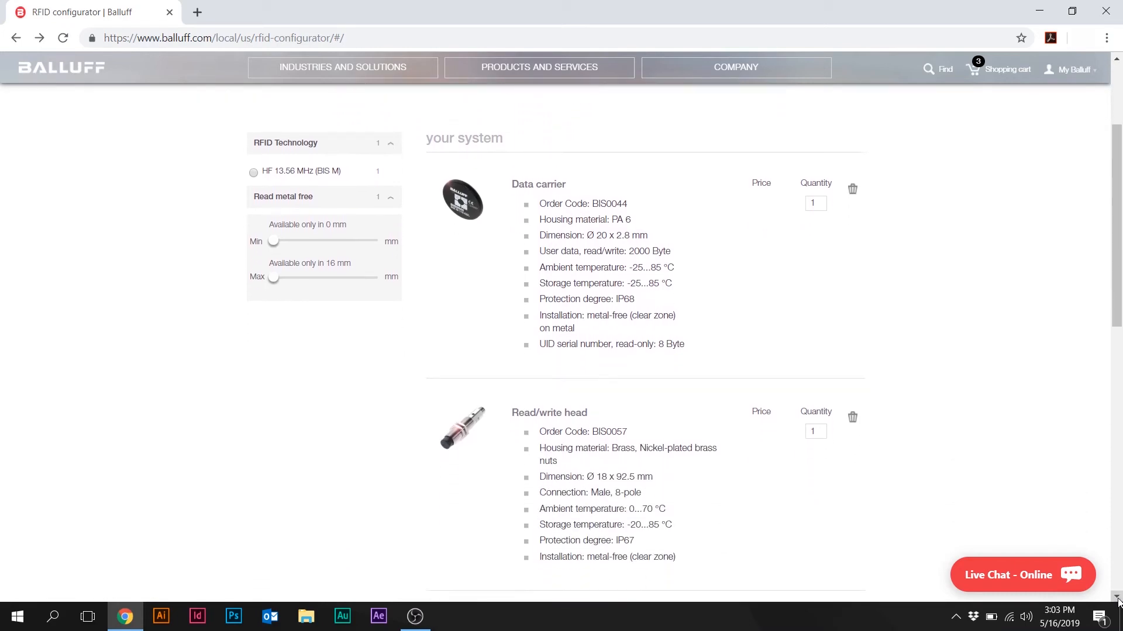
pyautogui.scroll(-3)
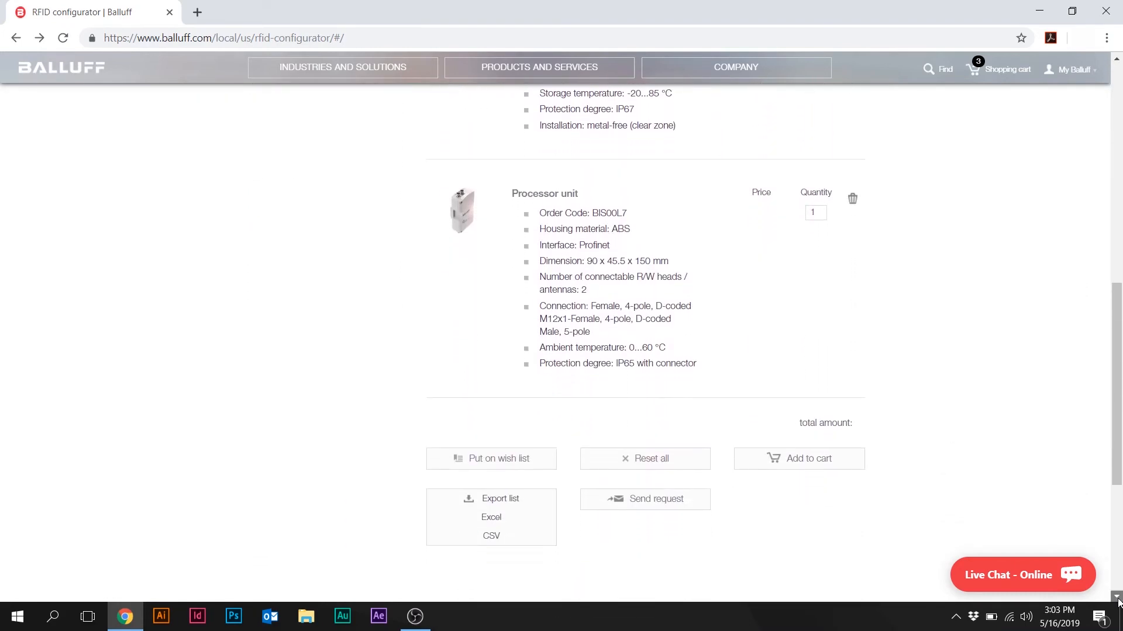
pyautogui.scroll(-3)
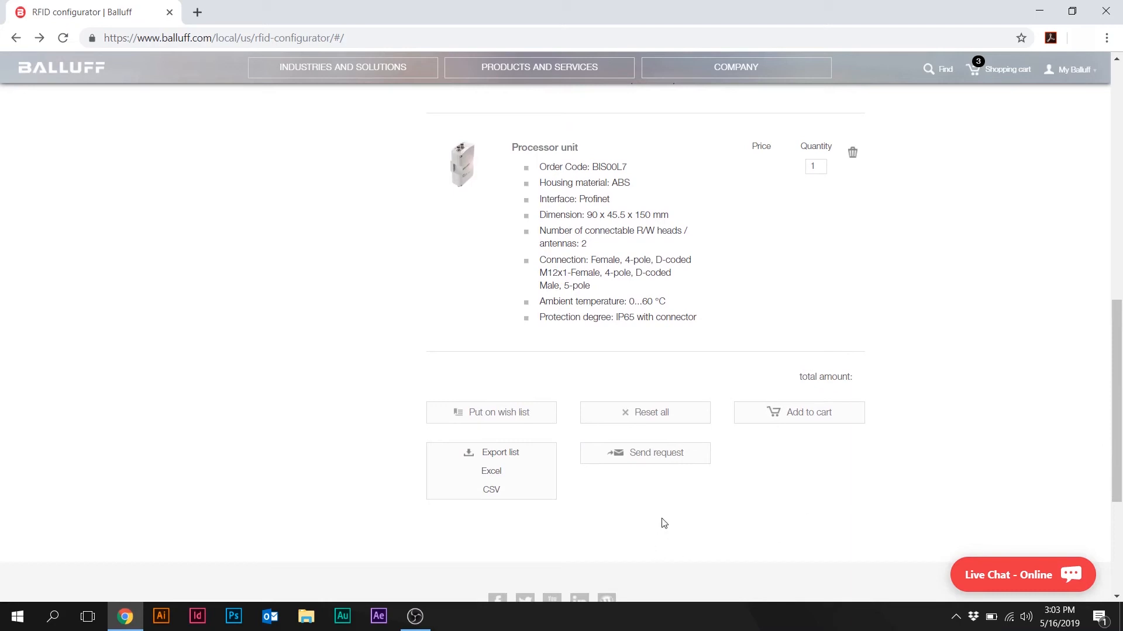
pyautogui.moveTo(786, 508)
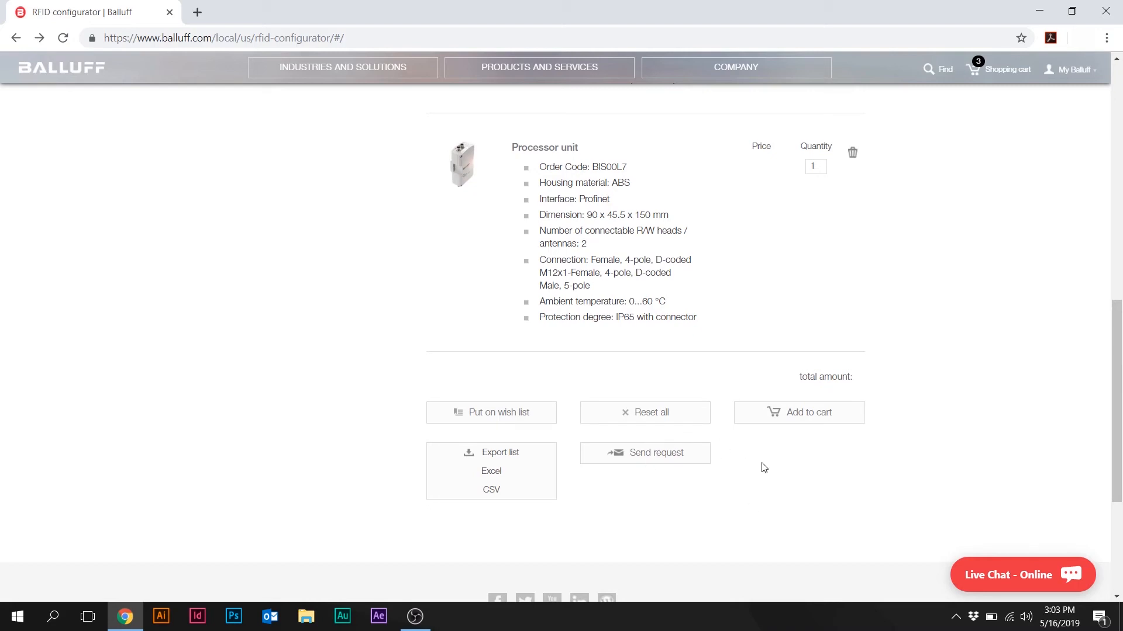
pyautogui.moveTo(673, 431)
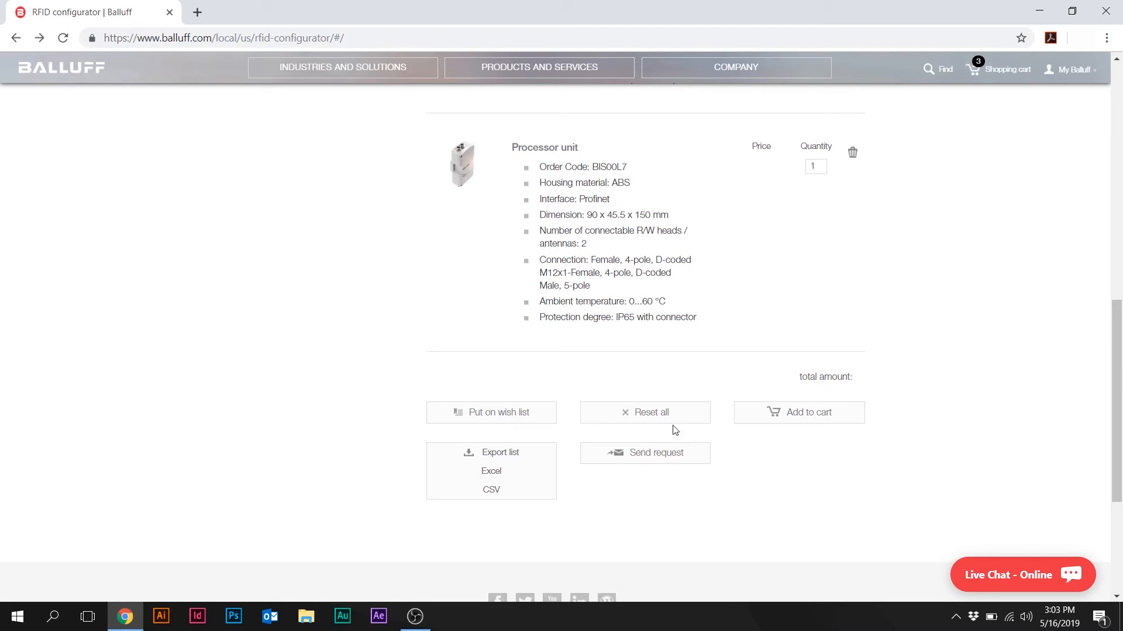
pyautogui.click(644, 413)
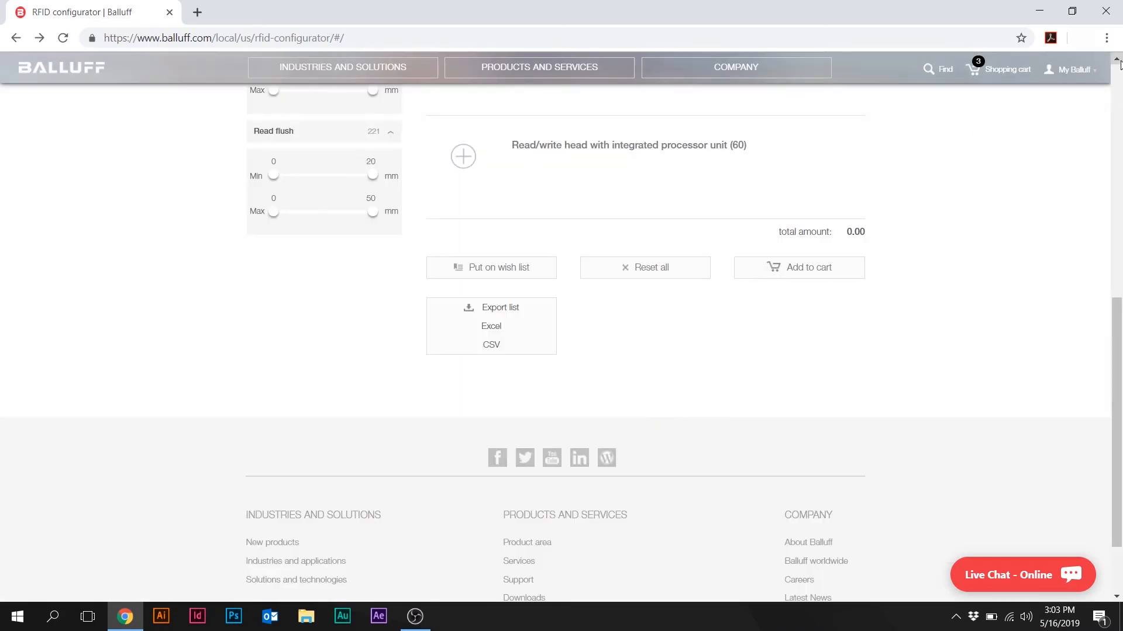
pyautogui.scroll(3)
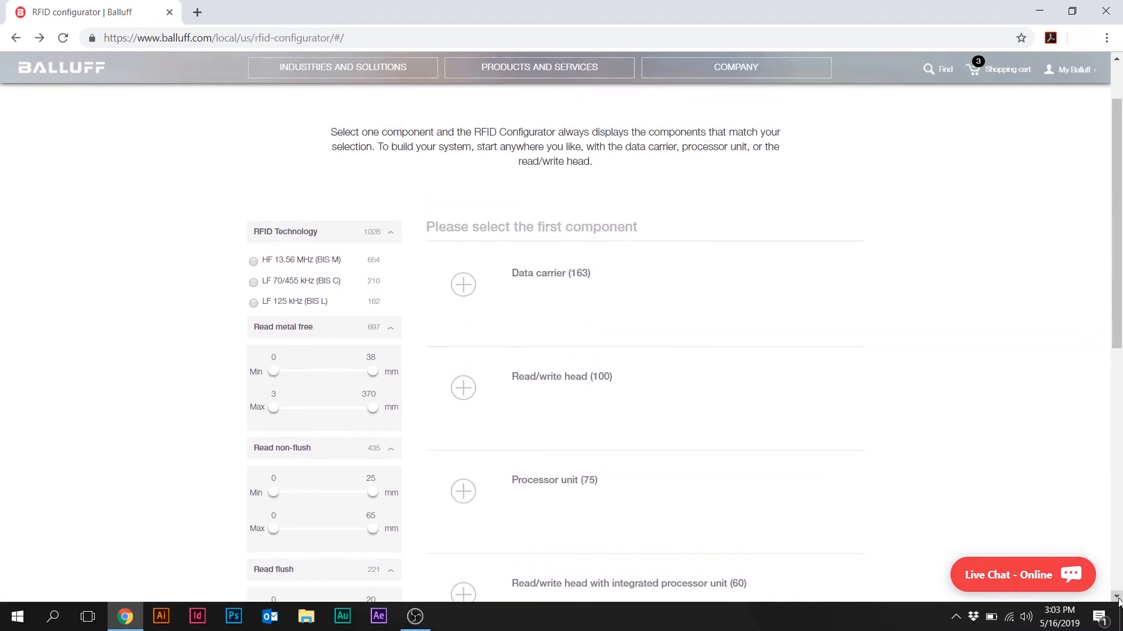
pyautogui.scroll(-3)
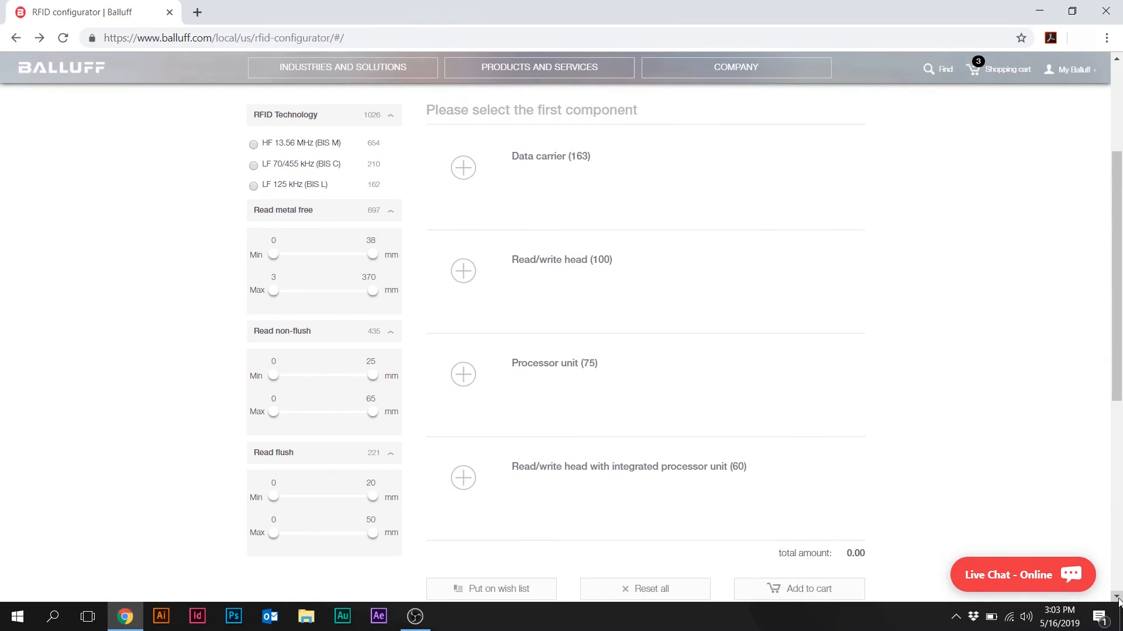
pyautogui.moveTo(197, 341)
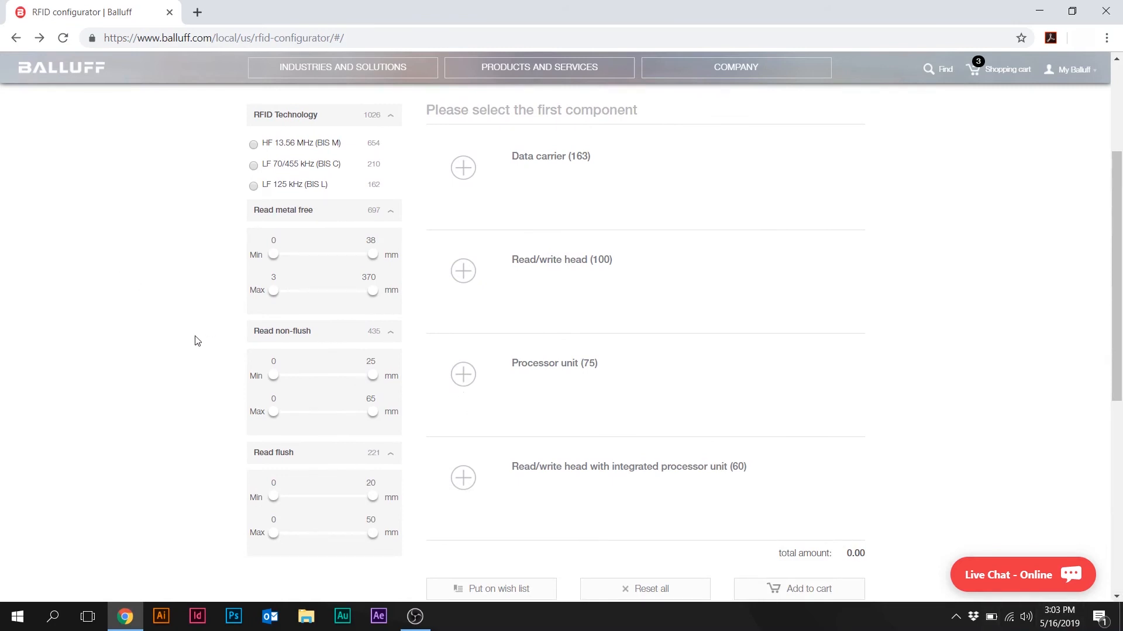
pyautogui.moveTo(265, 263)
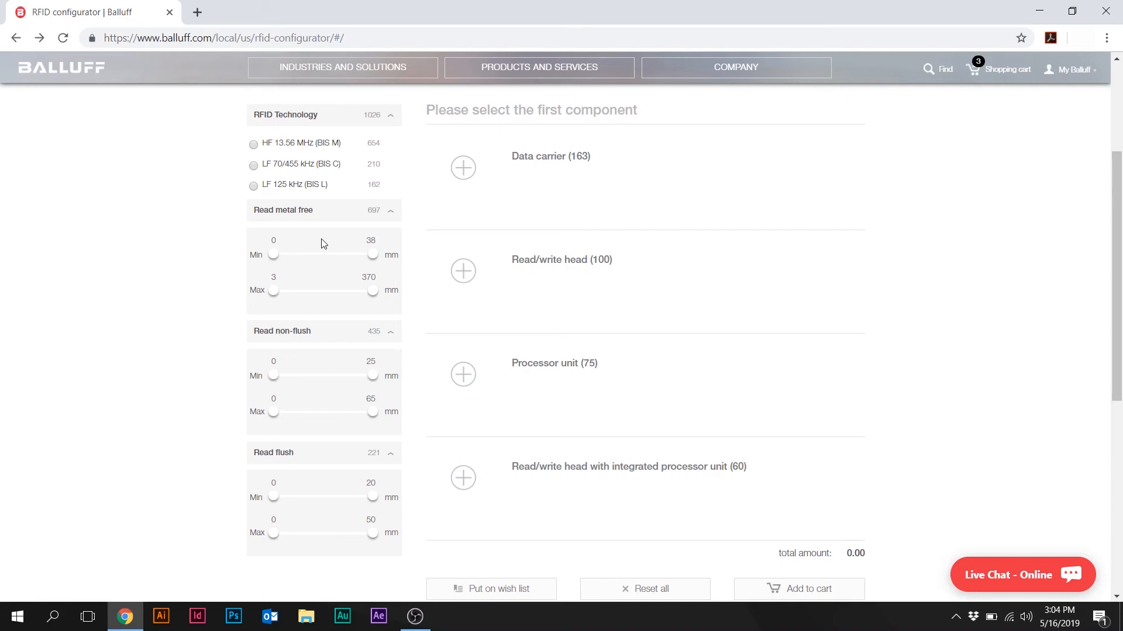
pyautogui.moveTo(326, 243)
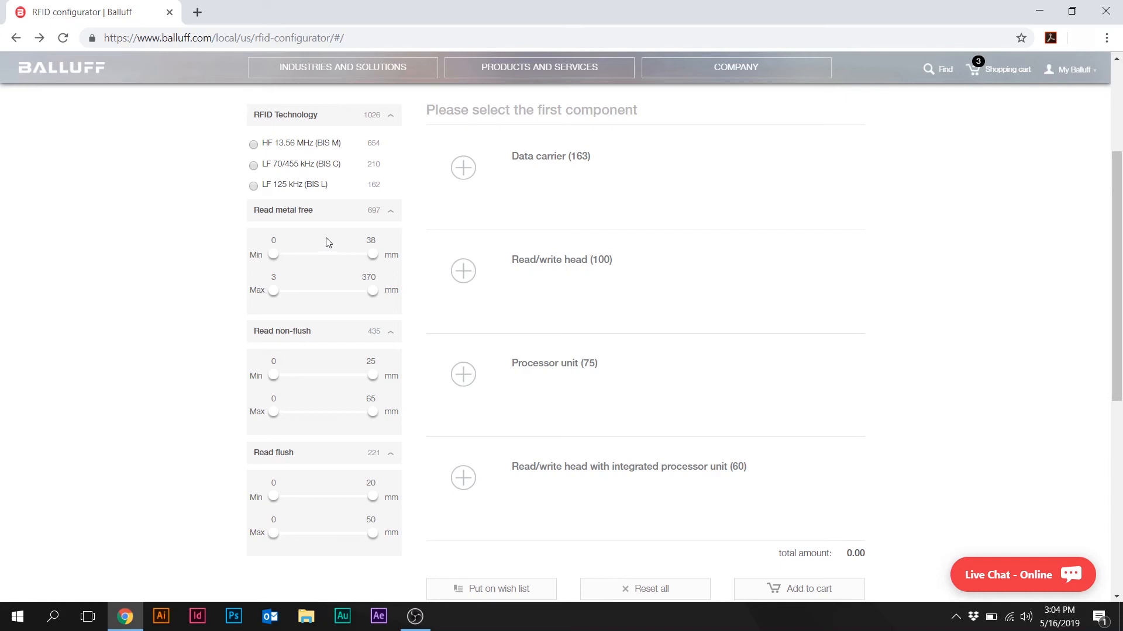
pyautogui.moveTo(440, 269)
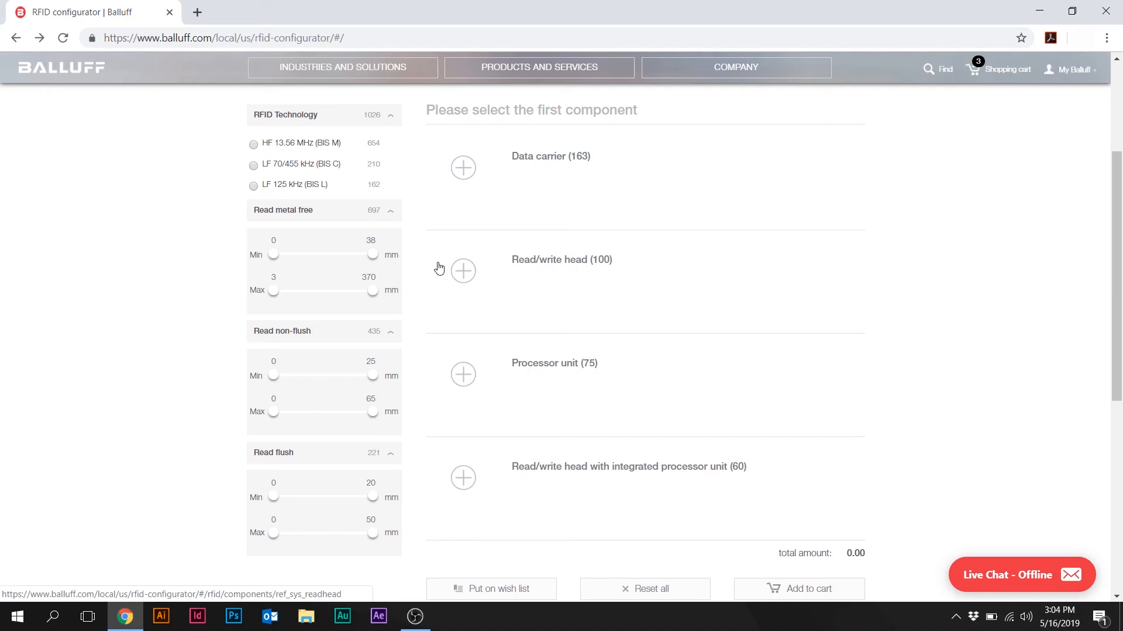
pyautogui.moveTo(368, 266)
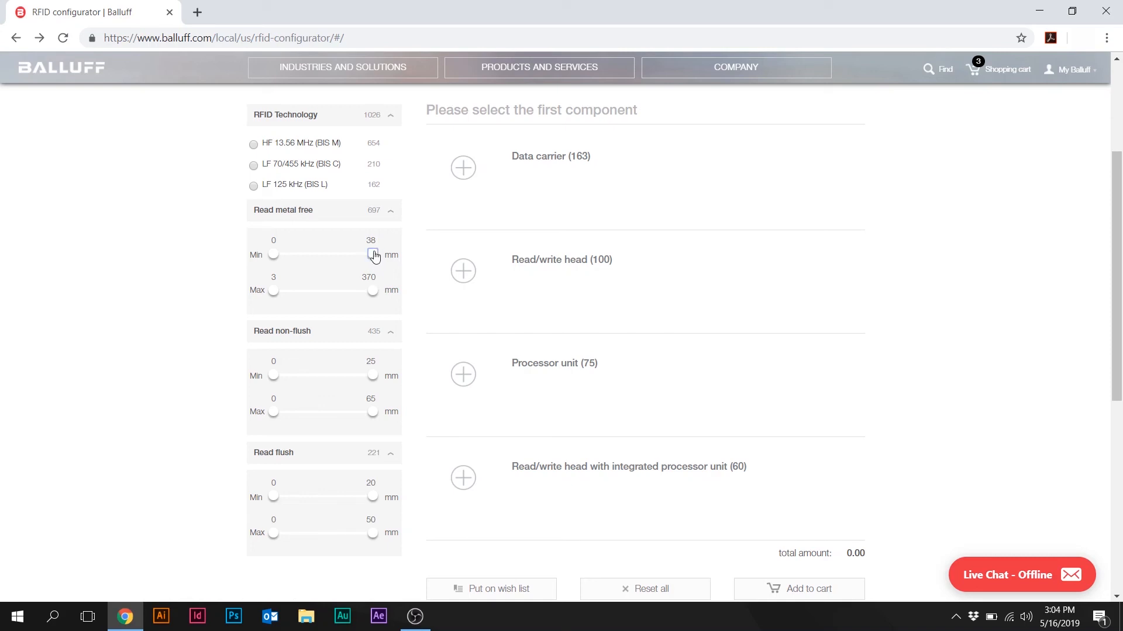
pyautogui.moveTo(372, 254); pyautogui.dragTo(297, 255)
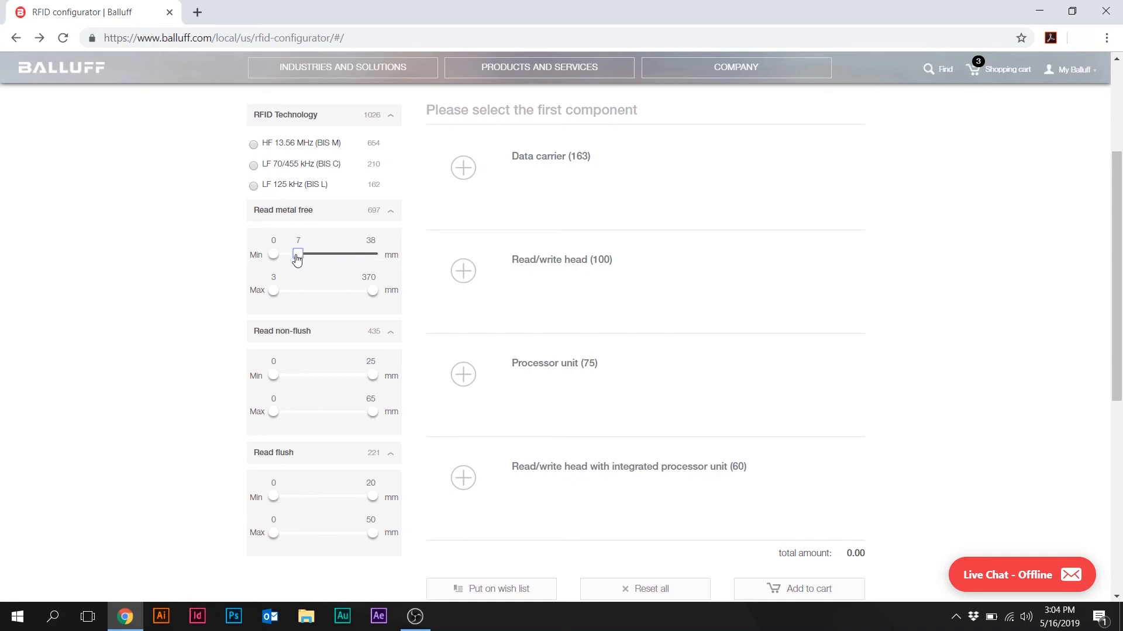
pyautogui.moveTo(298, 255); pyautogui.dragTo(290, 234)
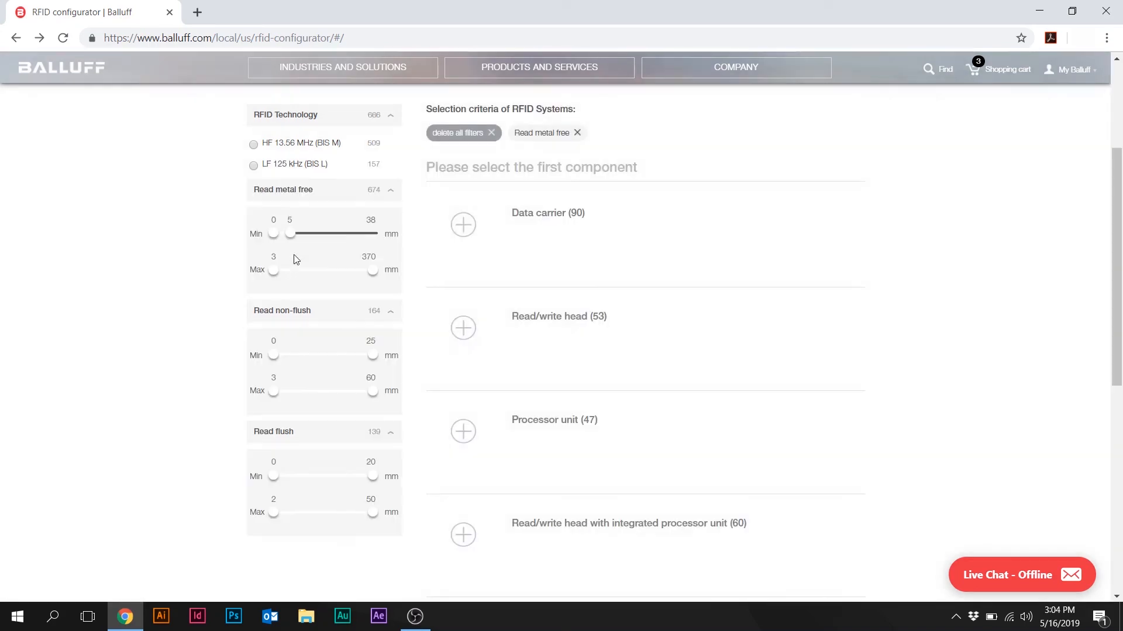
pyautogui.moveTo(318, 264)
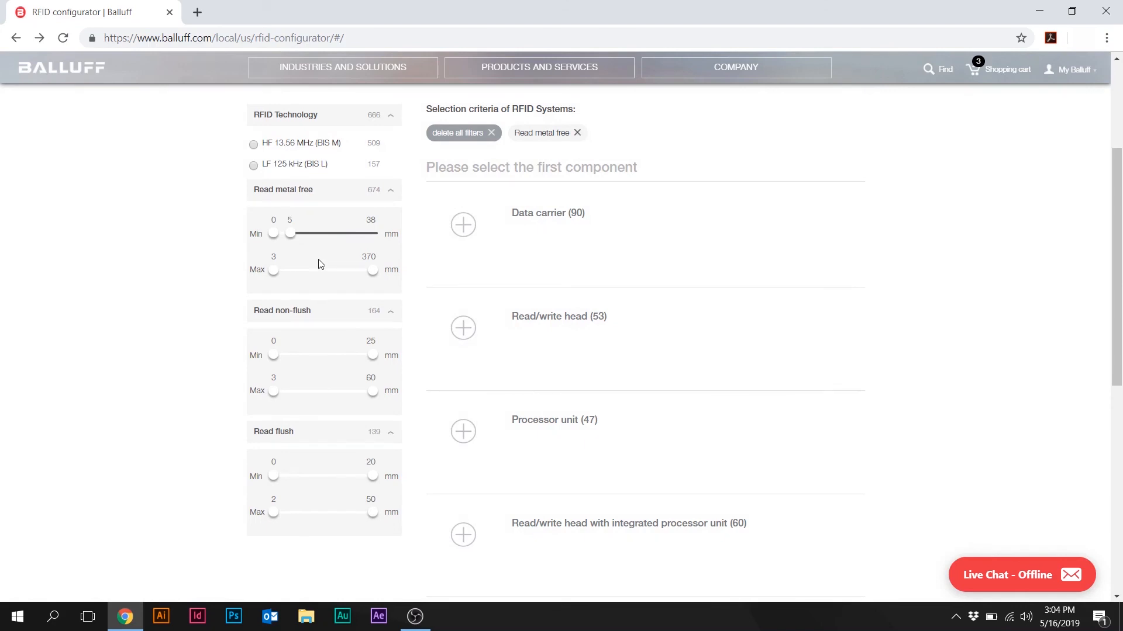
pyautogui.moveTo(272, 278)
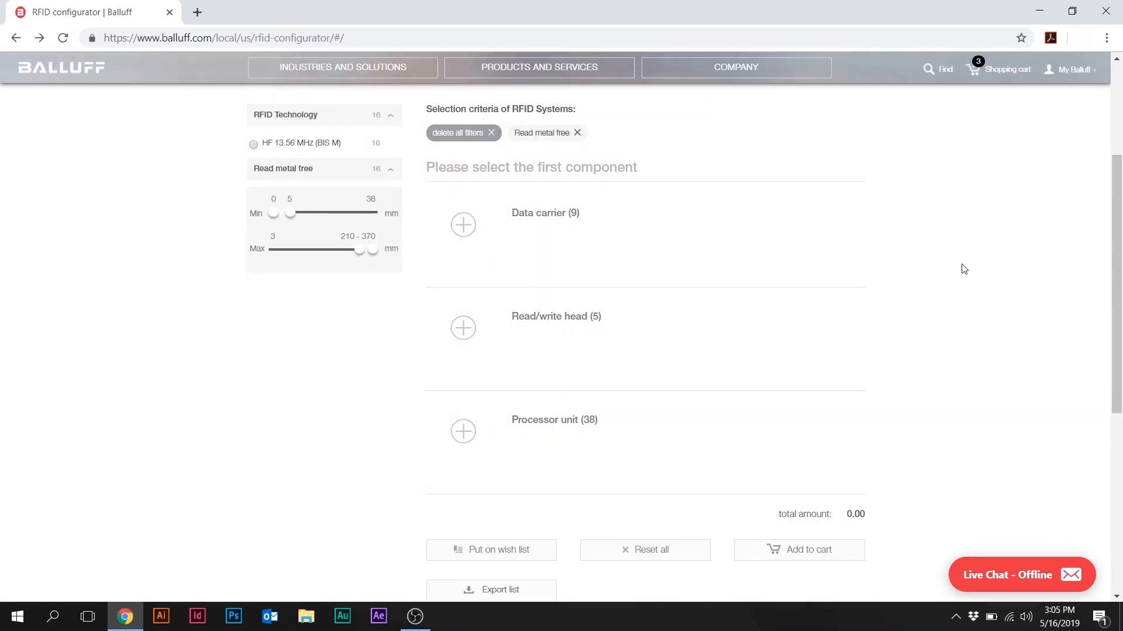
pyautogui.moveTo(764, 200)
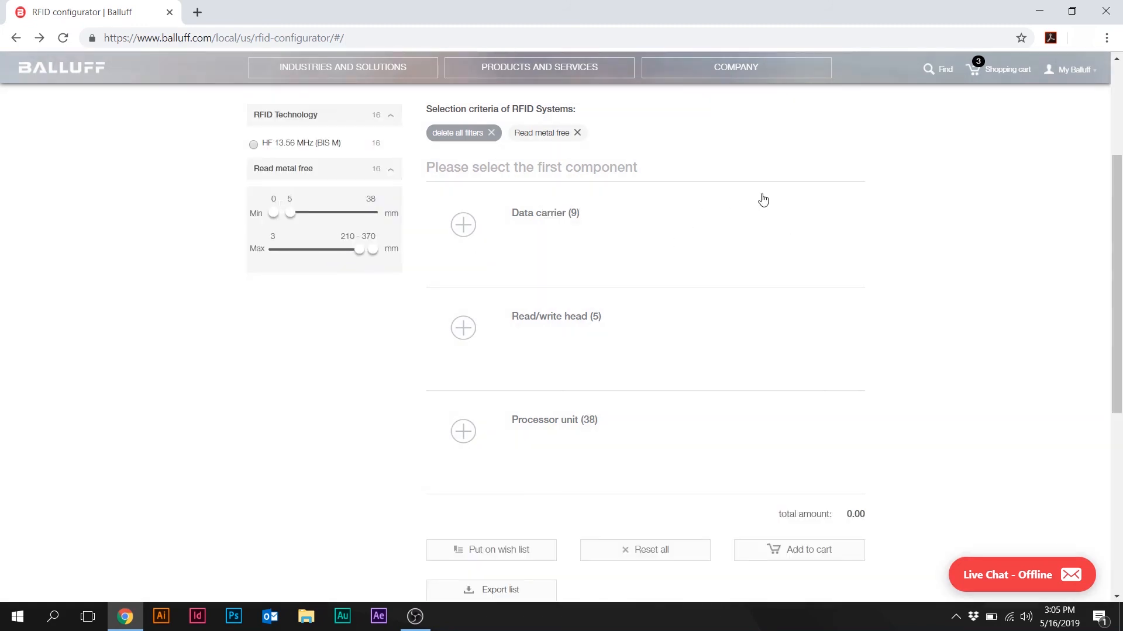
pyautogui.moveTo(786, 198)
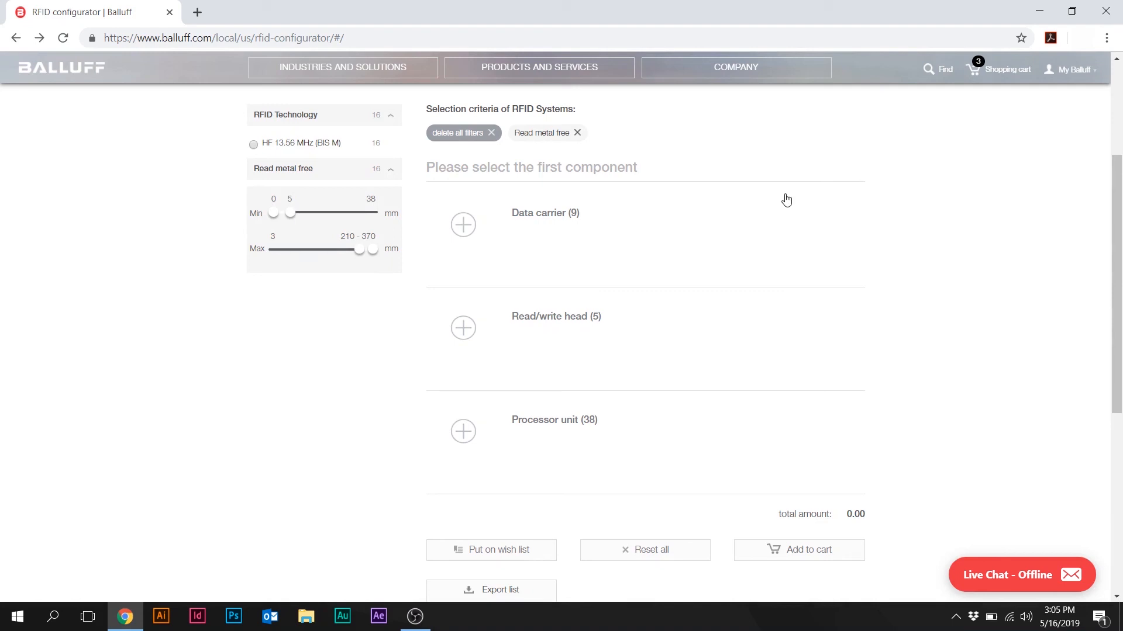
pyautogui.moveTo(576, 311)
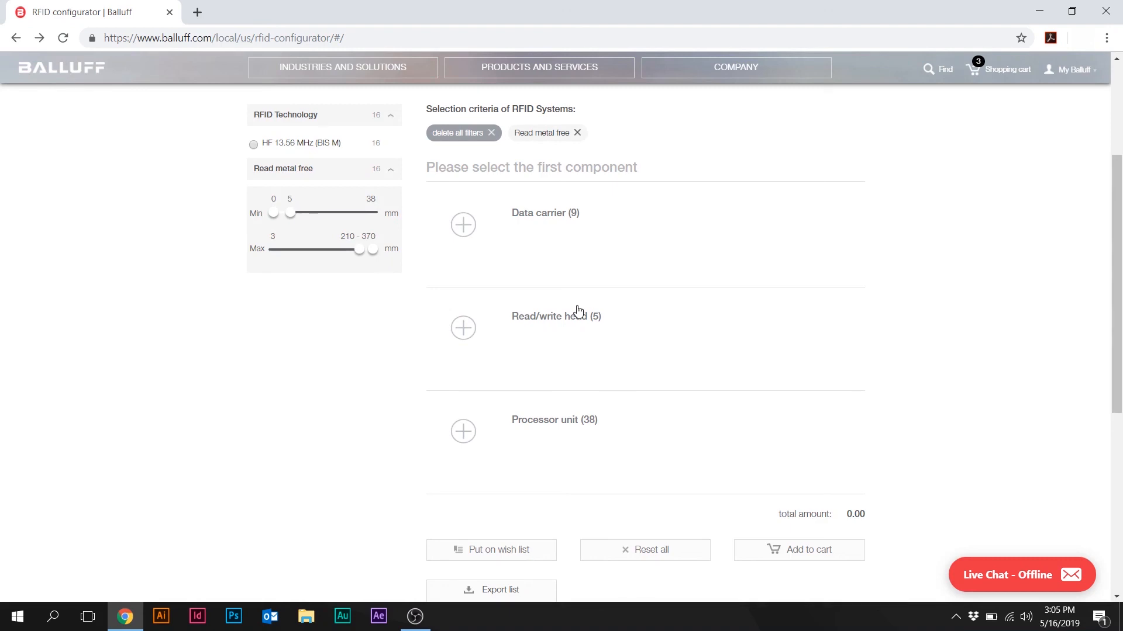
pyautogui.moveTo(840, 270)
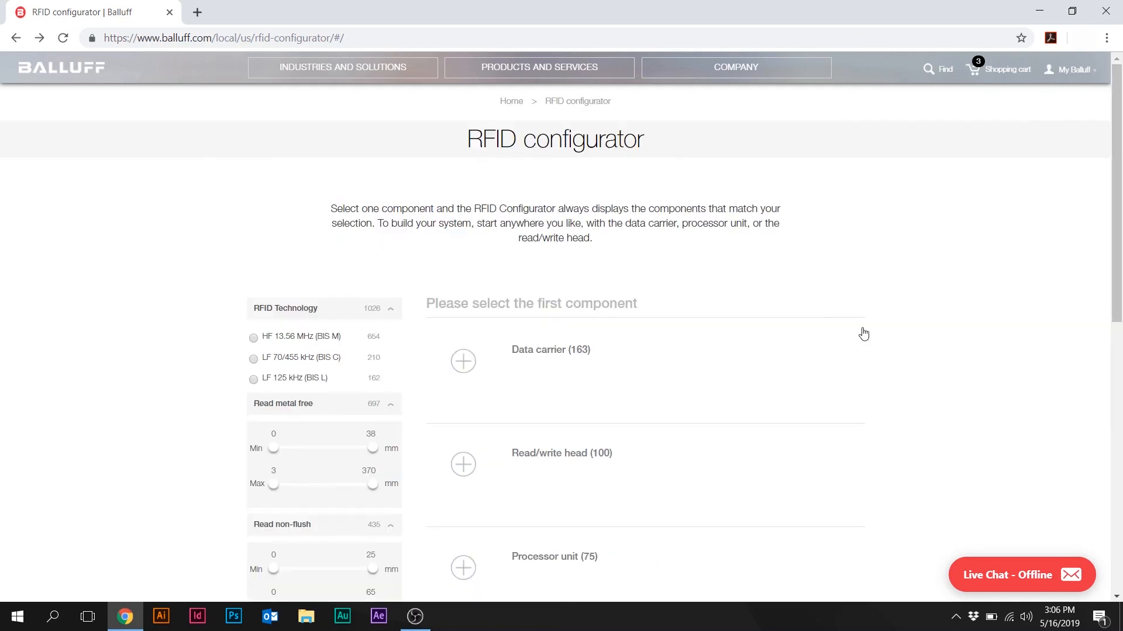
pyautogui.moveTo(1081, 531)
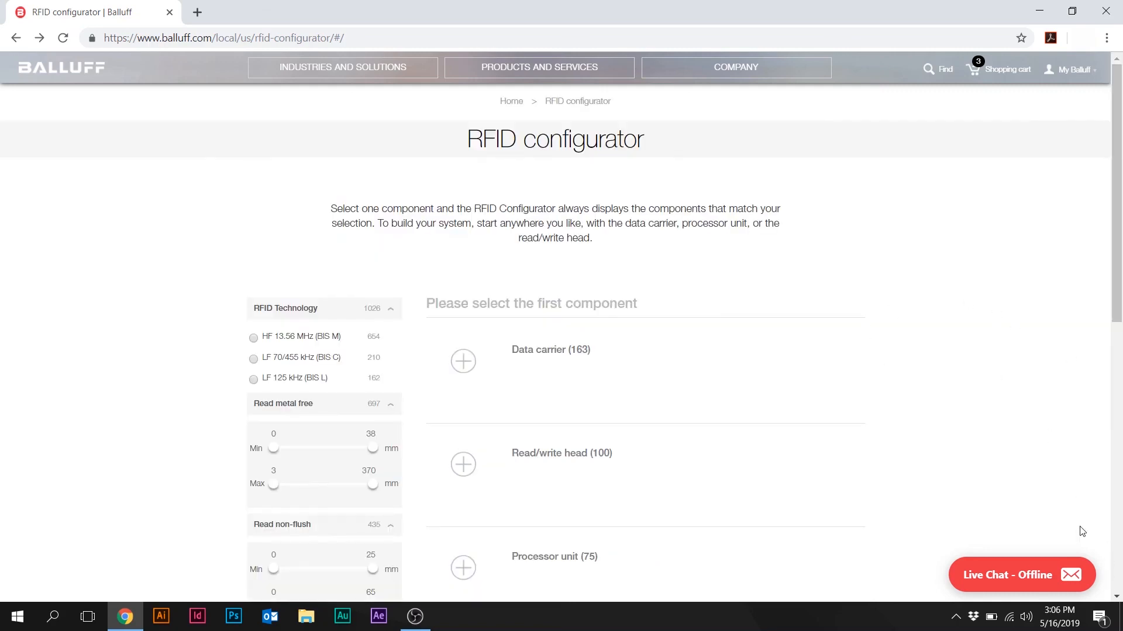
pyautogui.moveTo(939, 197)
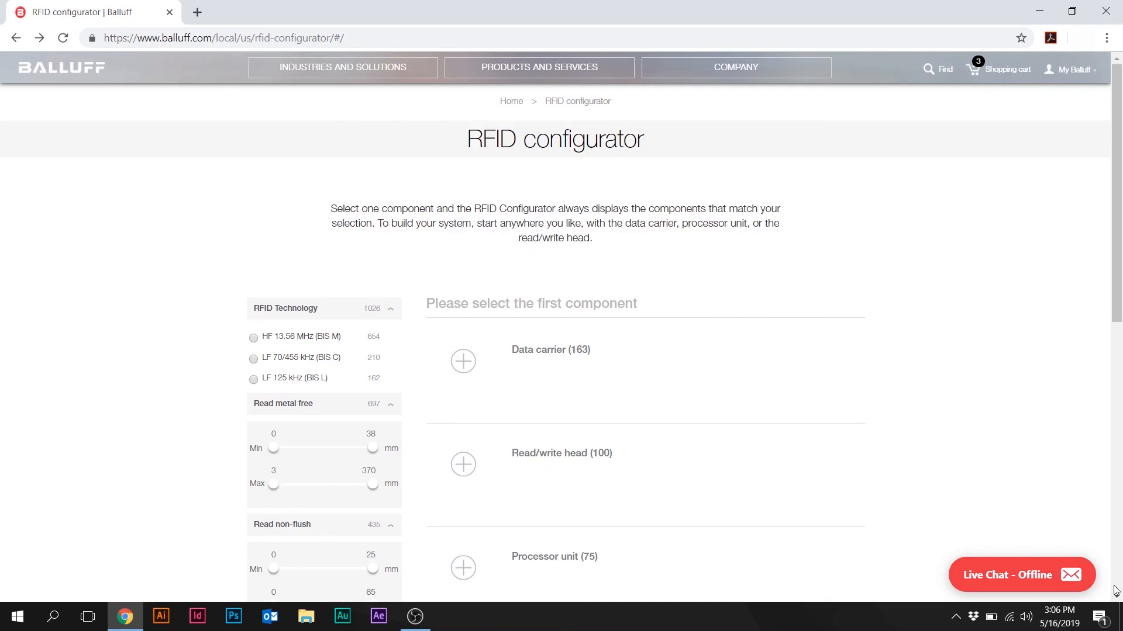
pyautogui.scroll(-3)
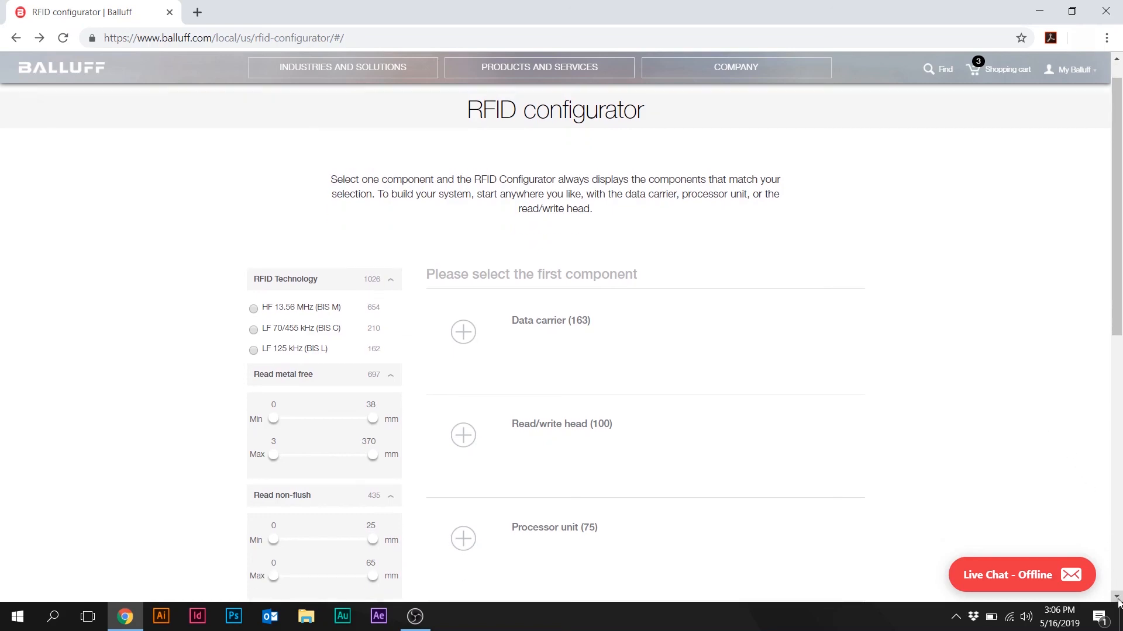